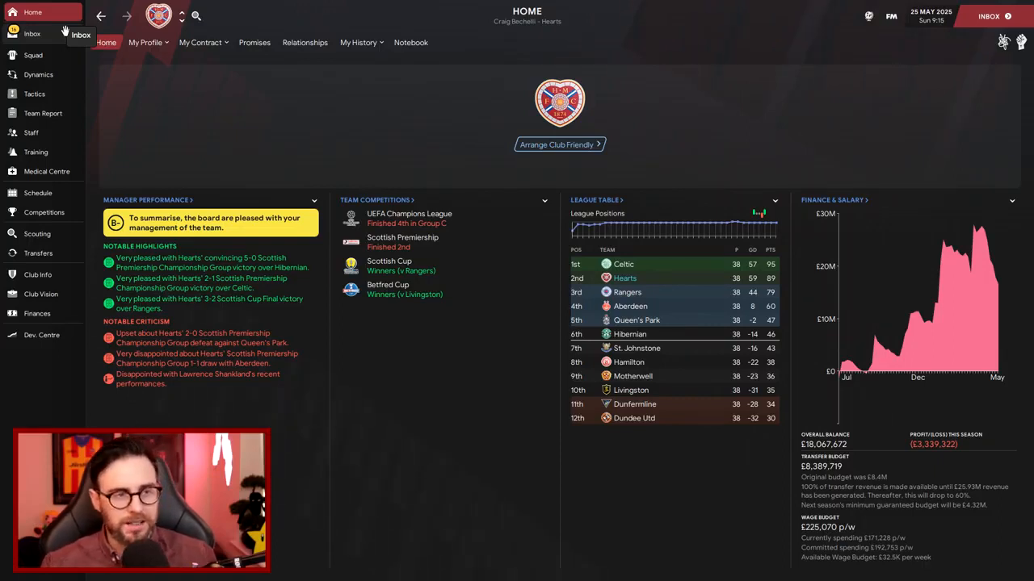
Read the Best Eleven induction message, glancing at the reserve striker's contract options without choosing any
left_click(32, 33)
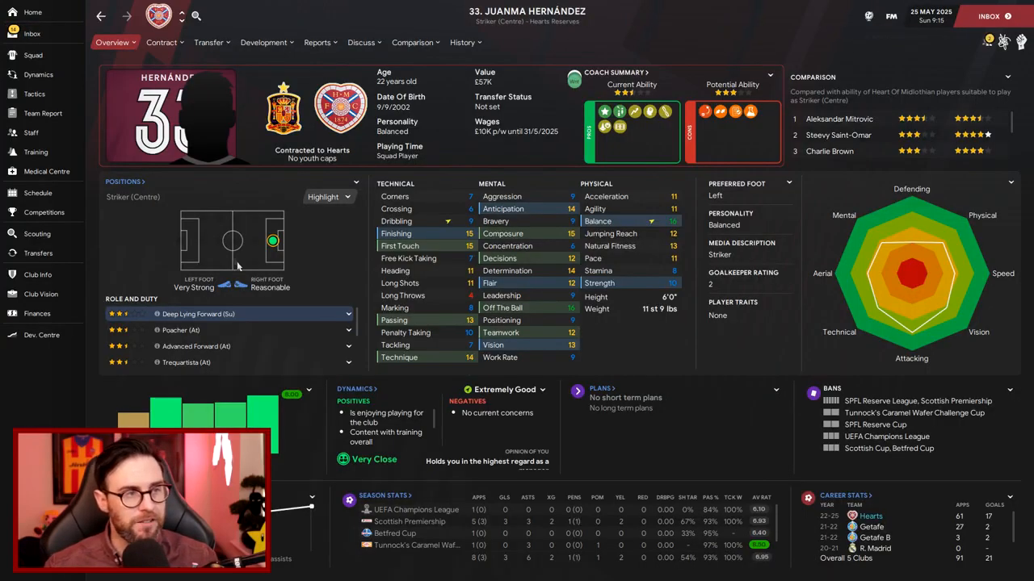
left_click(162, 42)
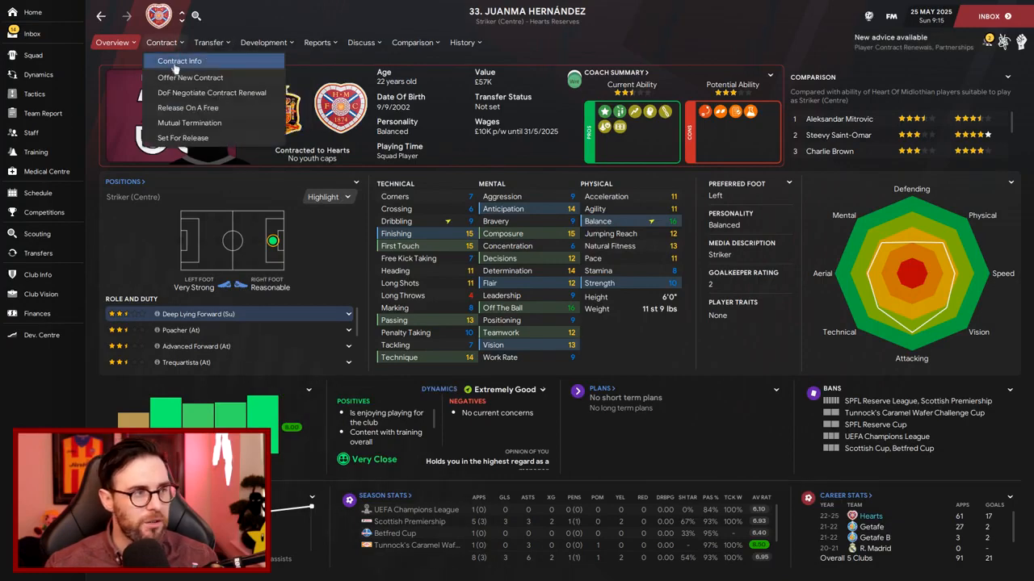
left_click(212, 92)
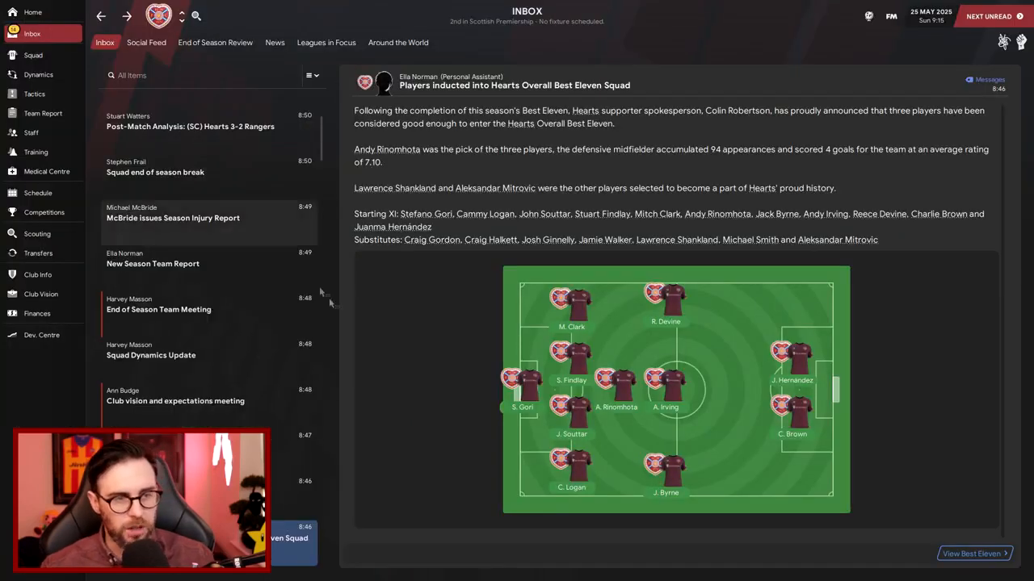
mouse_move(411, 358)
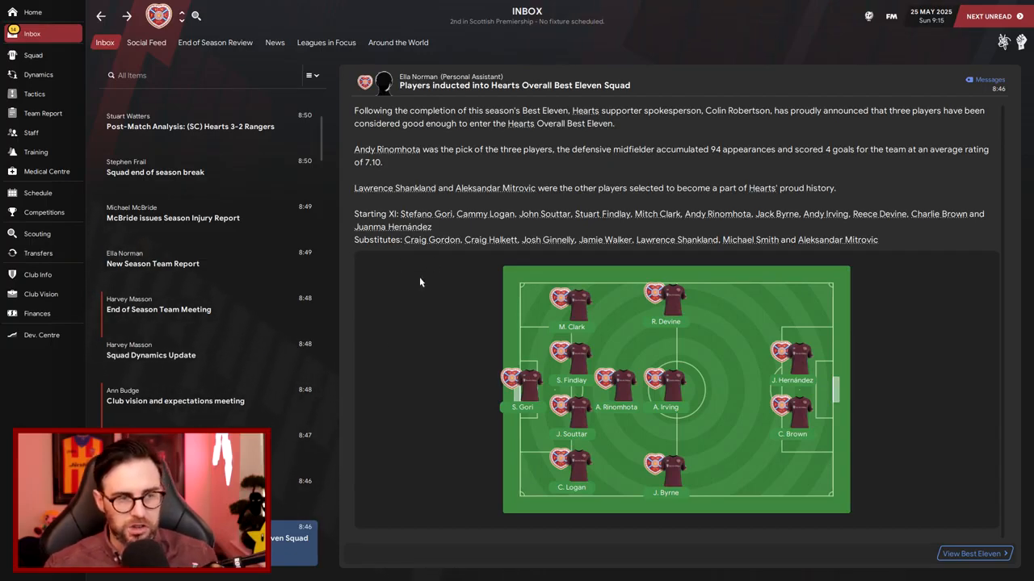
View Craig Gordon's staff profile as Hearts' Under 18s coach from the substitutes list
left_click(431, 240)
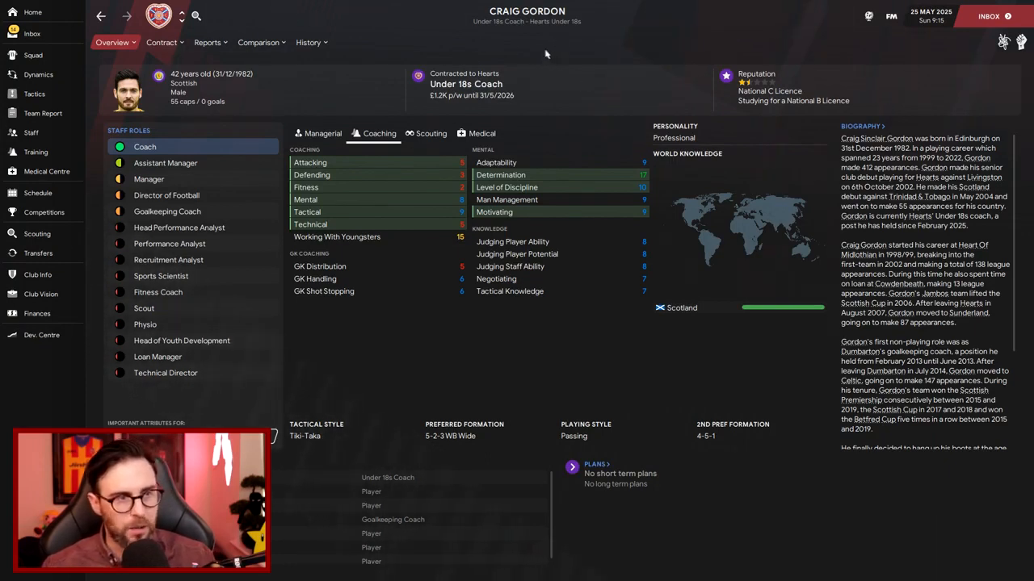
mouse_move(533, 54)
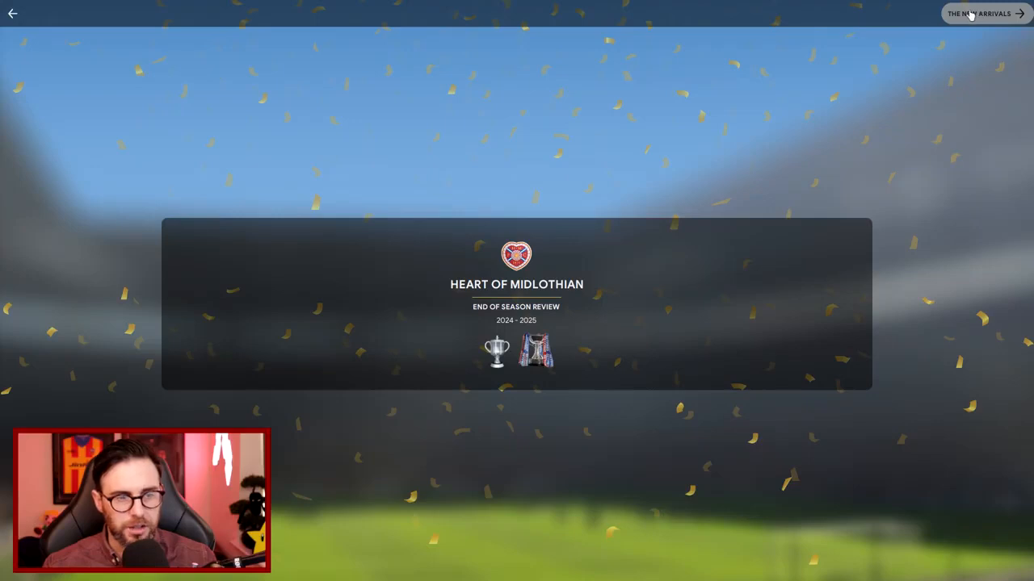
mouse_move(498, 359)
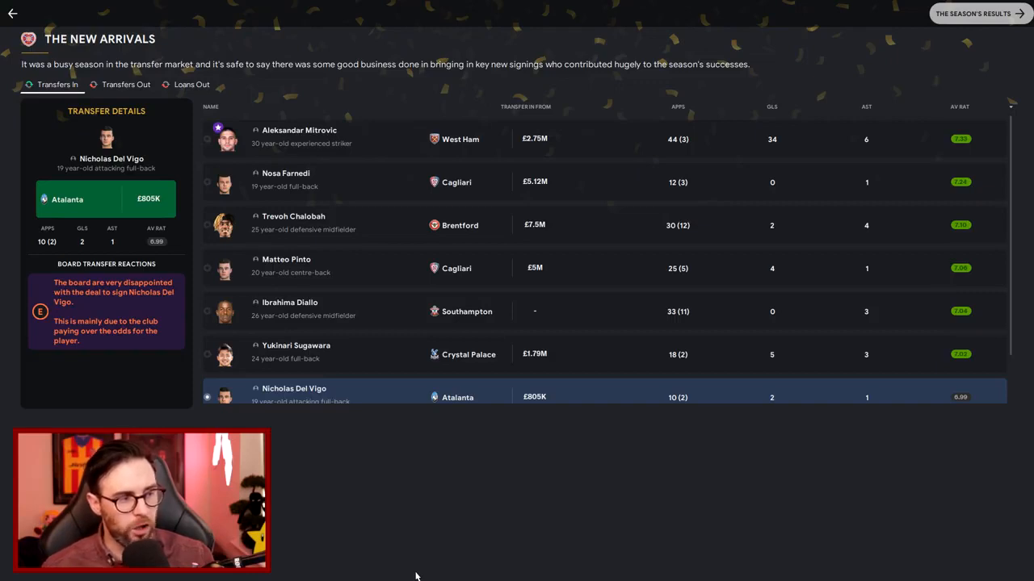
mouse_move(147, 212)
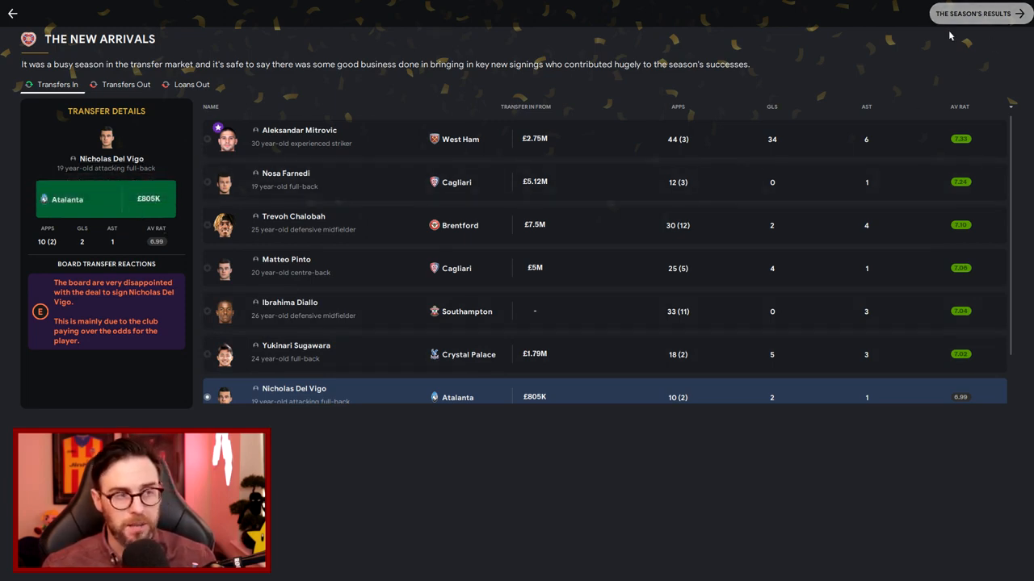
mouse_move(928, 53)
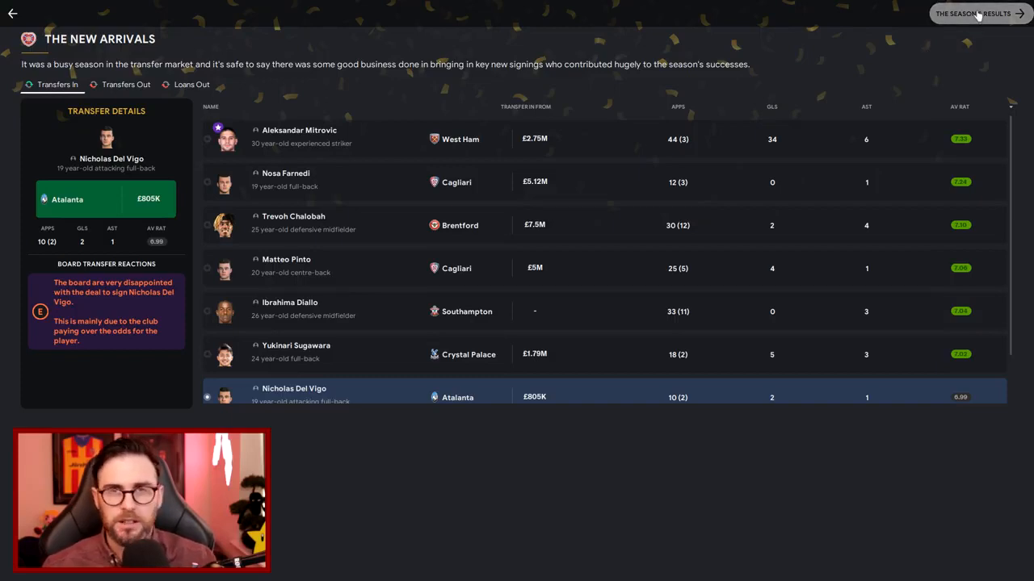
Review the Scottish Premiership second-place finish, then the Champions League group-stage exit
left_click(972, 14)
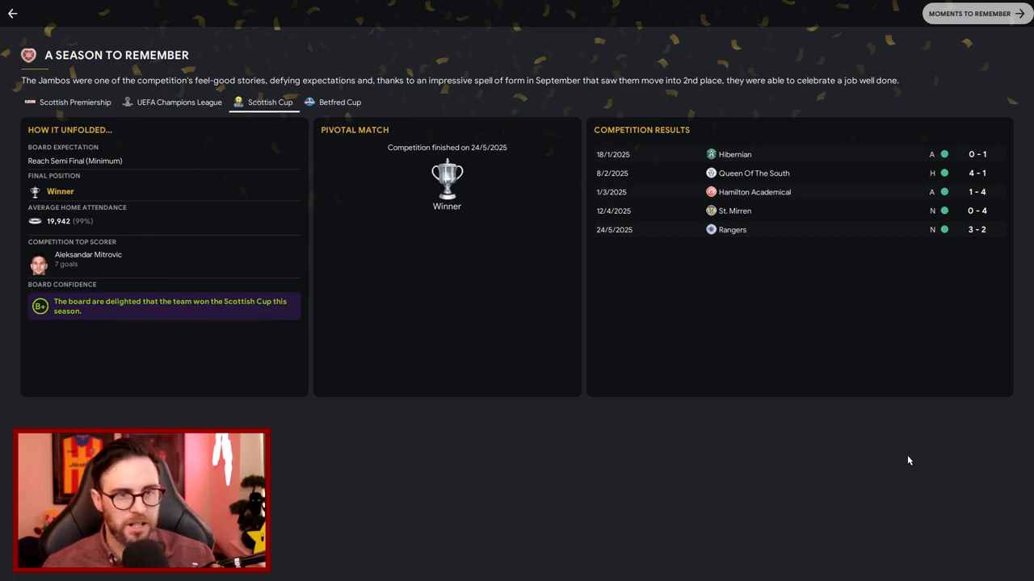
mouse_move(217, 223)
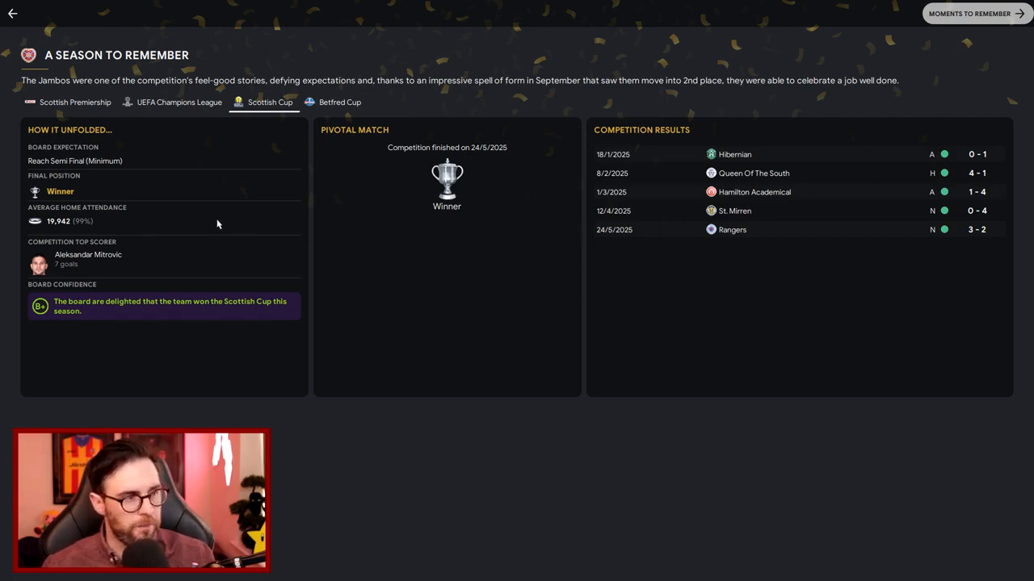
left_click(75, 102)
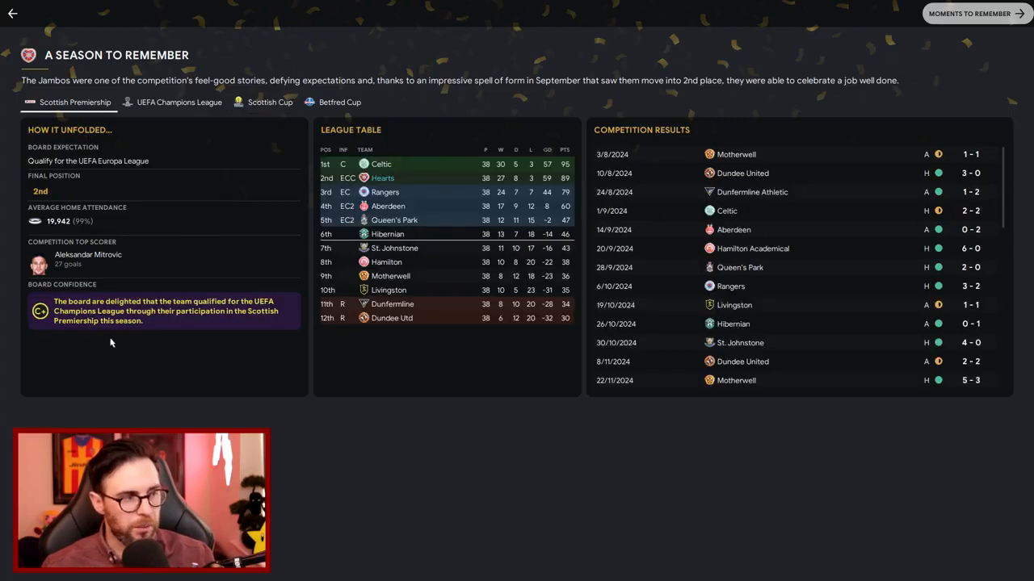
mouse_move(97, 363)
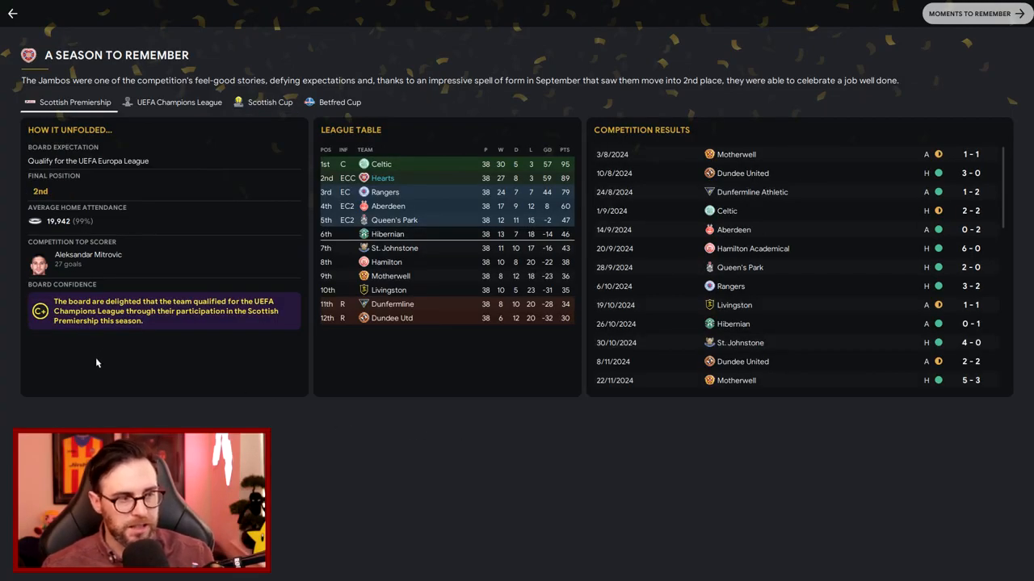
mouse_move(127, 357)
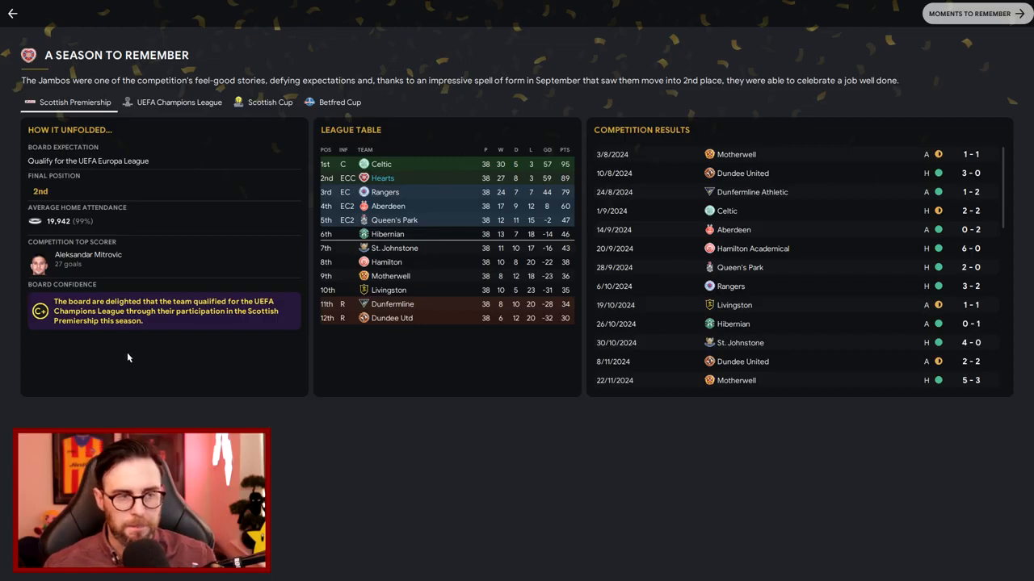
mouse_move(125, 363)
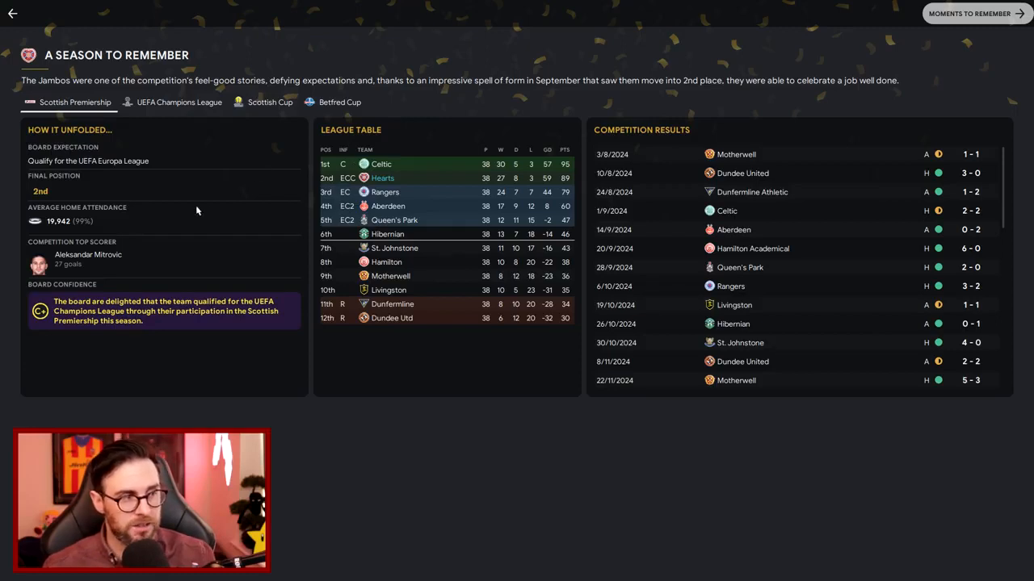
left_click(179, 102)
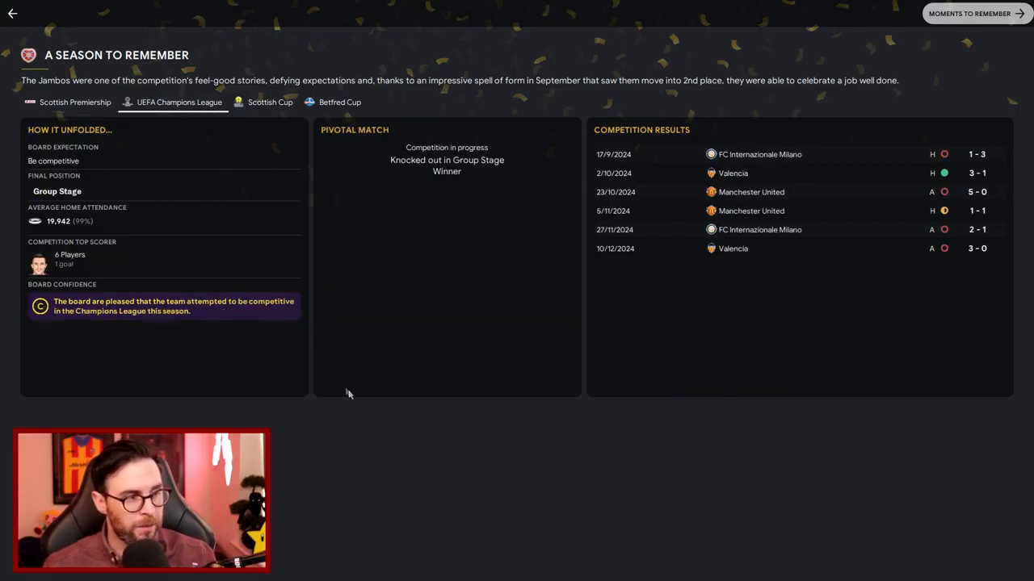
mouse_move(191, 357)
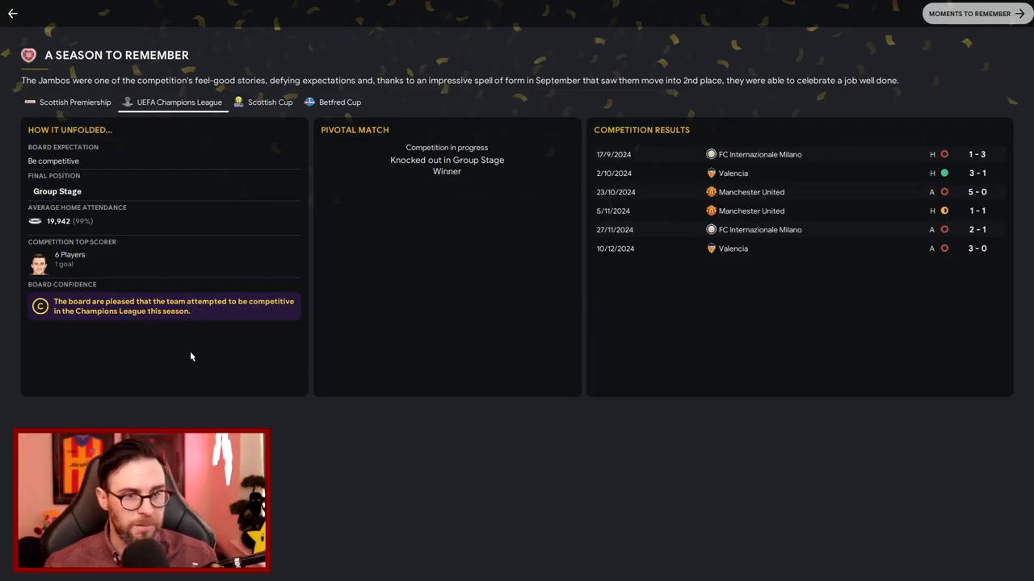
mouse_move(940, 322)
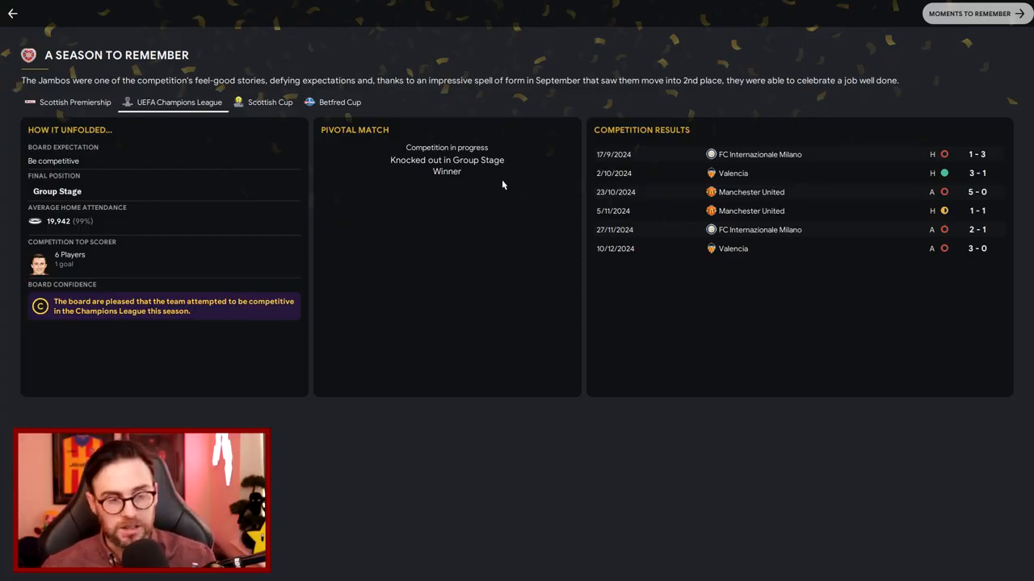
mouse_move(473, 186)
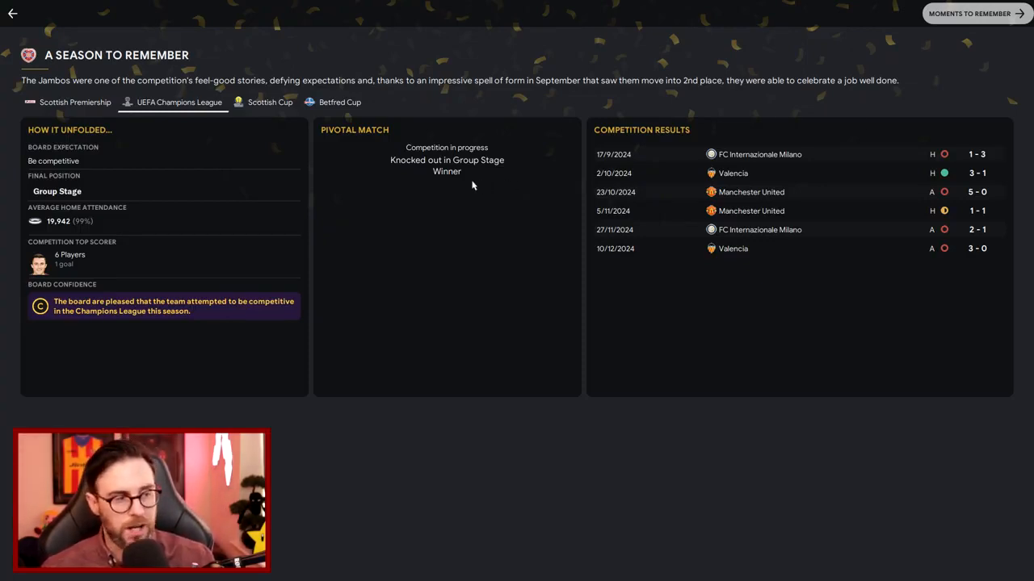
Pass through Moments to Remember and The Finances to reach How You Lined Up
left_click(969, 13)
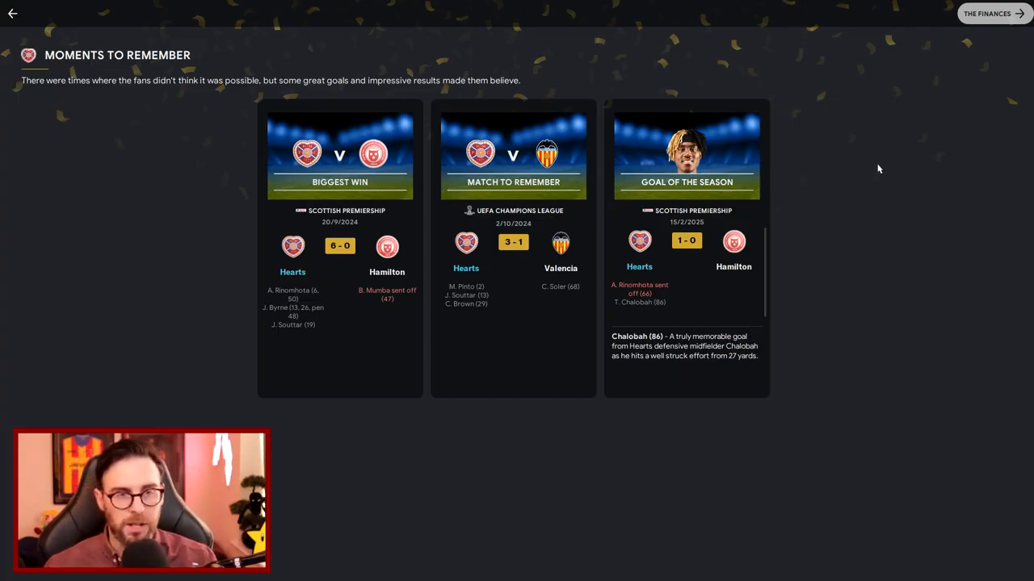
left_click(986, 14)
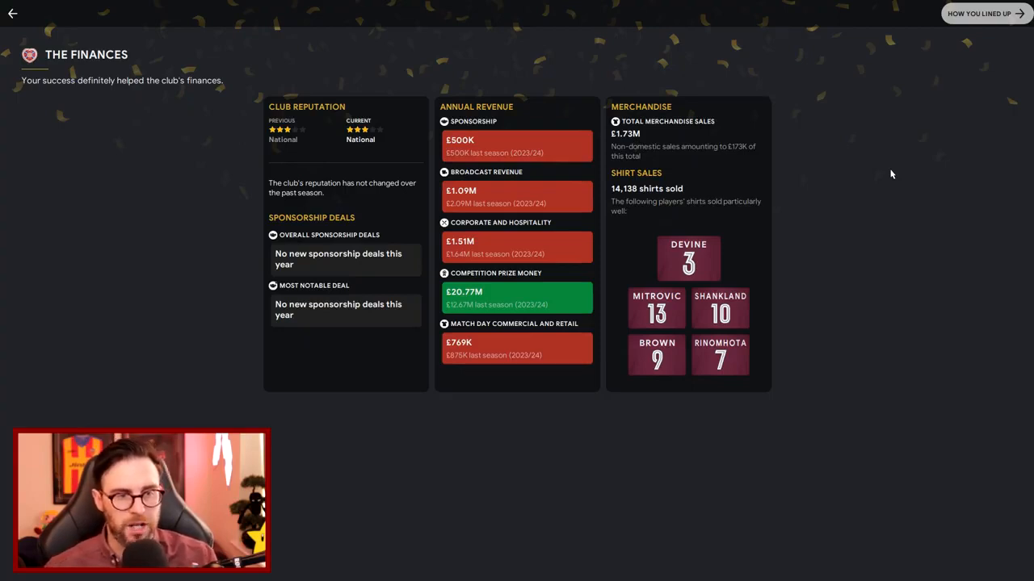
left_click(986, 13)
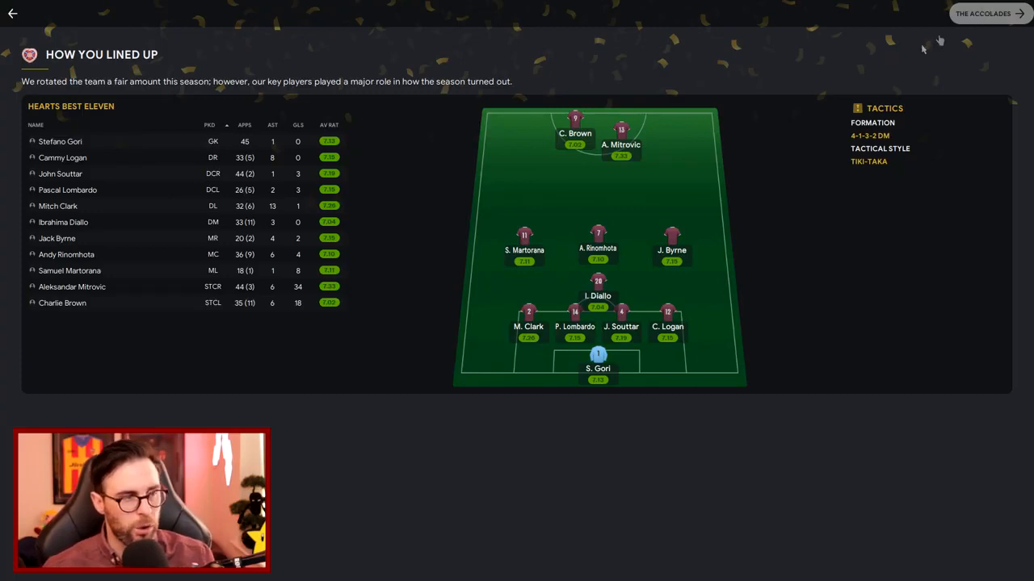
Read through The Accolades and continue to History In The Making with the two cup wins
left_click(983, 14)
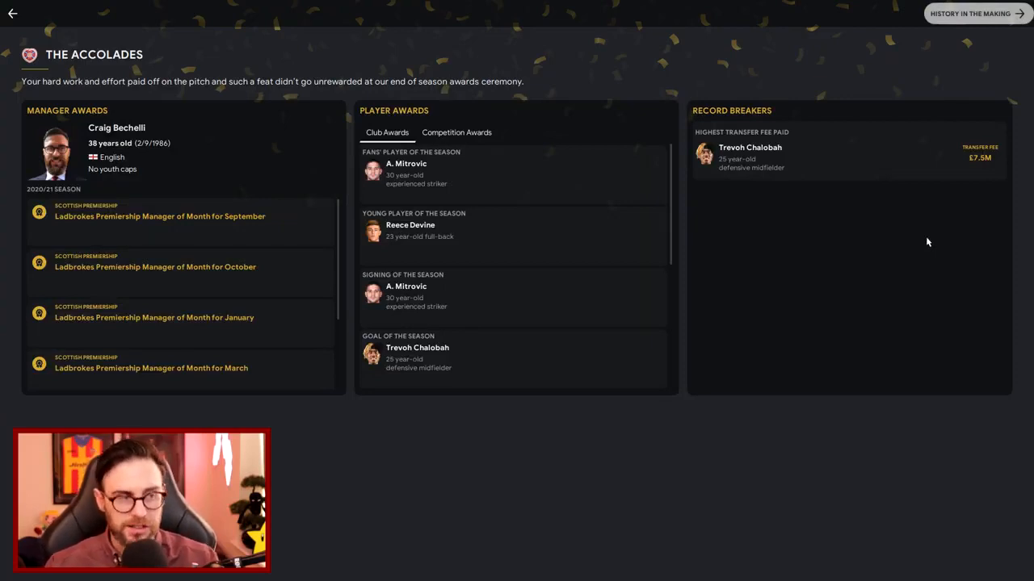
scroll("down", 3)
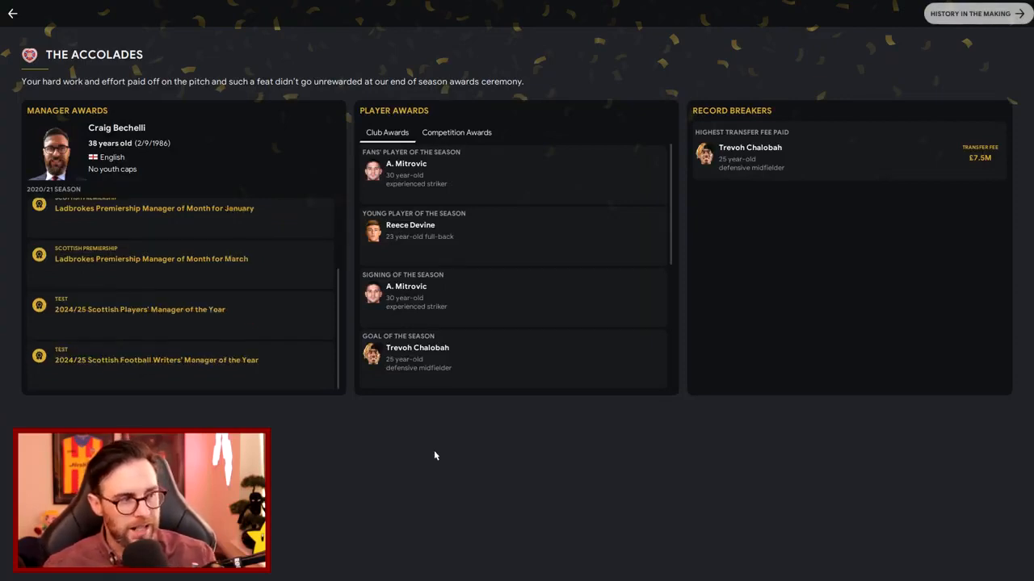
mouse_move(281, 324)
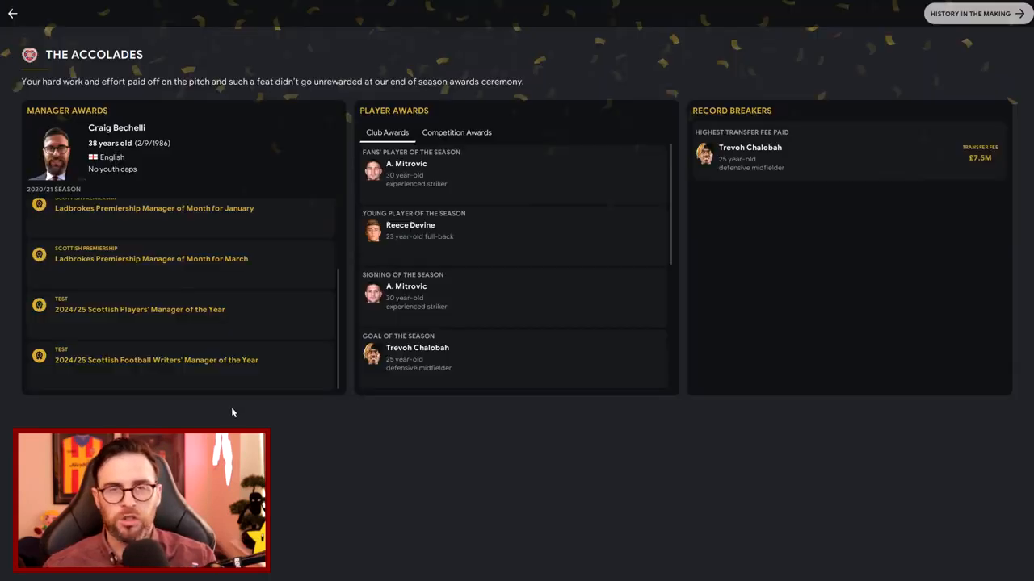
mouse_move(521, 266)
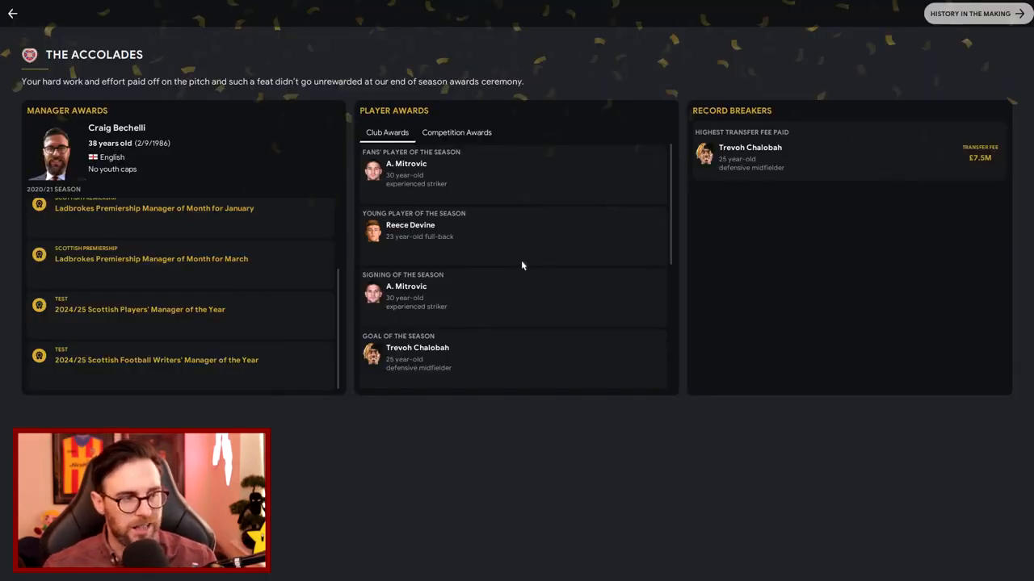
mouse_move(506, 266)
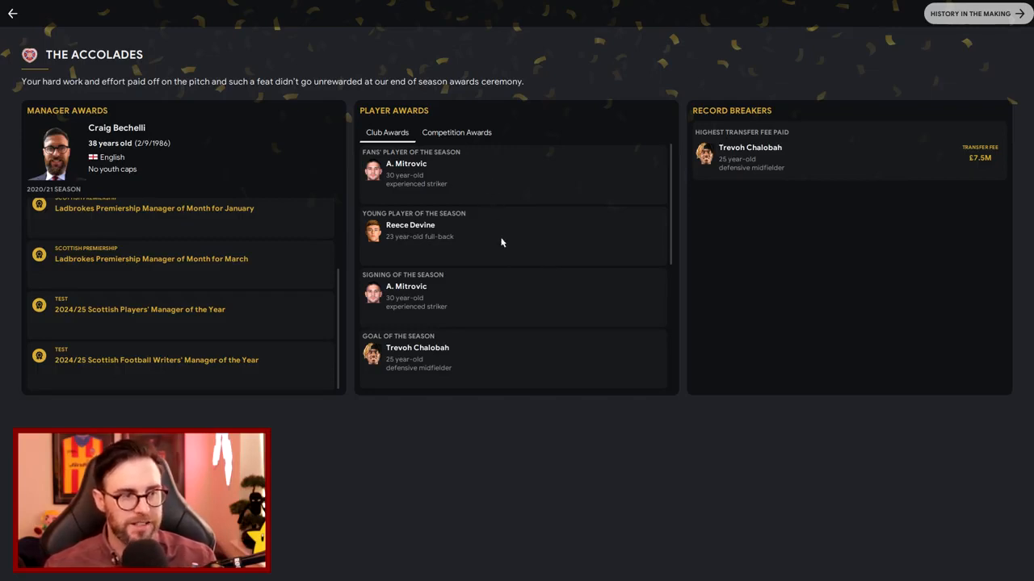
mouse_move(495, 305)
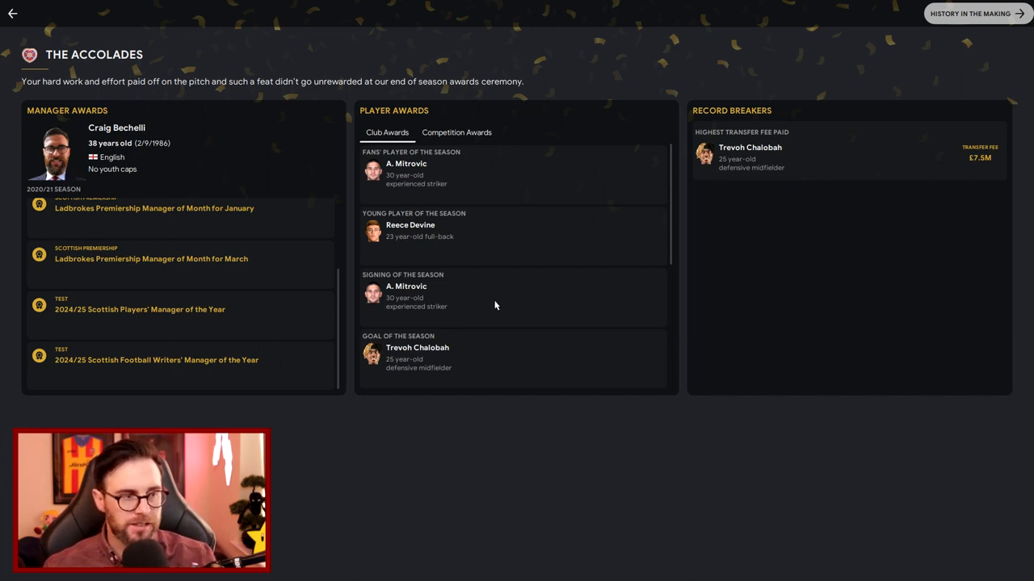
mouse_move(518, 339)
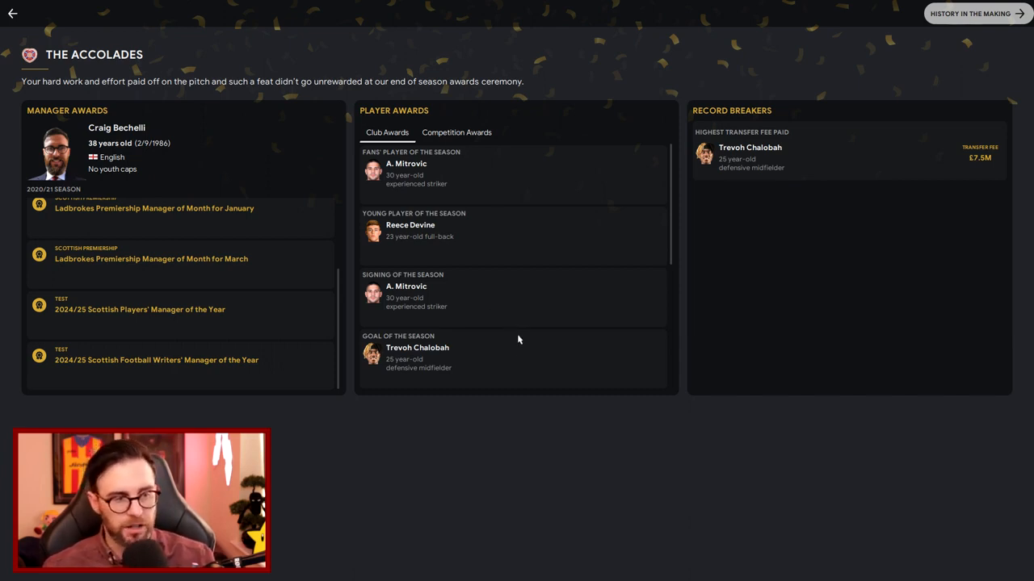
scroll("down", 3)
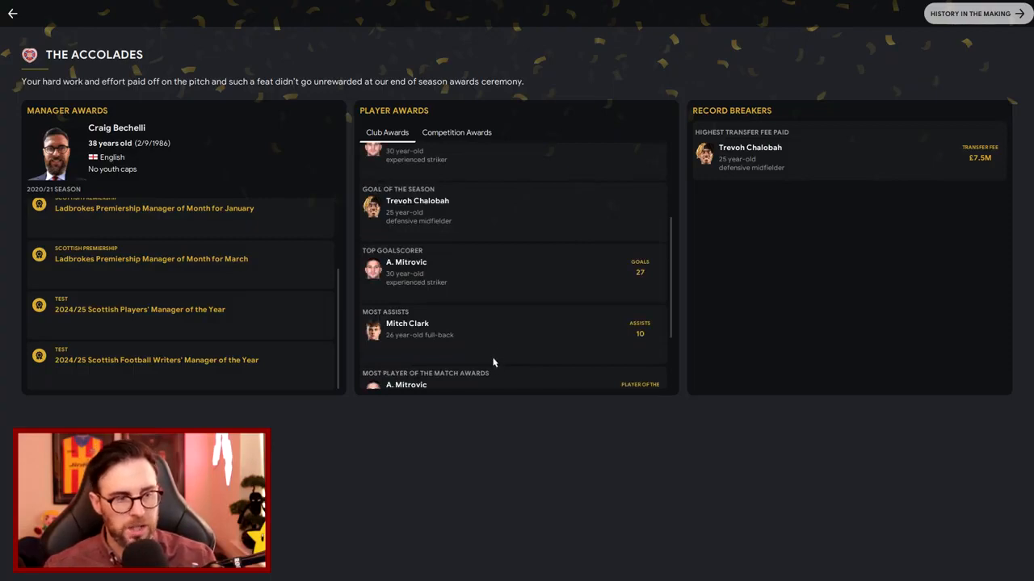
mouse_move(496, 359)
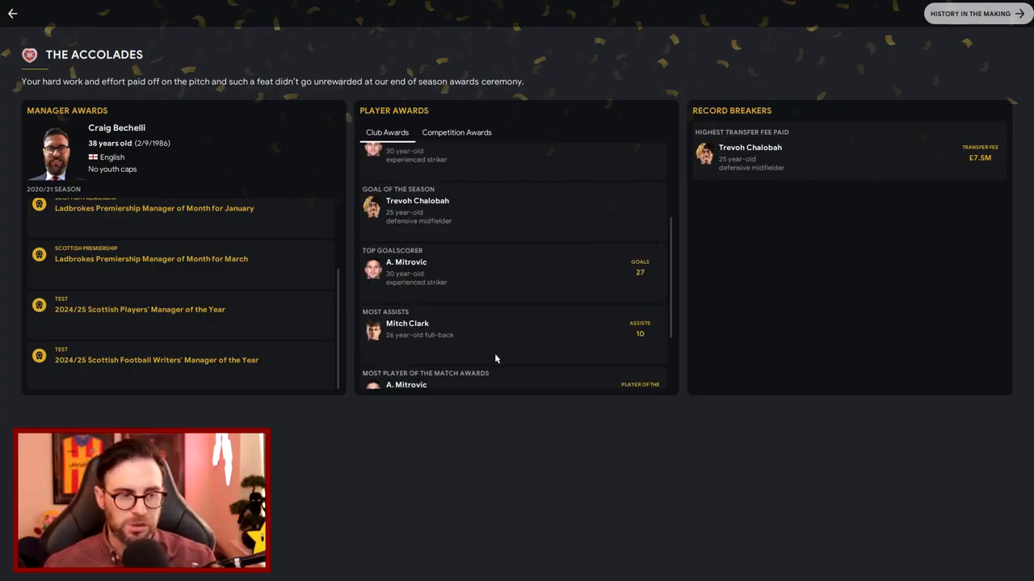
scroll("down", 3)
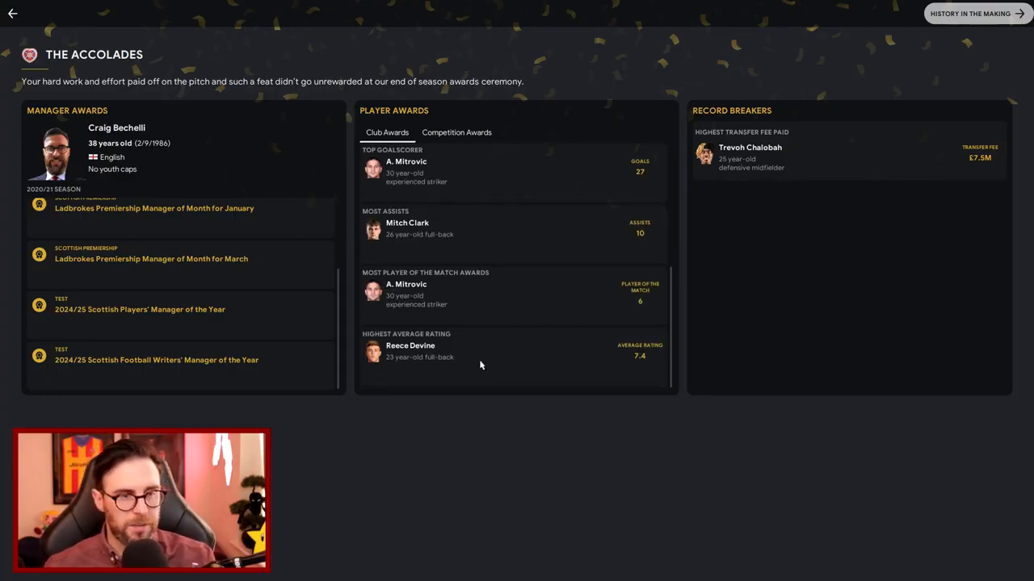
mouse_move(849, 238)
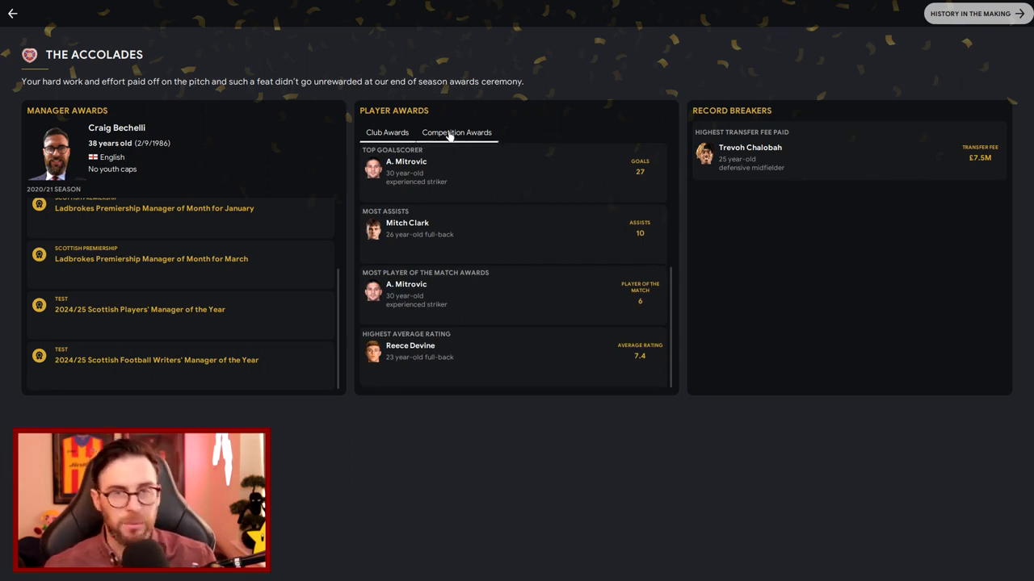
left_click(969, 14)
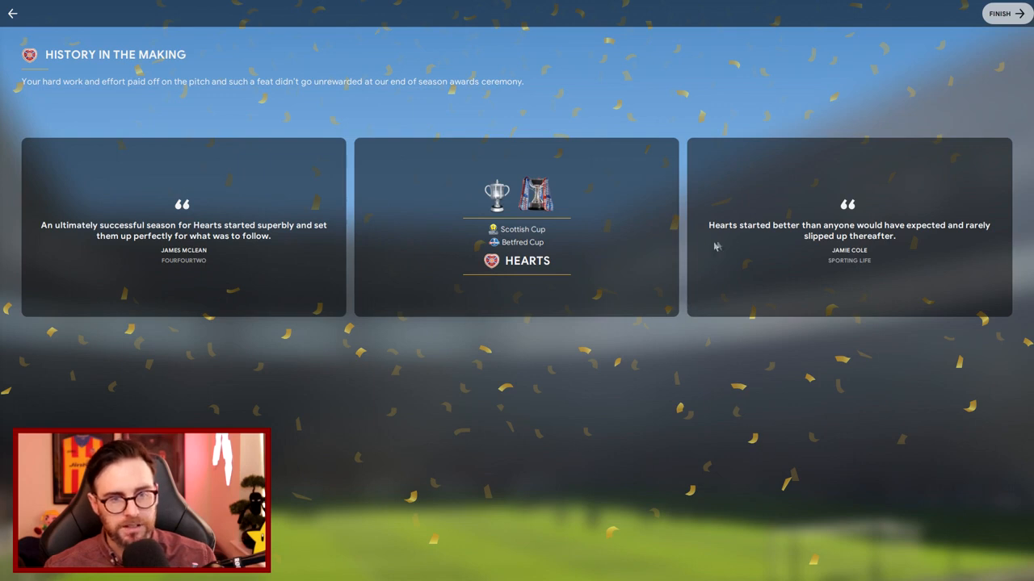
mouse_move(916, 298)
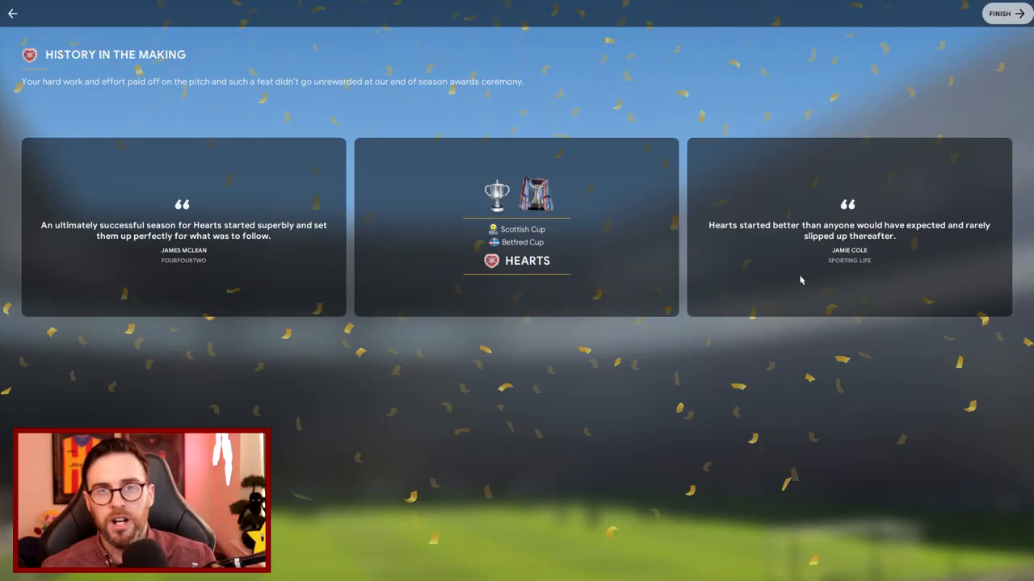
Finish the review and read the board's club vision and long-term objectives
left_click(999, 13)
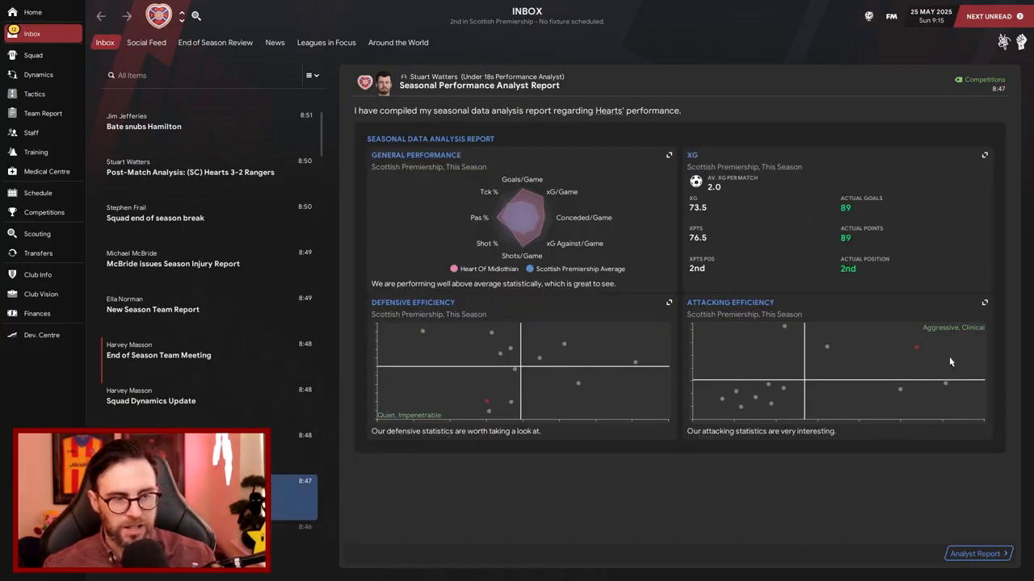
mouse_move(460, 416)
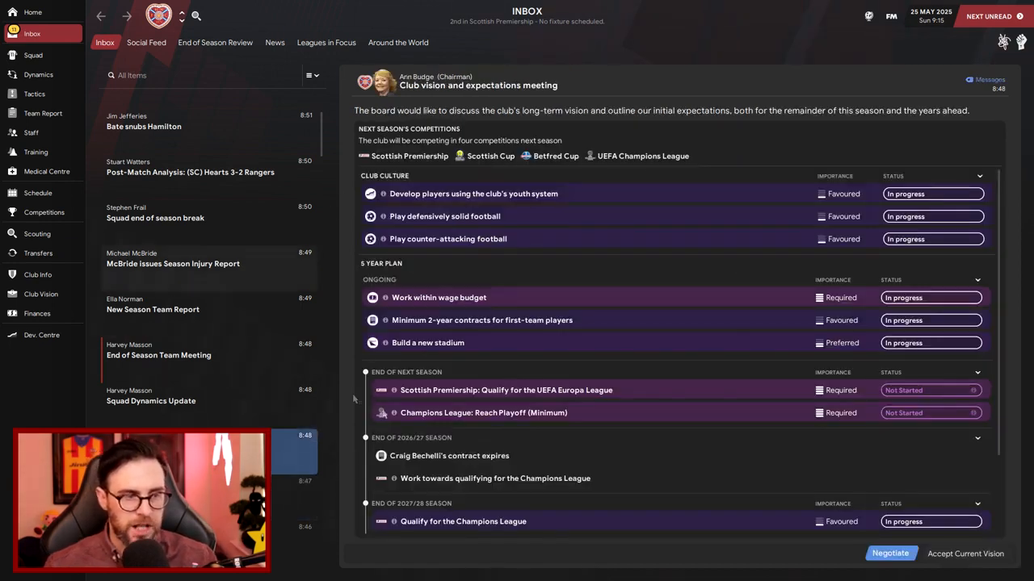
mouse_move(549, 521)
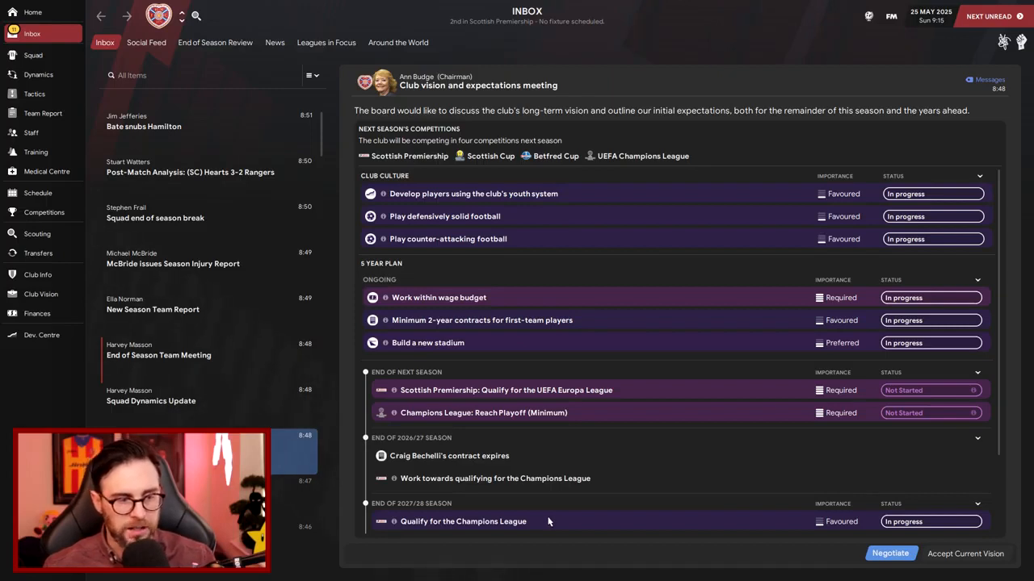
scroll("down", 3)
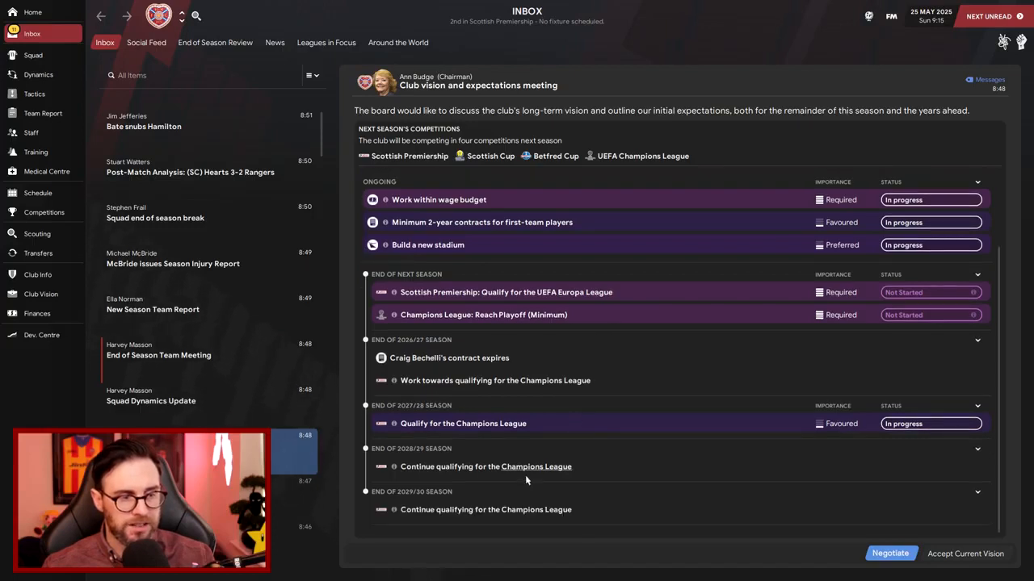
mouse_move(519, 501)
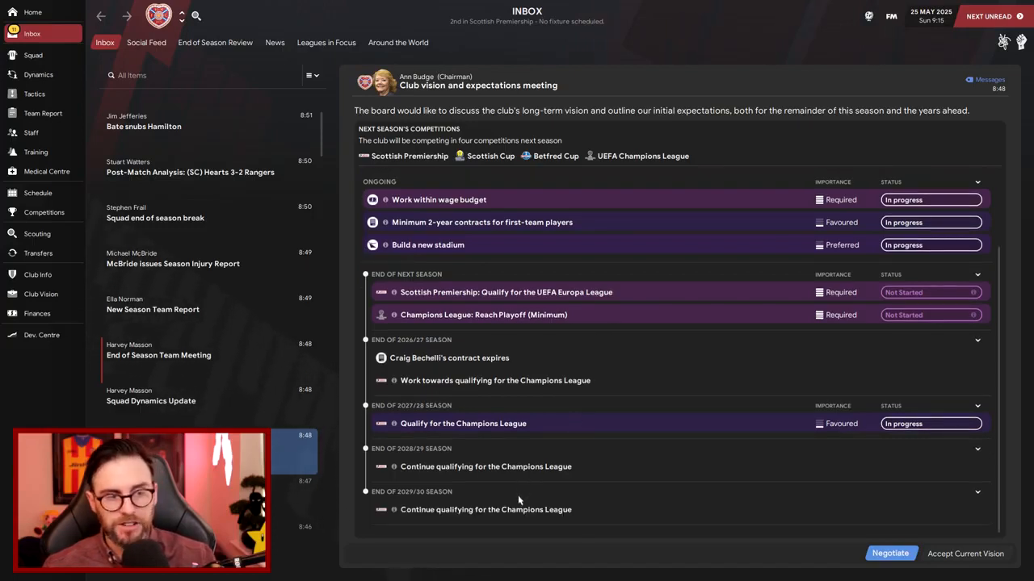
mouse_move(444, 375)
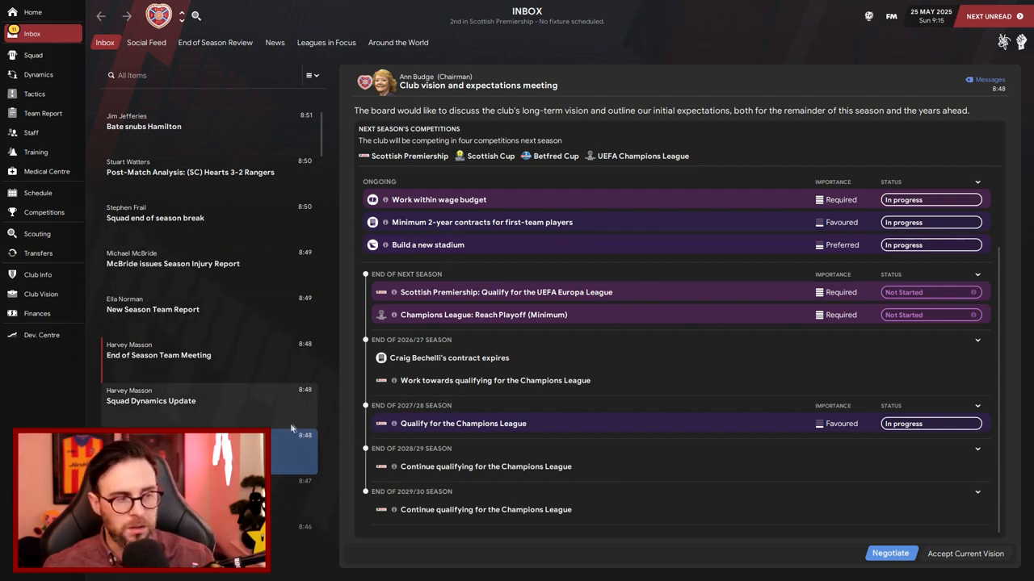
Check the Dynamics overview and the hierarchy showing 13 players supporting the manager
left_click(38, 74)
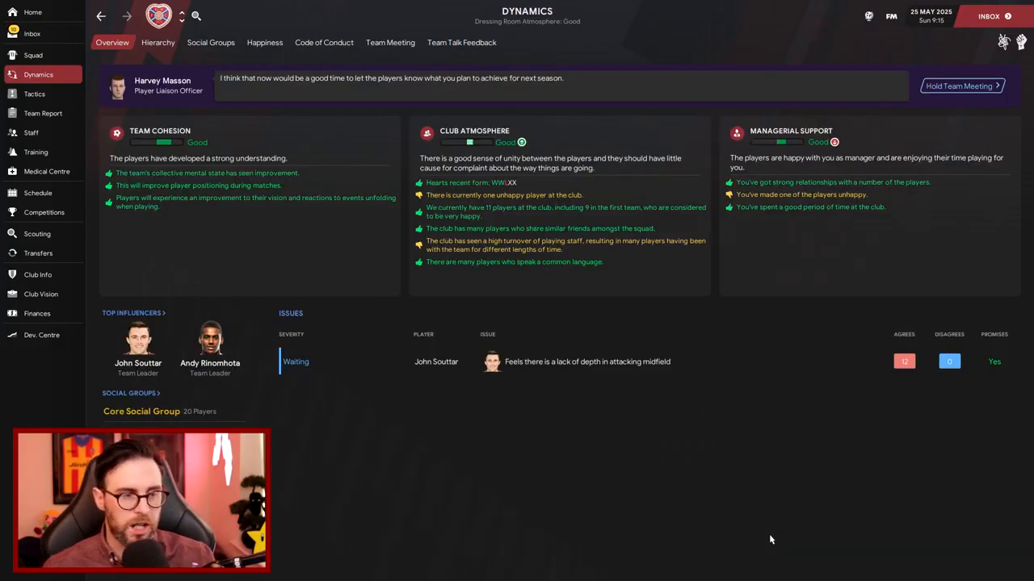
mouse_move(434, 474)
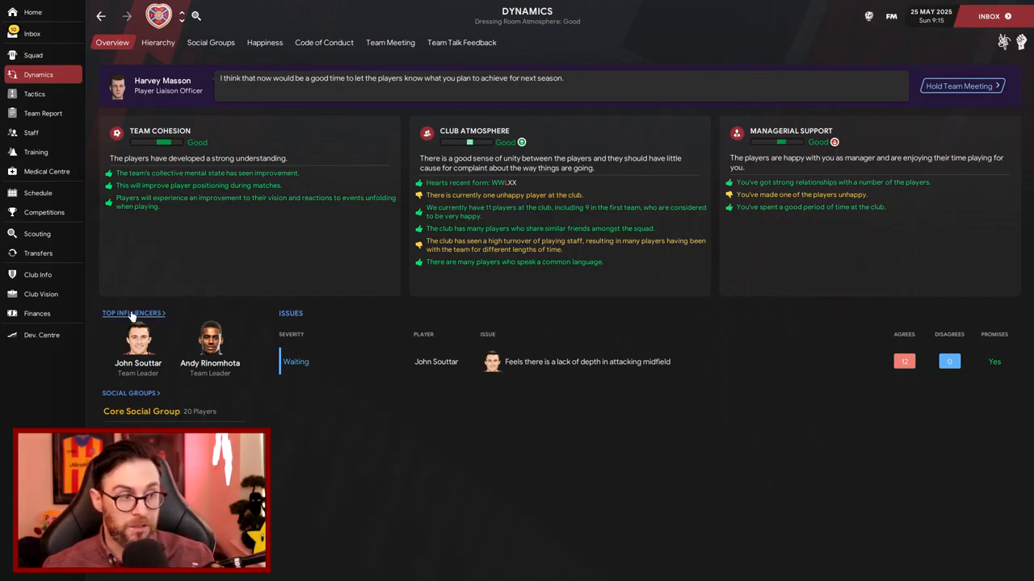
mouse_move(379, 258)
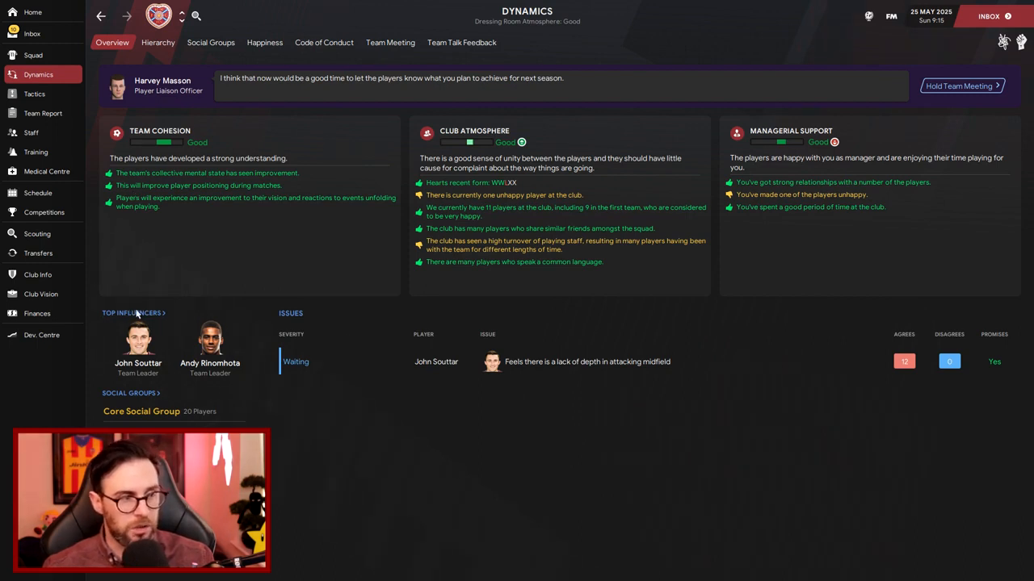
left_click(158, 42)
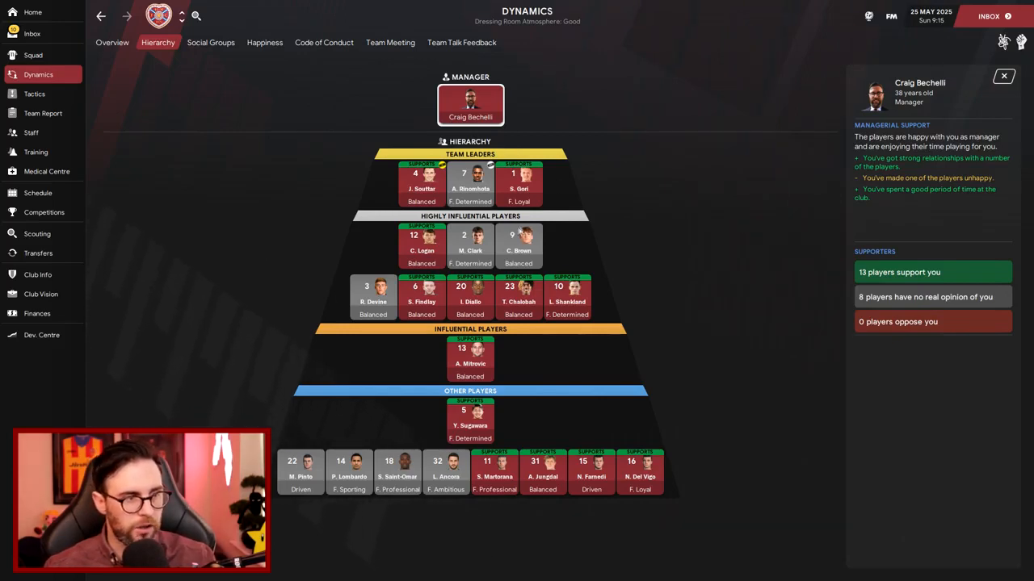
mouse_move(640, 245)
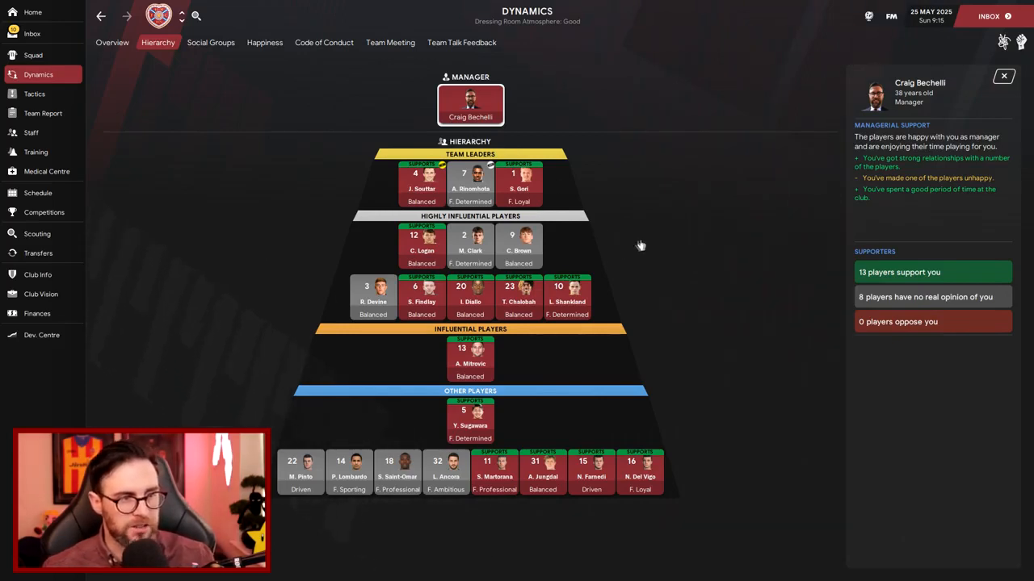
mouse_move(50, 38)
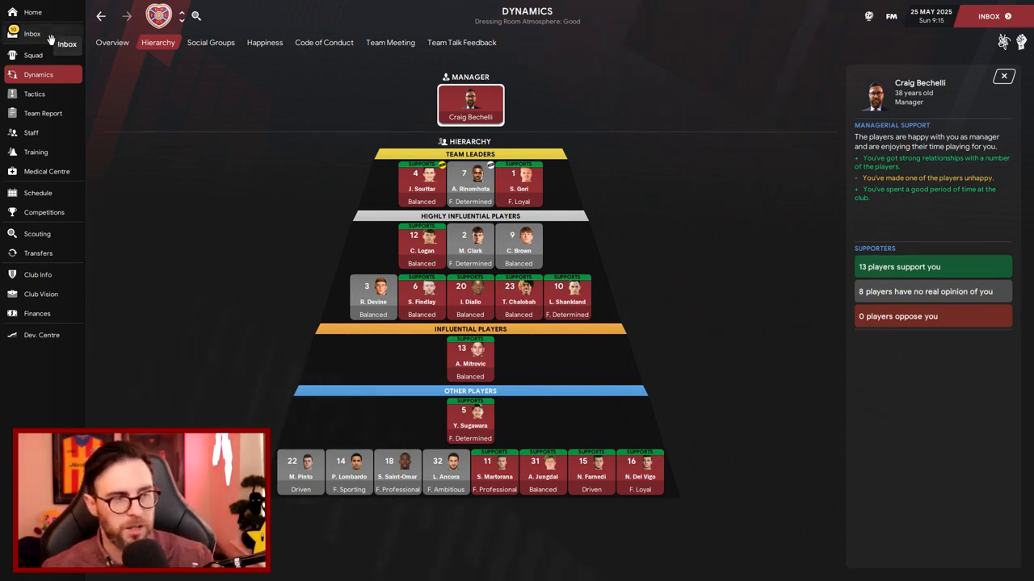
Discuss next season's plans with the squad and leave the meeting with a positive reaction
left_click(31, 33)
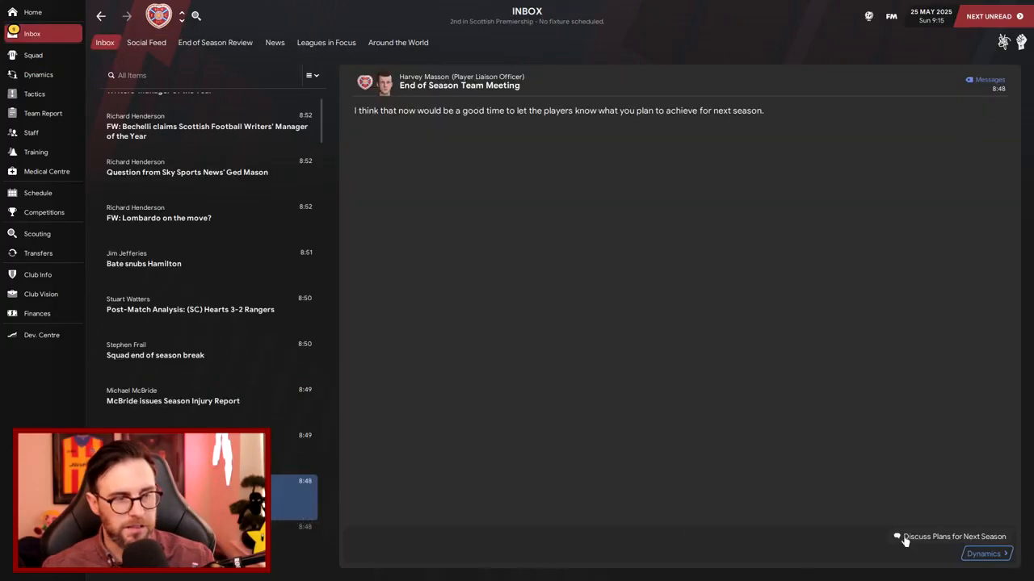
left_click(953, 536)
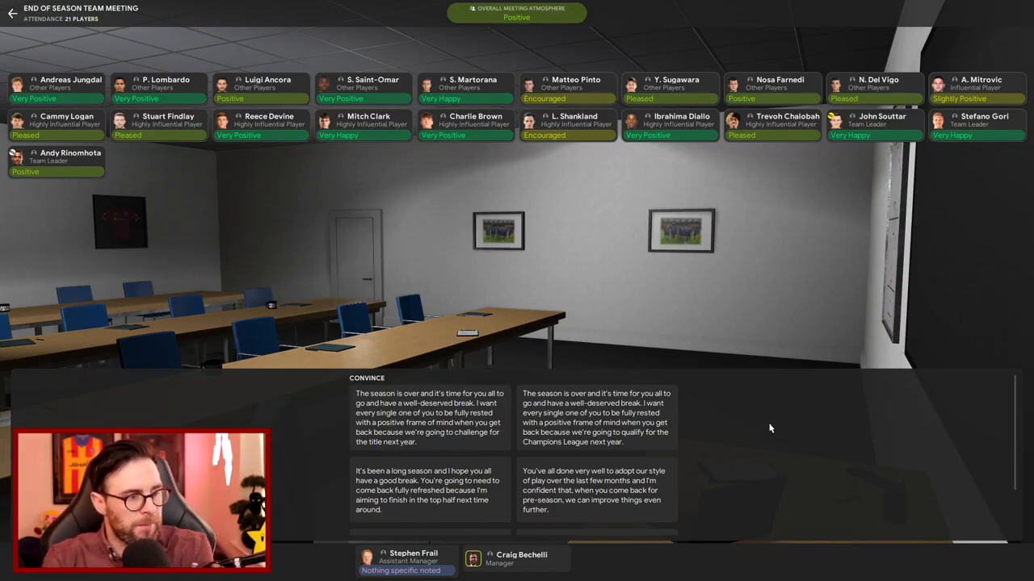
mouse_move(765, 426)
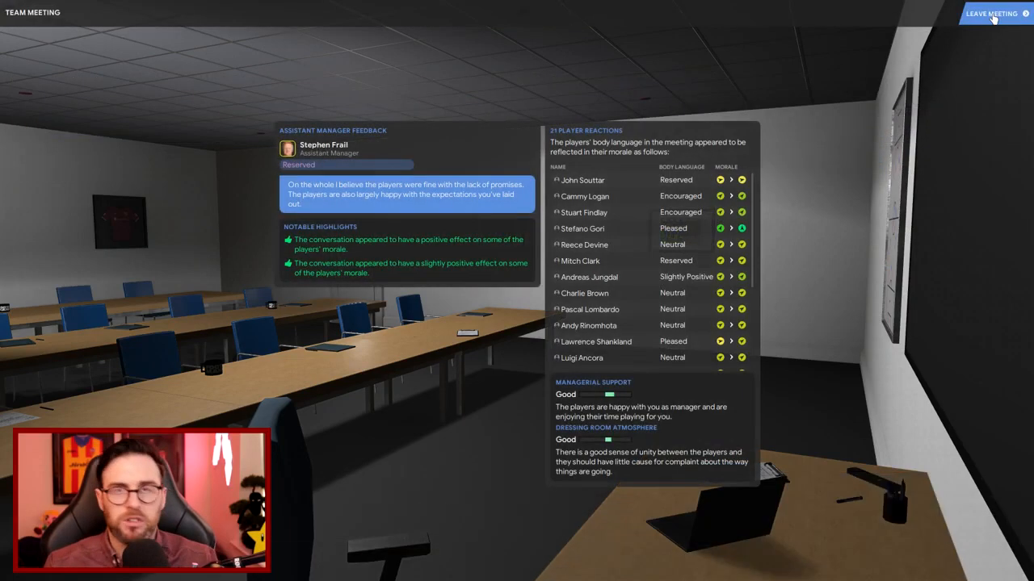
left_click(992, 14)
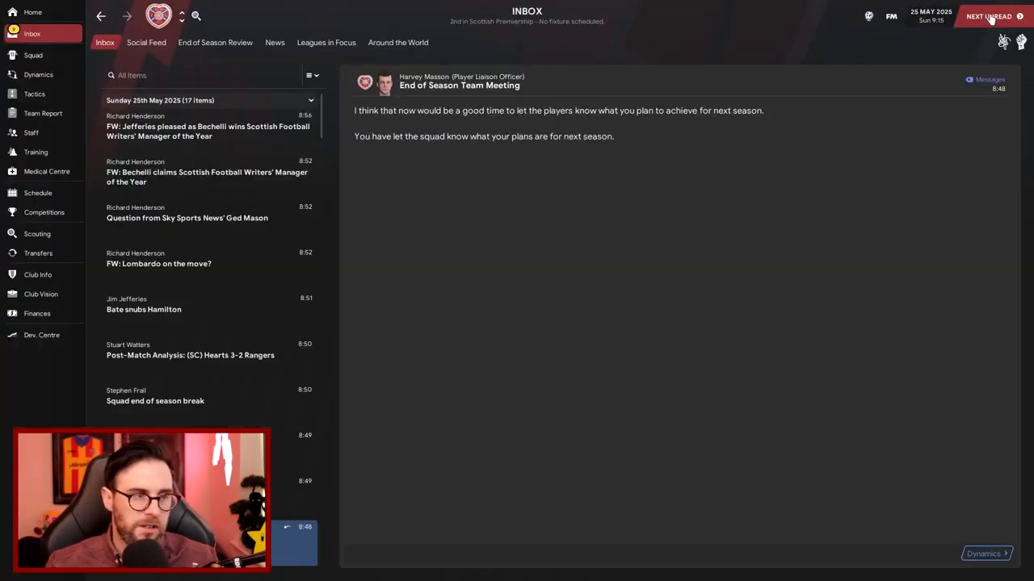
Read the end-of-season break, Lombardo rumour and Bechelli Manager of the Year news items
left_click(989, 16)
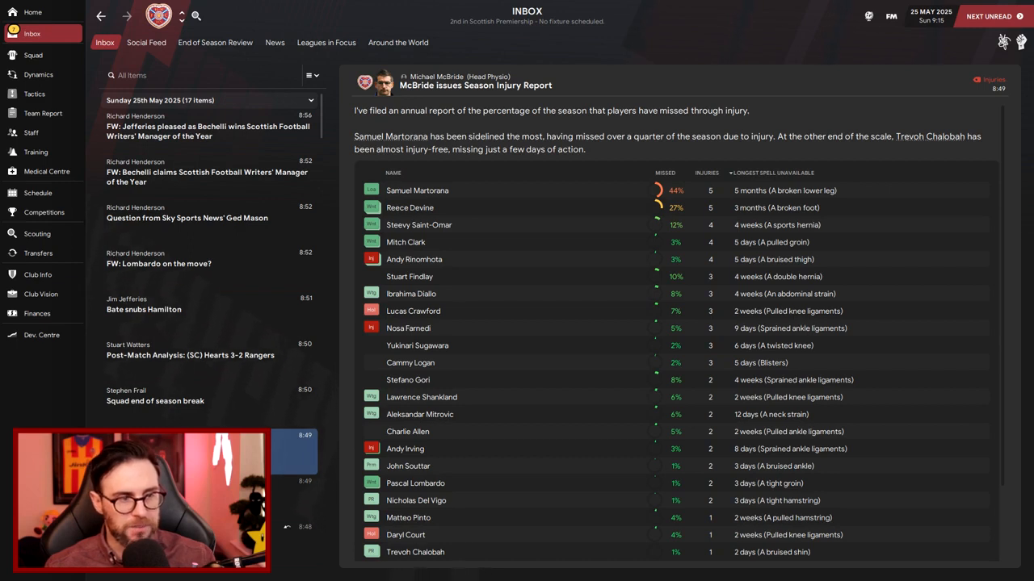
mouse_move(575, 246)
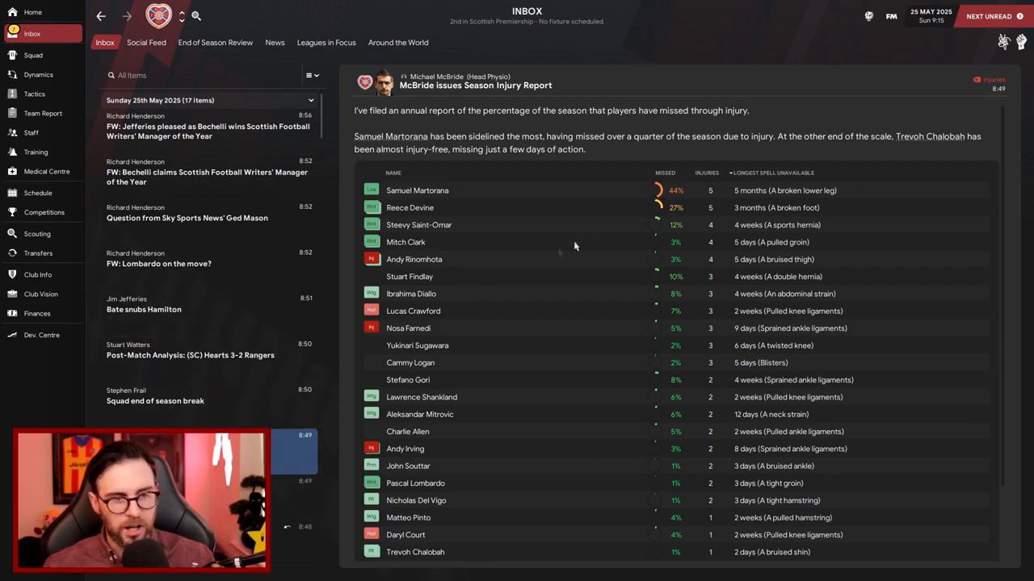
mouse_move(713, 198)
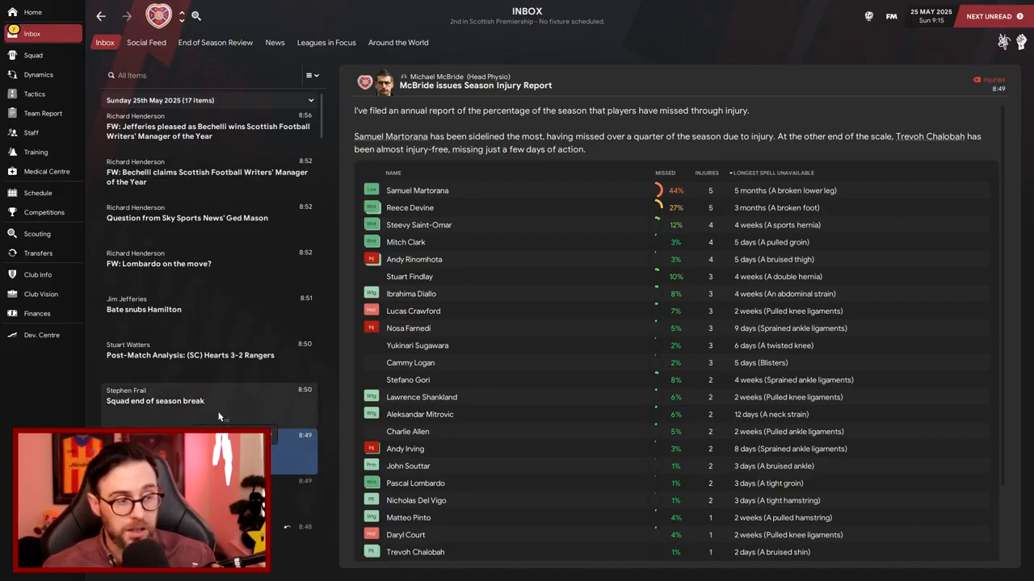
left_click(155, 401)
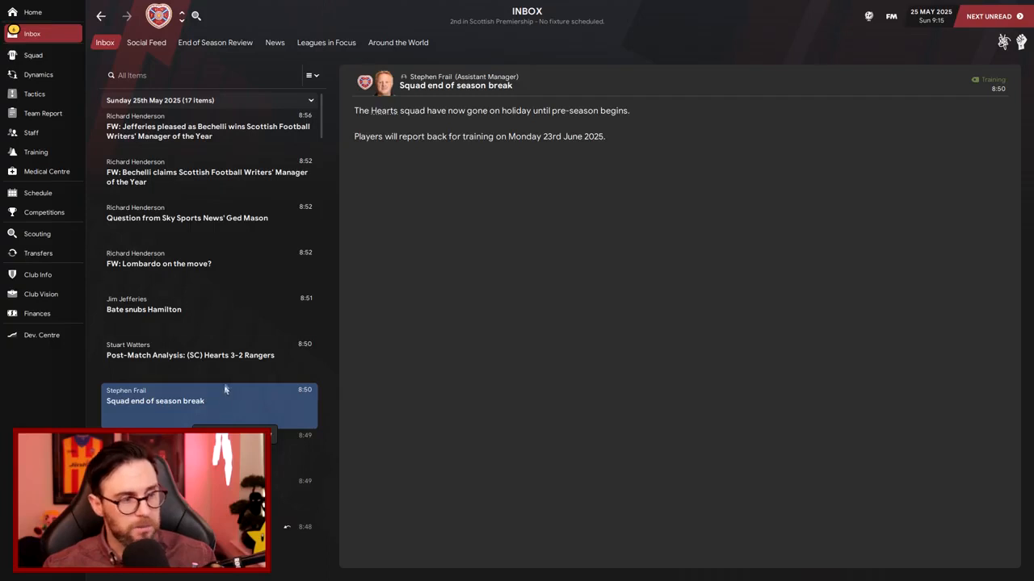
mouse_move(228, 380)
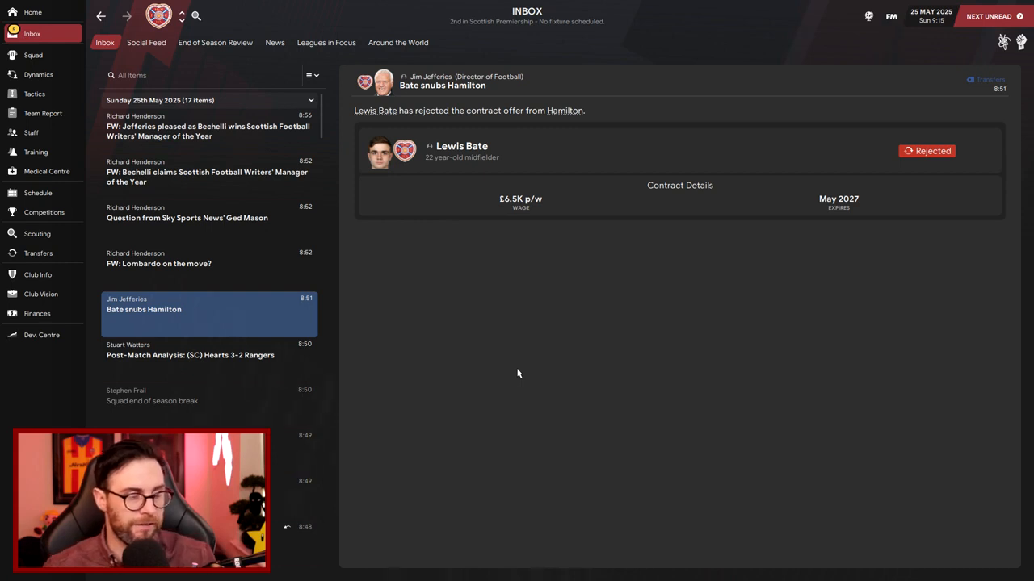
mouse_move(375, 333)
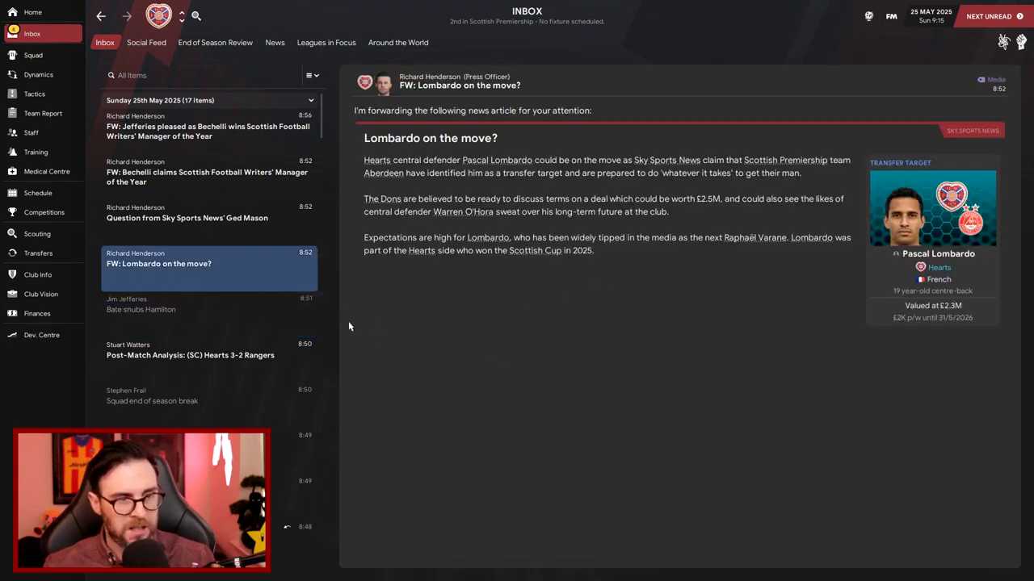
mouse_move(384, 220)
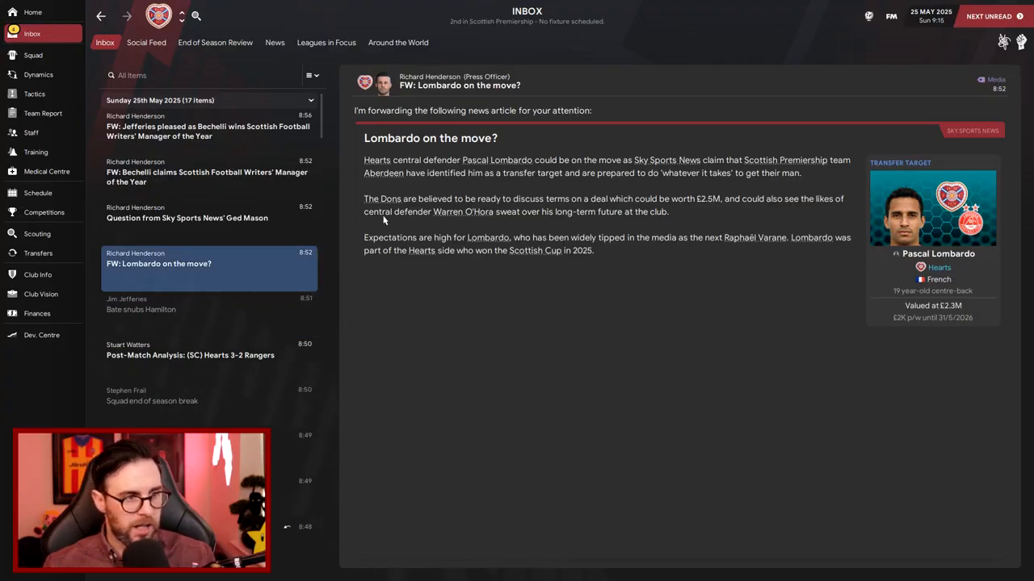
mouse_move(481, 416)
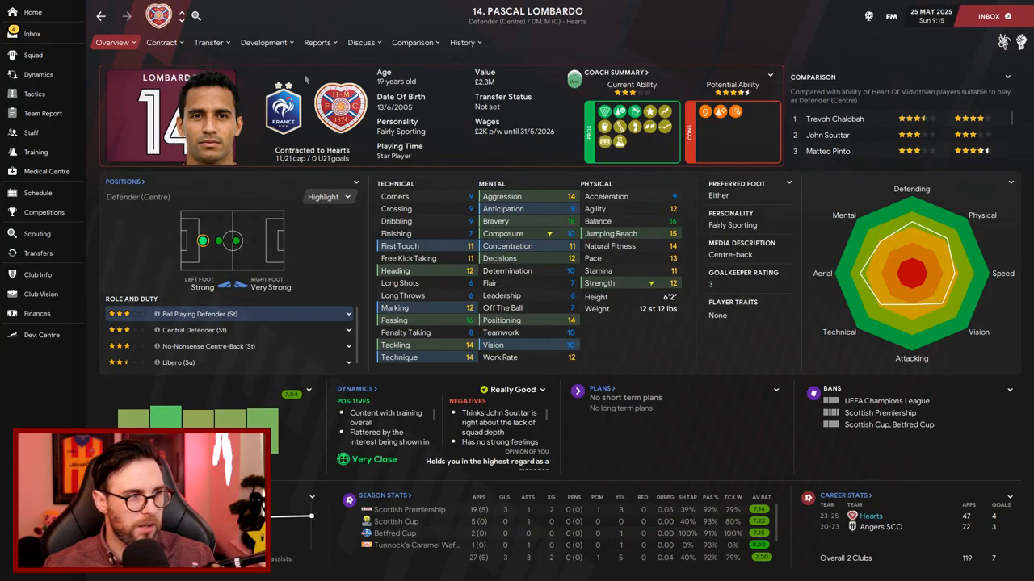
left_click(31, 33)
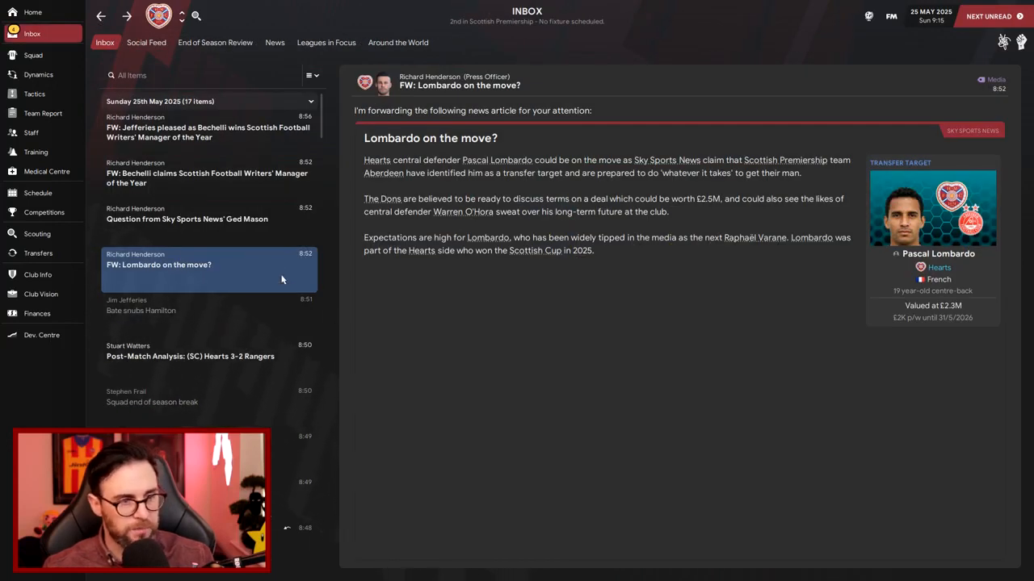
left_click(206, 173)
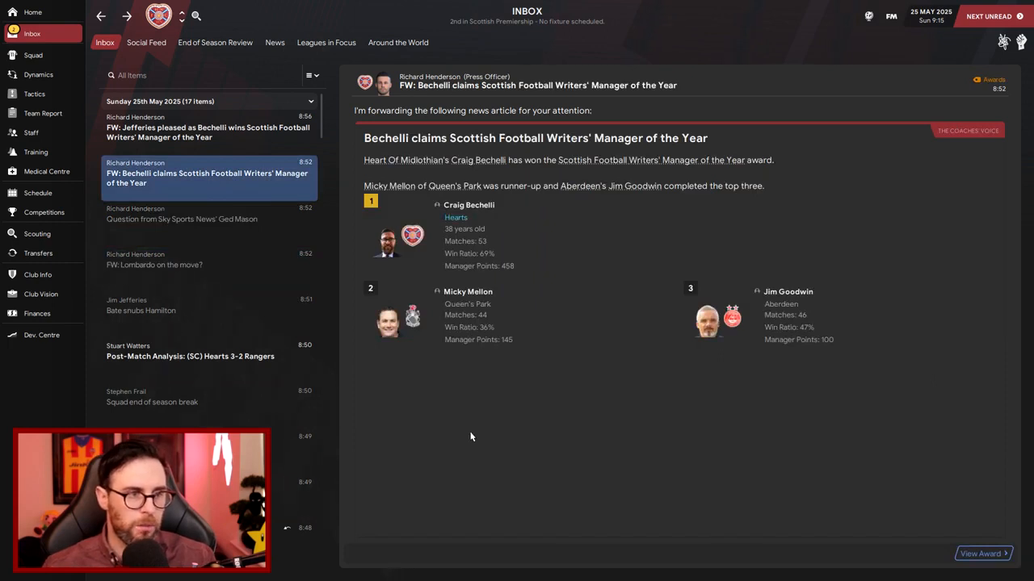
mouse_move(518, 369)
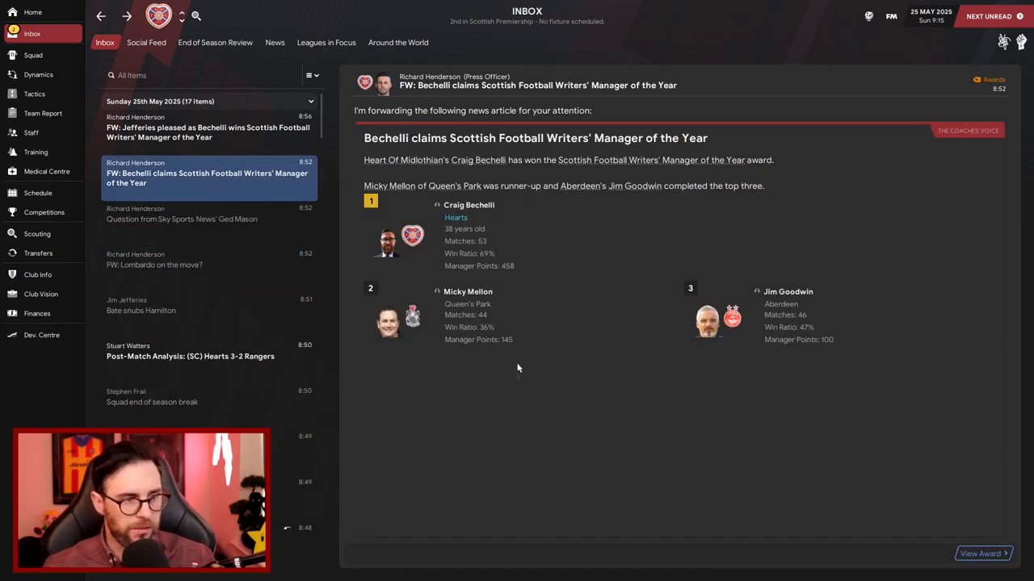
mouse_move(496, 283)
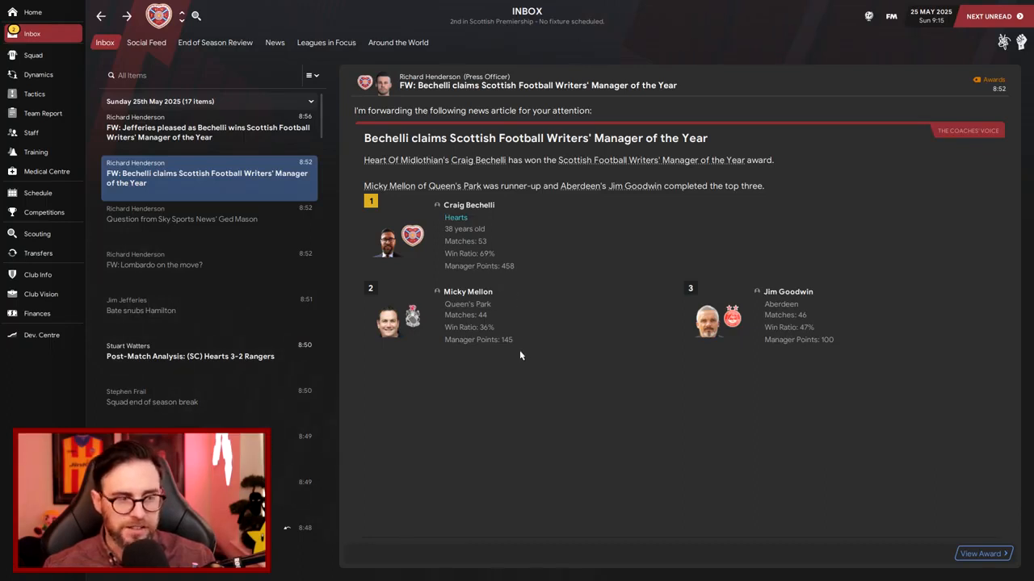
left_click(208, 126)
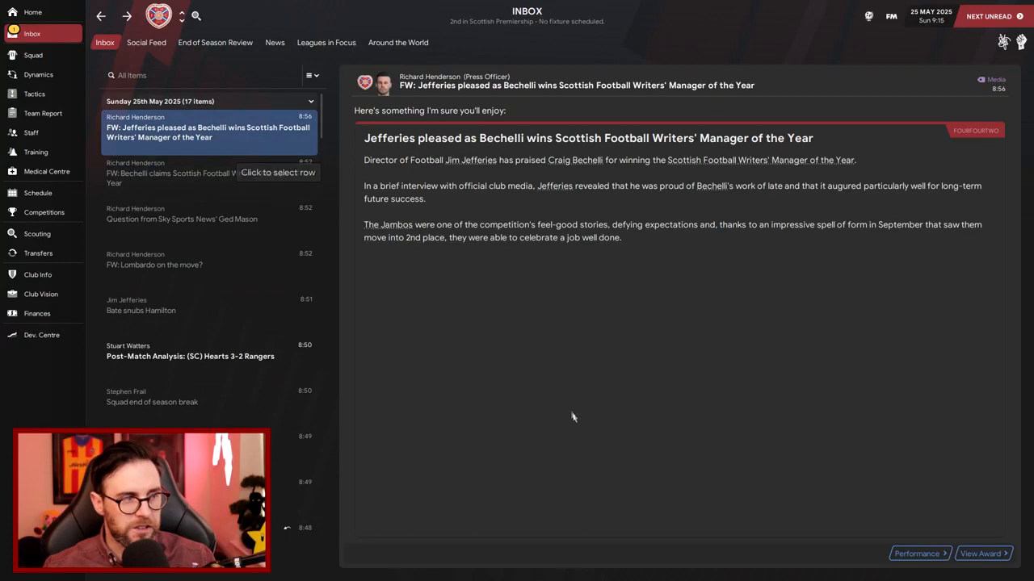
mouse_move(477, 404)
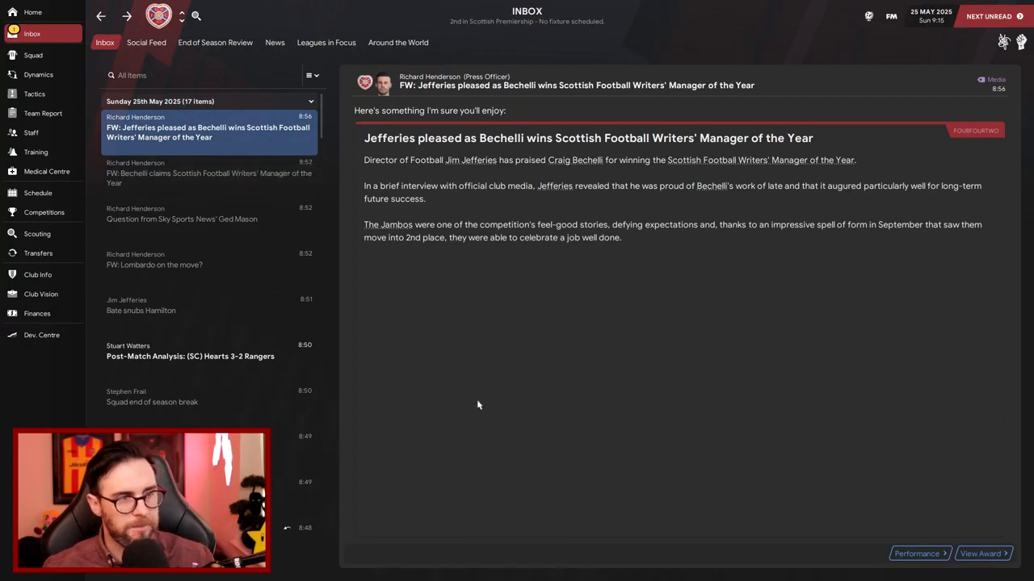
Continue to 26 May, set the World recruitment package, and read the new stadium plans
left_click(987, 16)
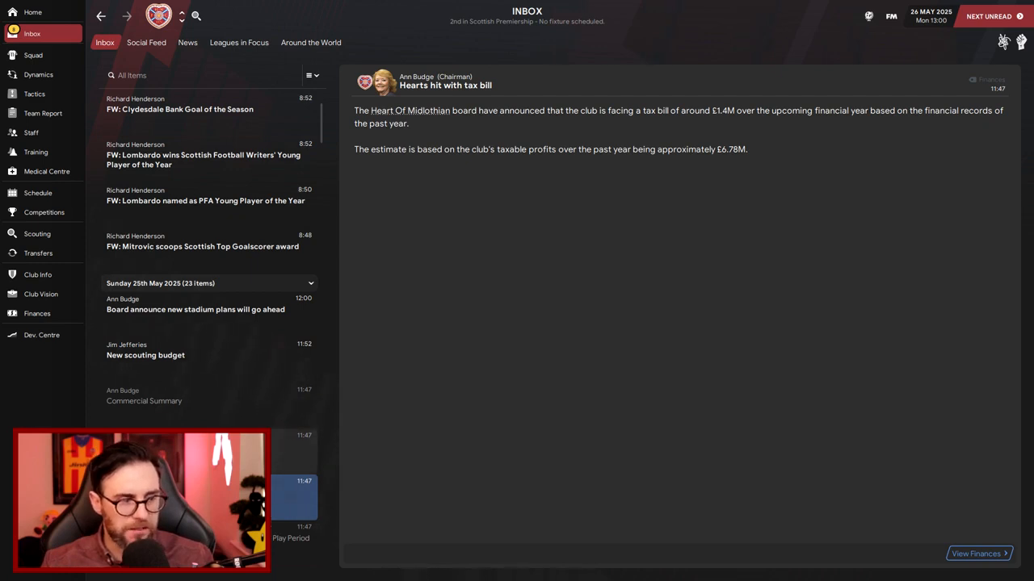
left_click(305, 450)
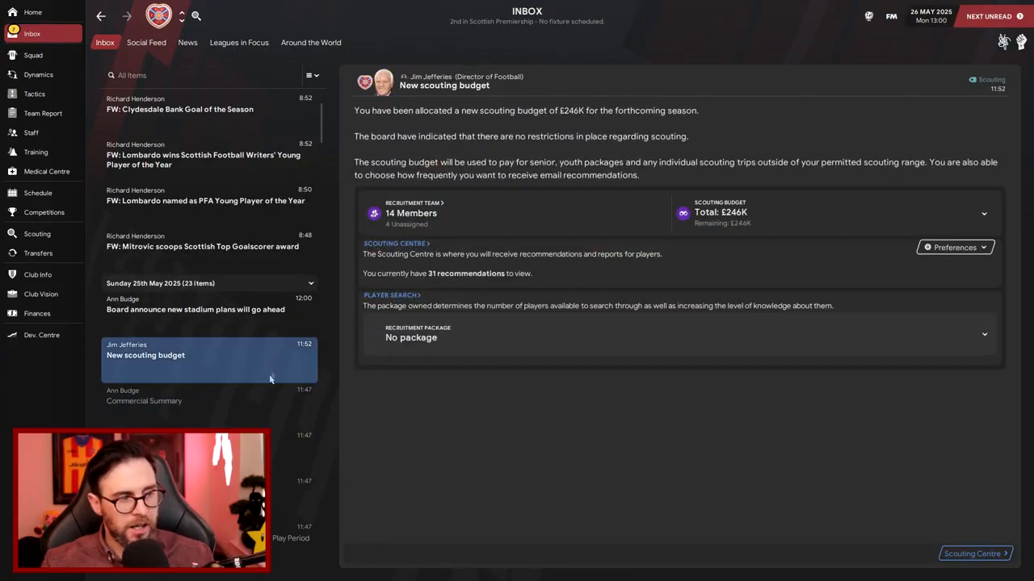
mouse_move(785, 366)
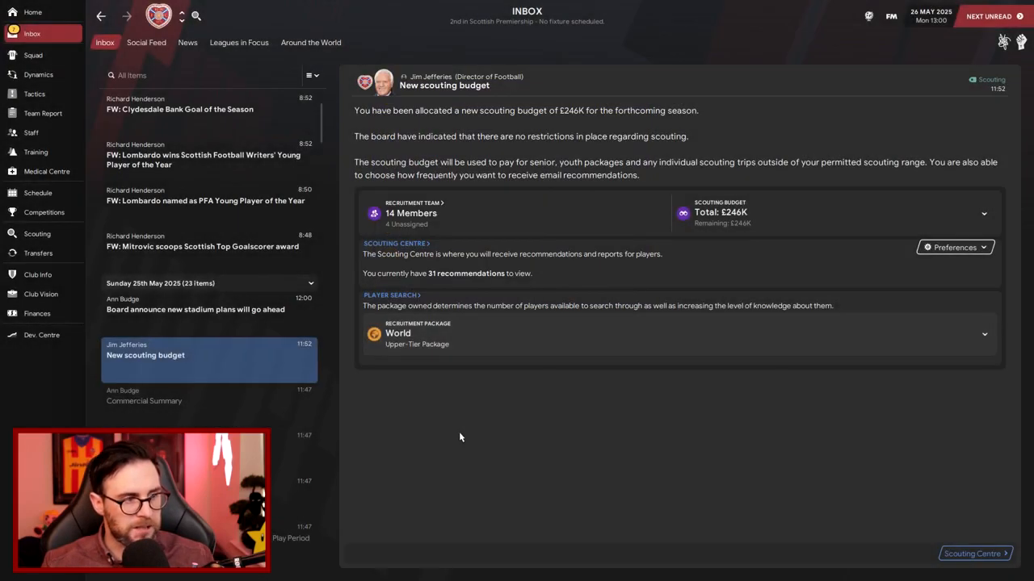
left_click(196, 309)
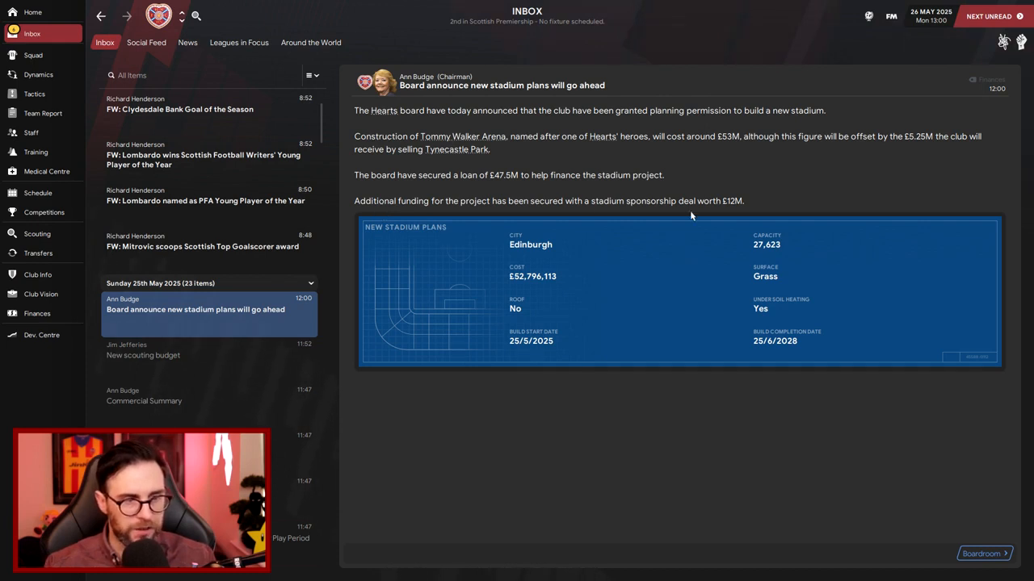
mouse_move(581, 358)
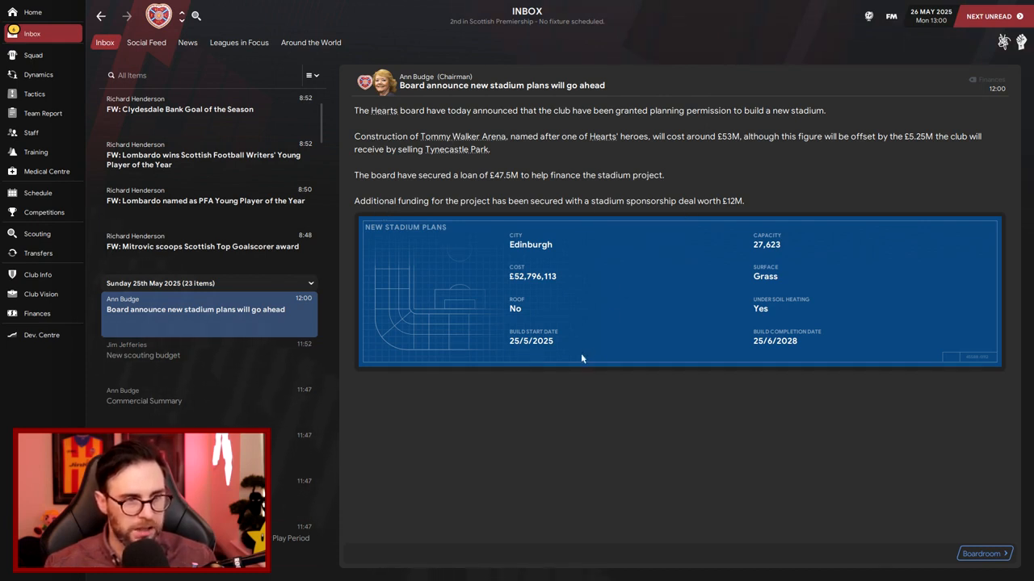
mouse_move(719, 397)
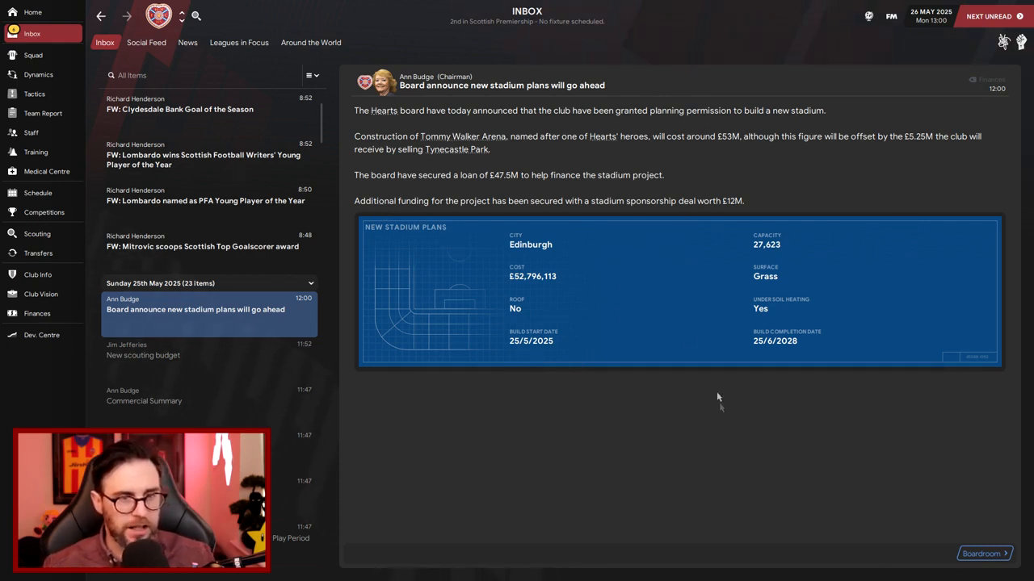
mouse_move(590, 330)
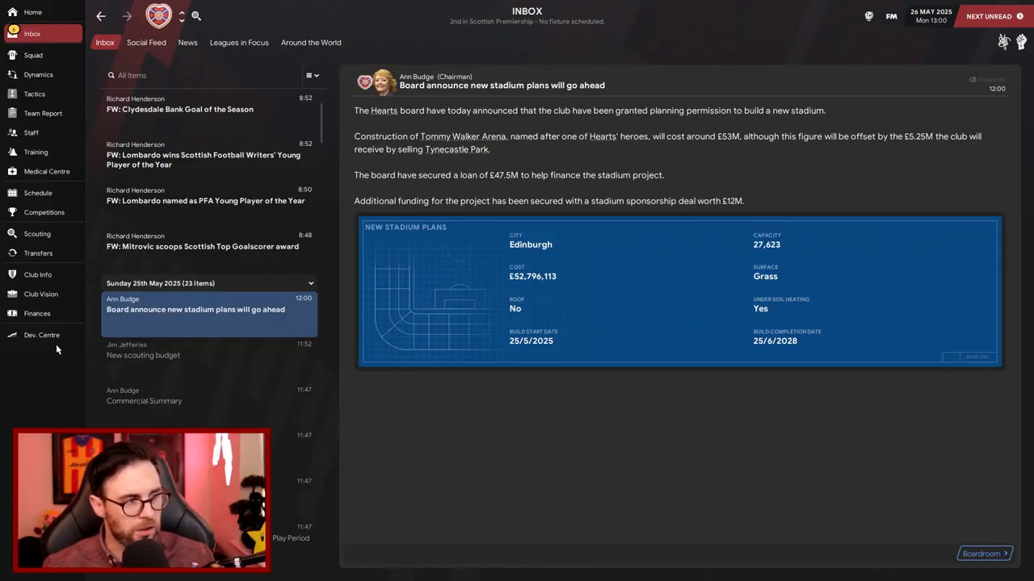
Check the club profile and its stadium and facilities details, then return to the inbox
left_click(38, 274)
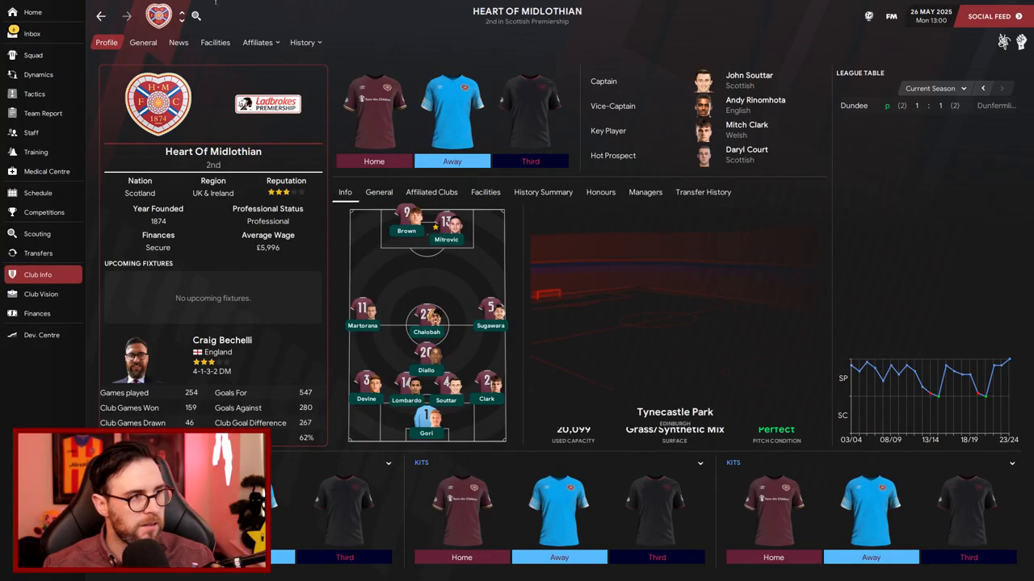
left_click(215, 42)
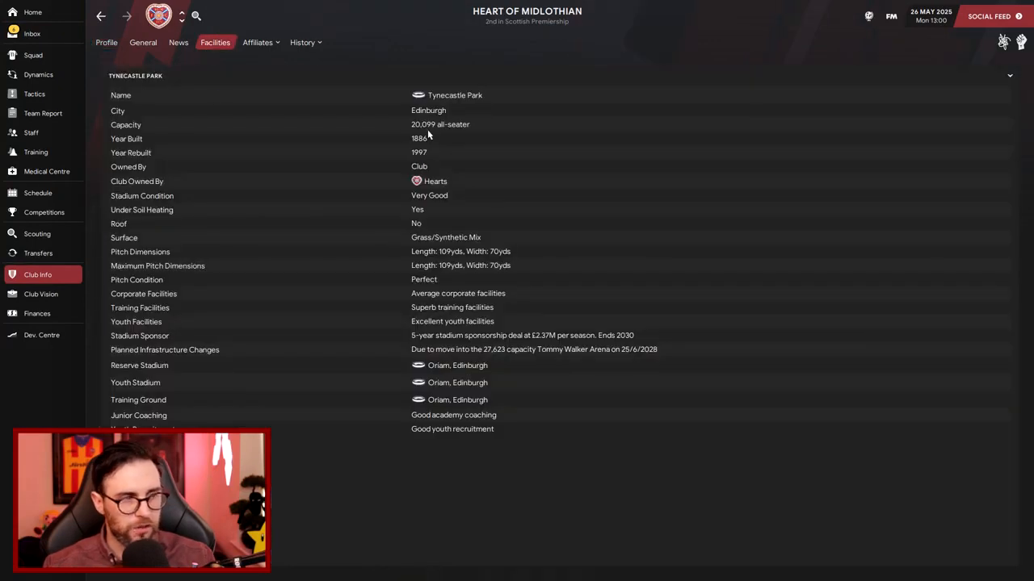
left_click(106, 42)
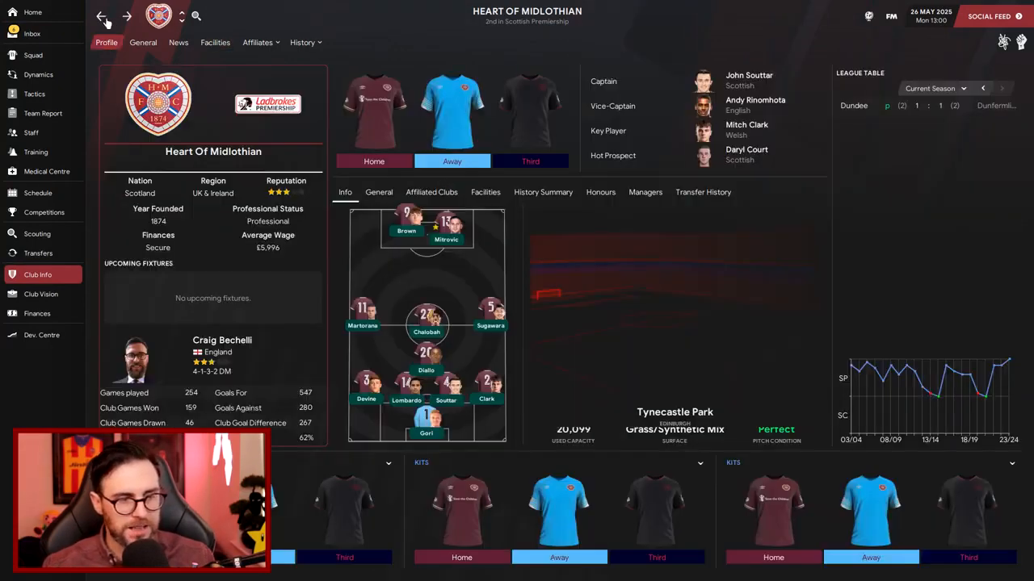
left_click(32, 33)
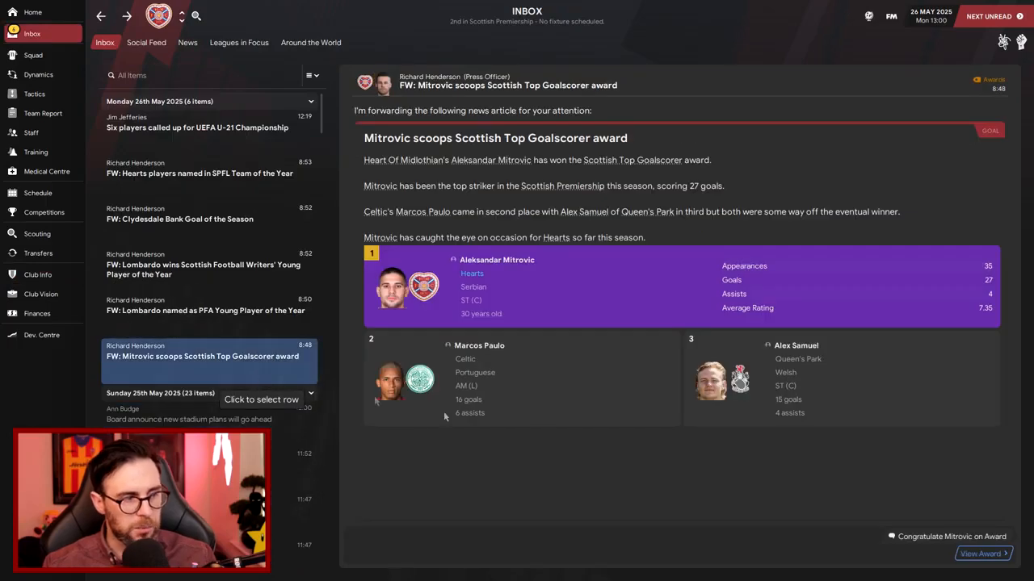
Congratulate Mitrovic on his top goalscorer award and the young defender on PFA Young Player of the Year
left_click(951, 537)
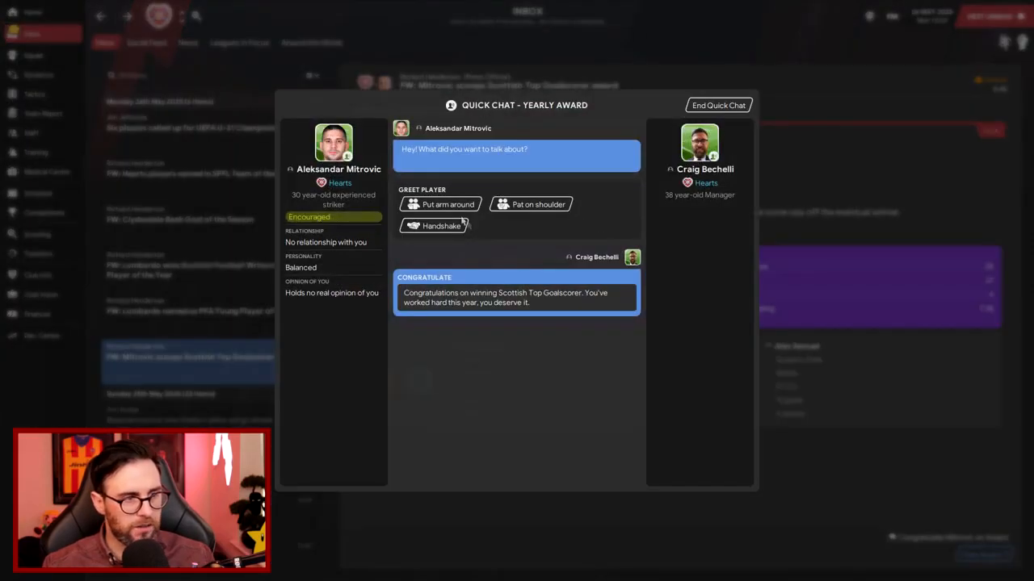
left_click(718, 105)
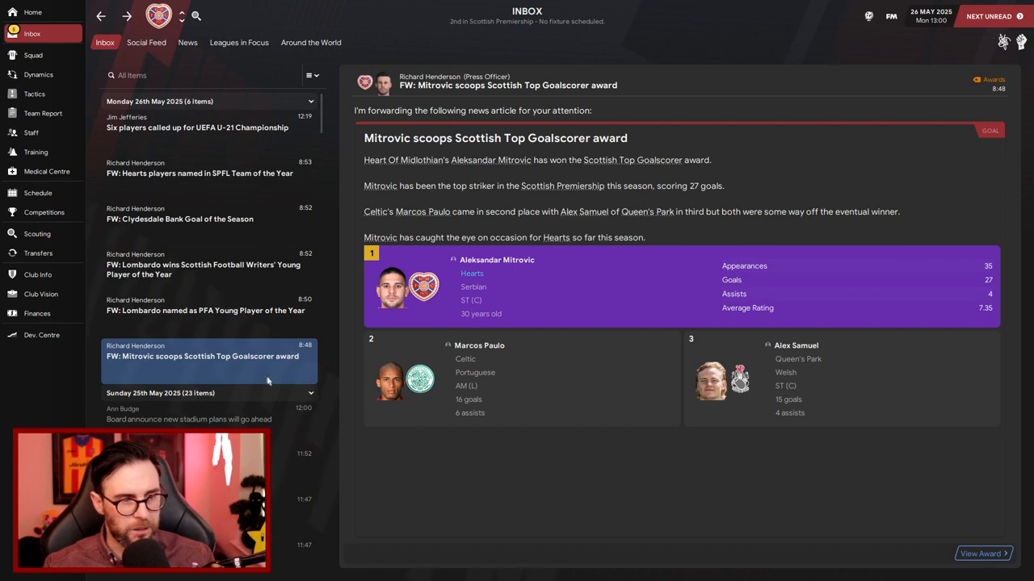
left_click(205, 310)
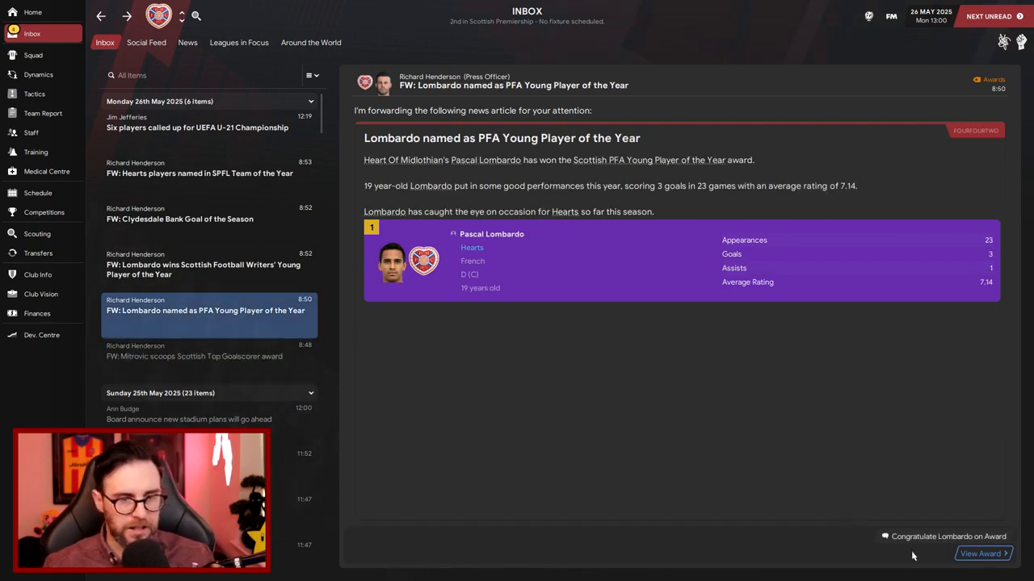
left_click(942, 537)
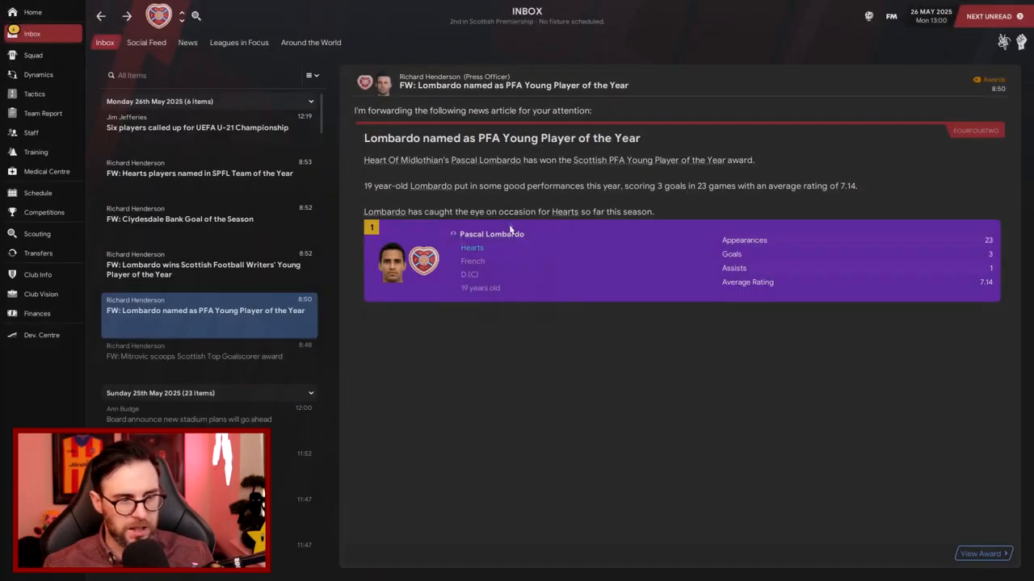
Read the Writers' Young Player, Goal of the Season and U-21 call-up news, then bring up the team report
left_click(202, 269)
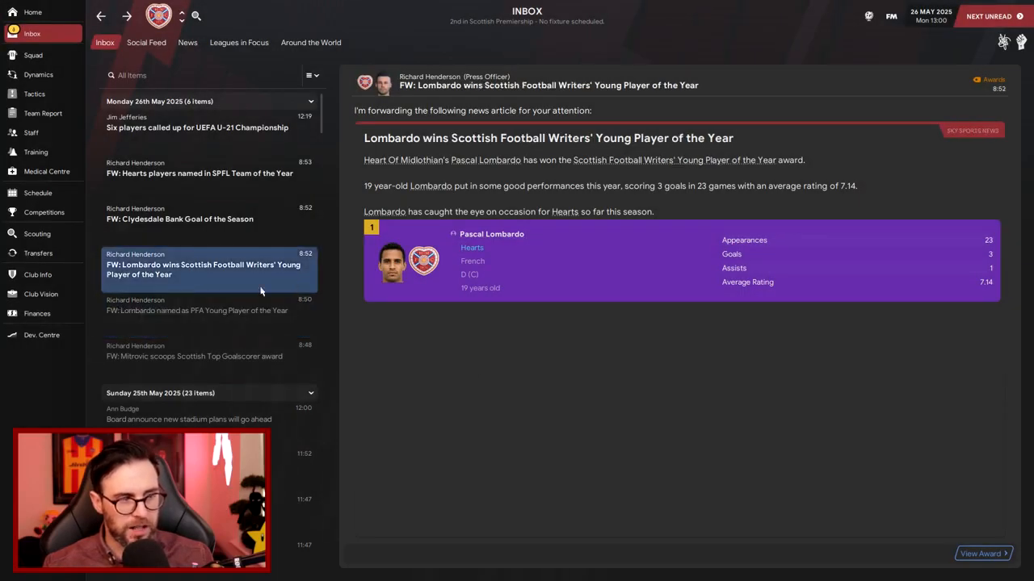
left_click(202, 218)
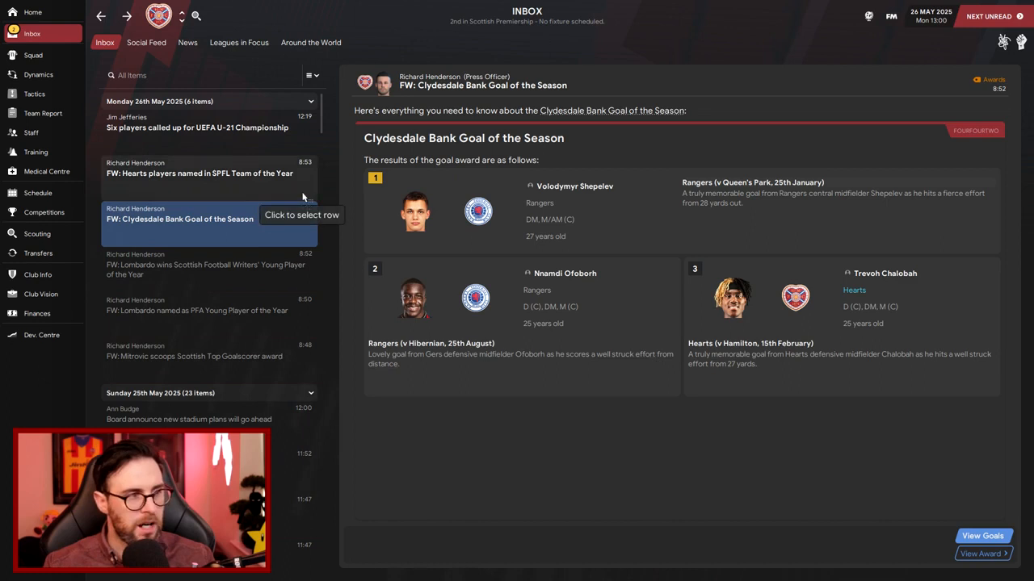
left_click(200, 173)
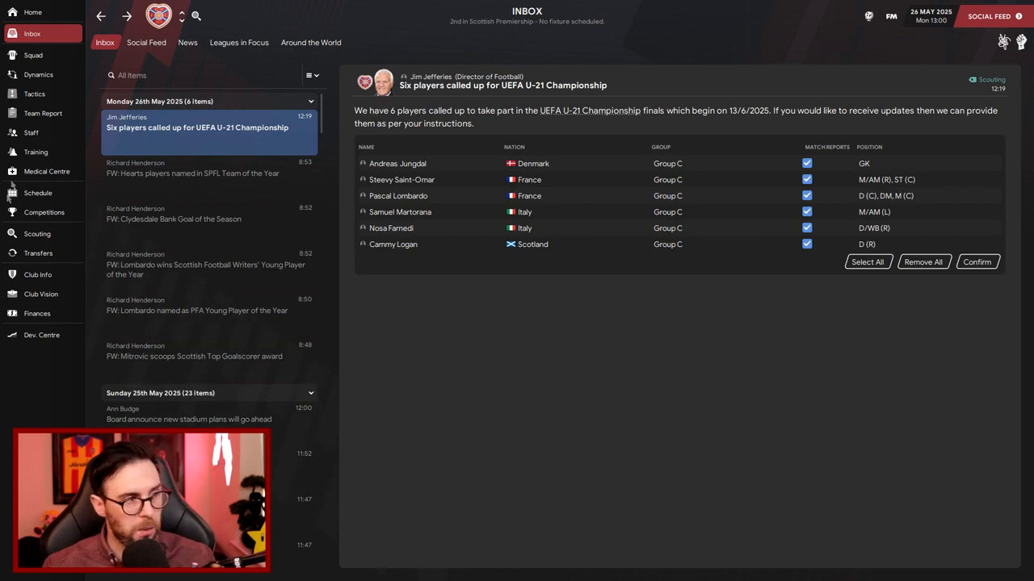
left_click(43, 113)
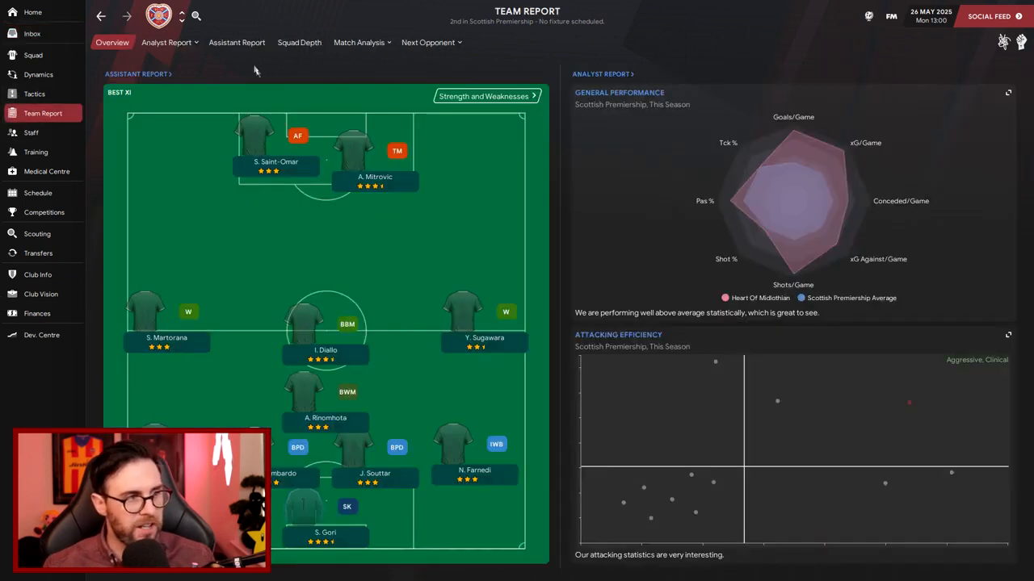
Review the squad depth chart position by position down to the goalkeepers
left_click(298, 42)
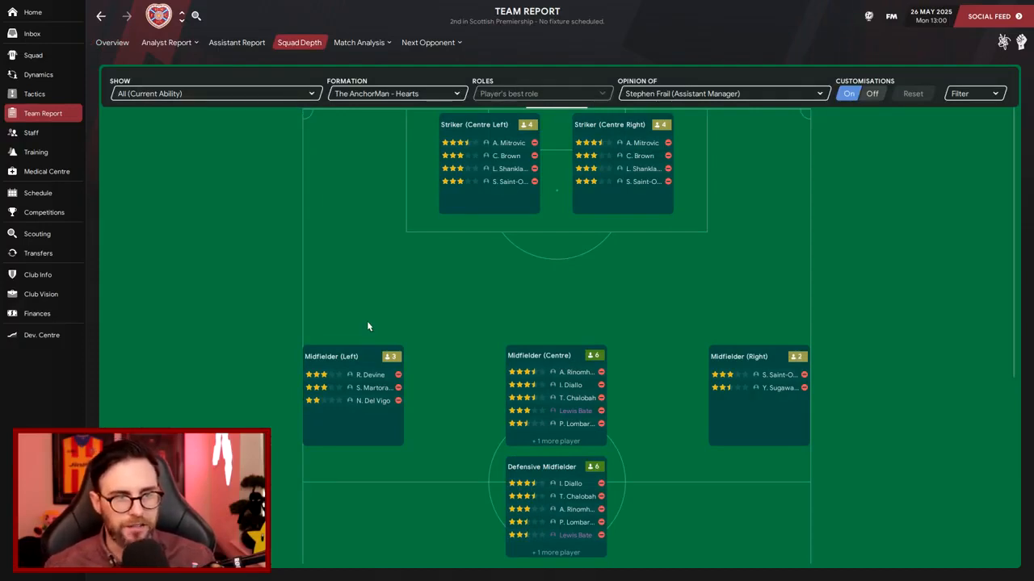
mouse_move(373, 512)
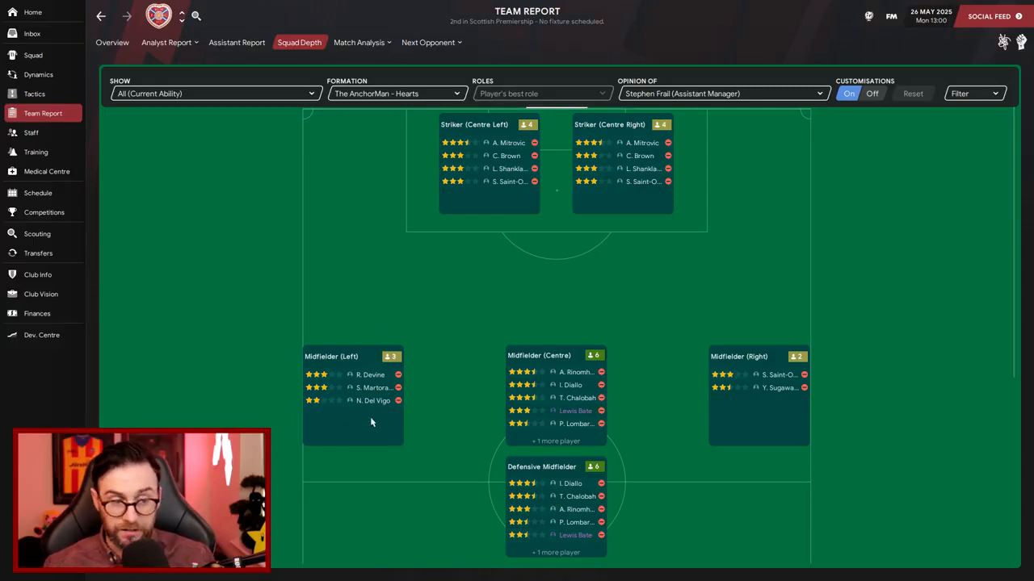
mouse_move(455, 350)
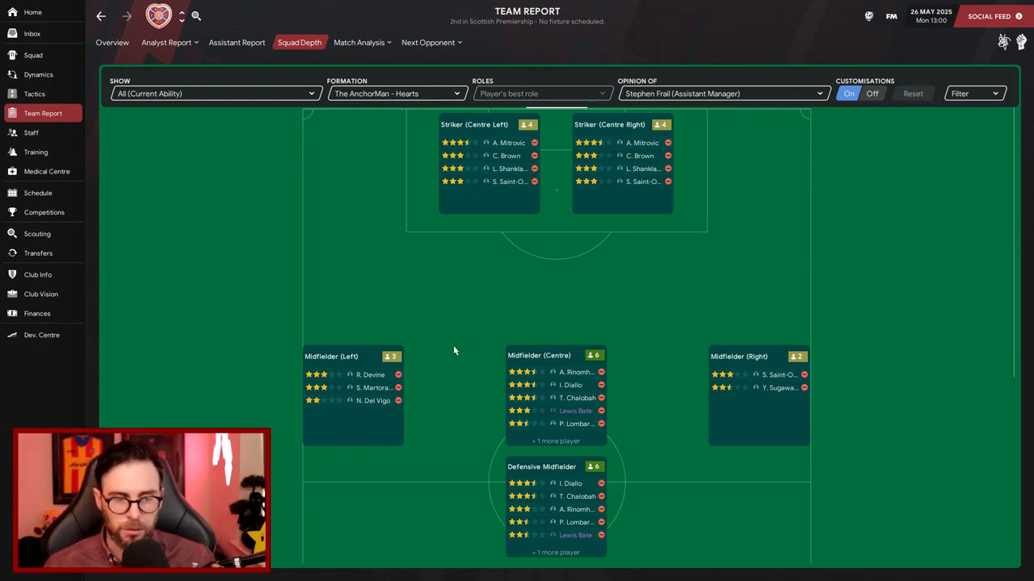
mouse_move(629, 502)
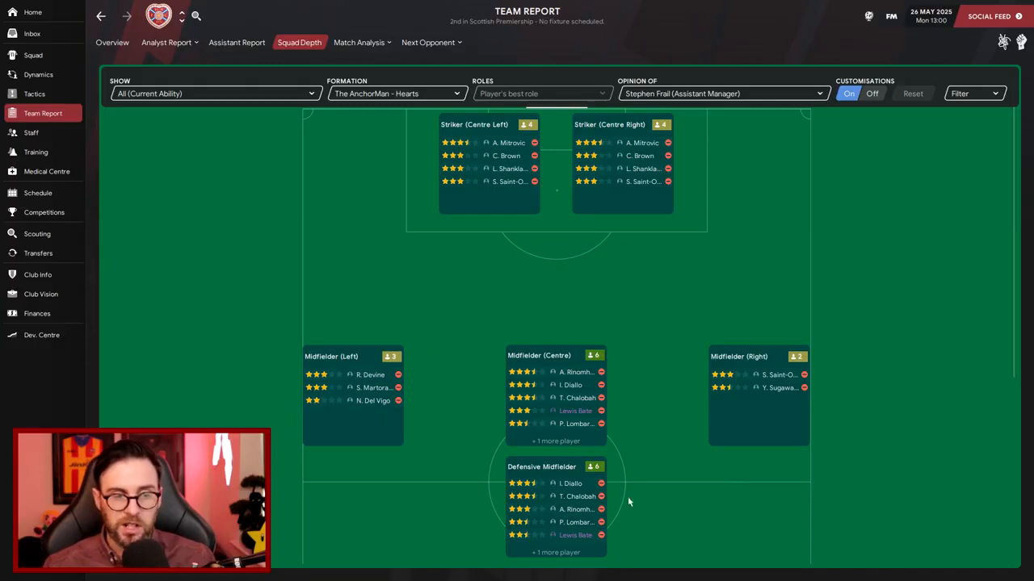
mouse_move(419, 502)
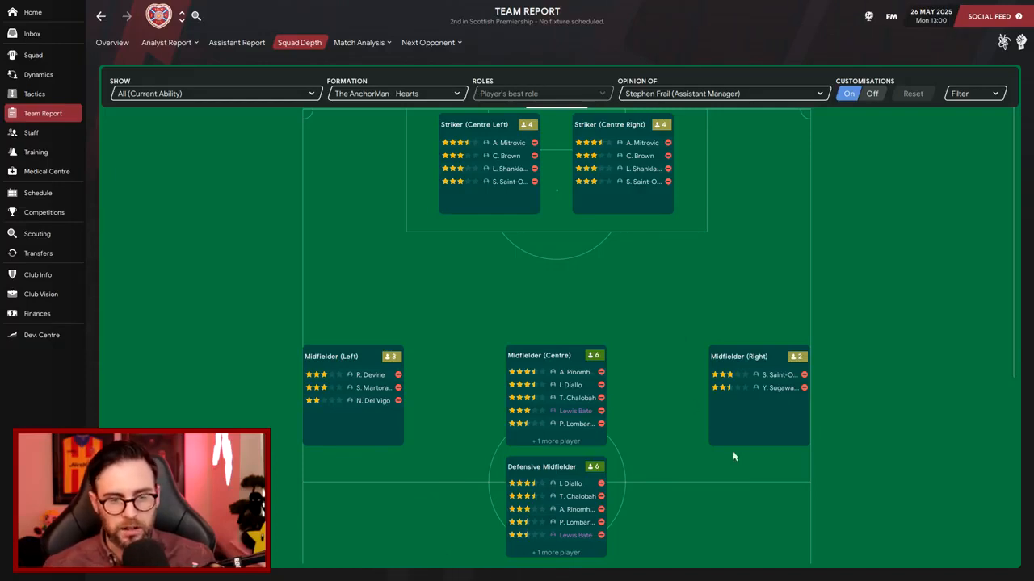
mouse_move(658, 436)
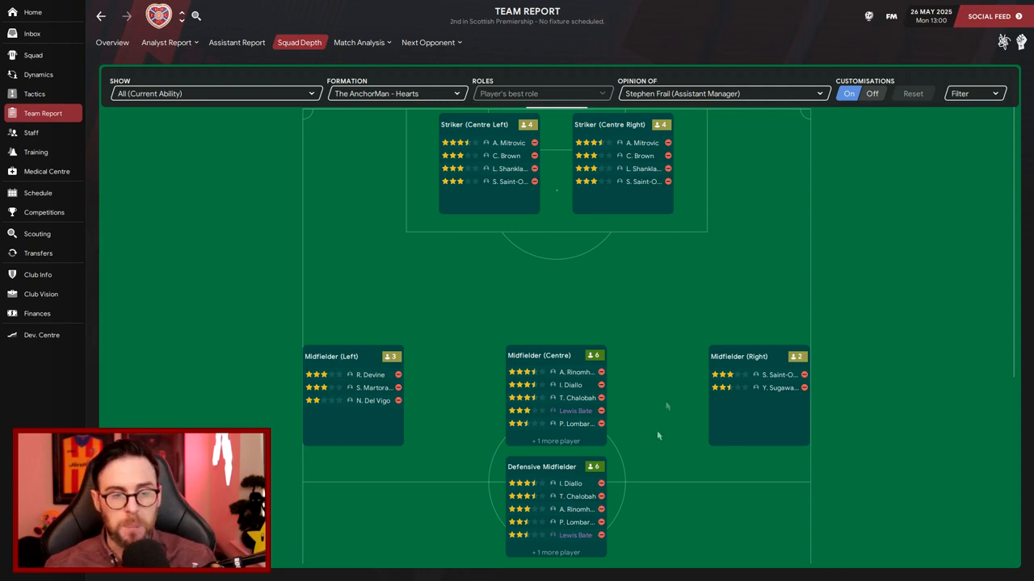
mouse_move(771, 463)
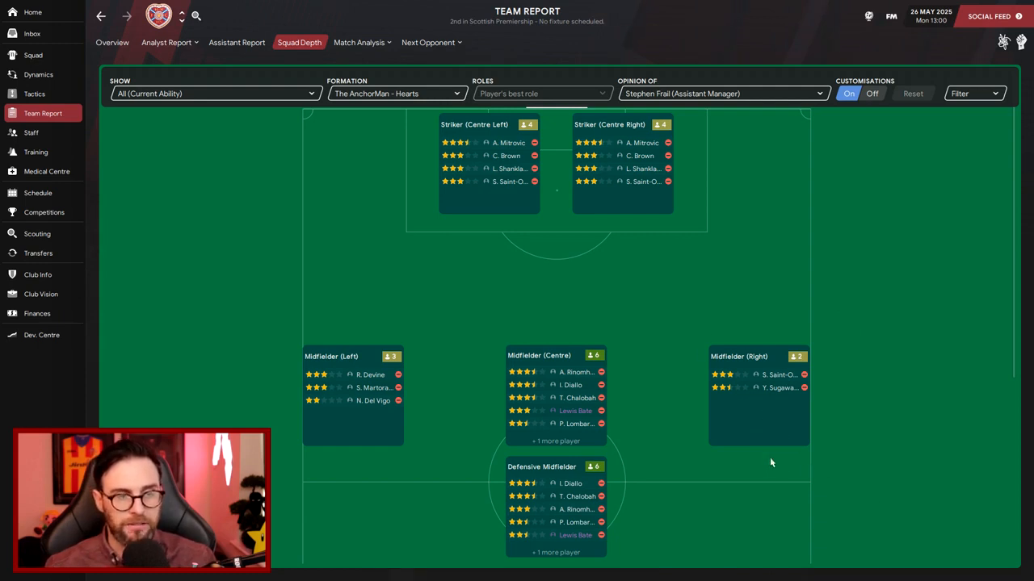
scroll("down", 3)
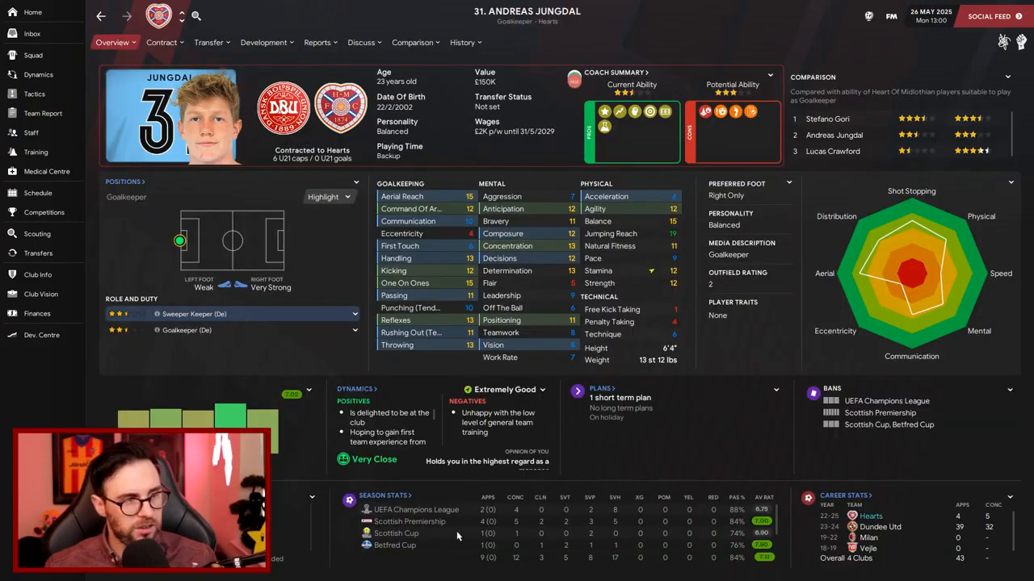
Follow goalkeeper Andreas Jungdal from his profile's Overview menu to receive updates
left_click(112, 42)
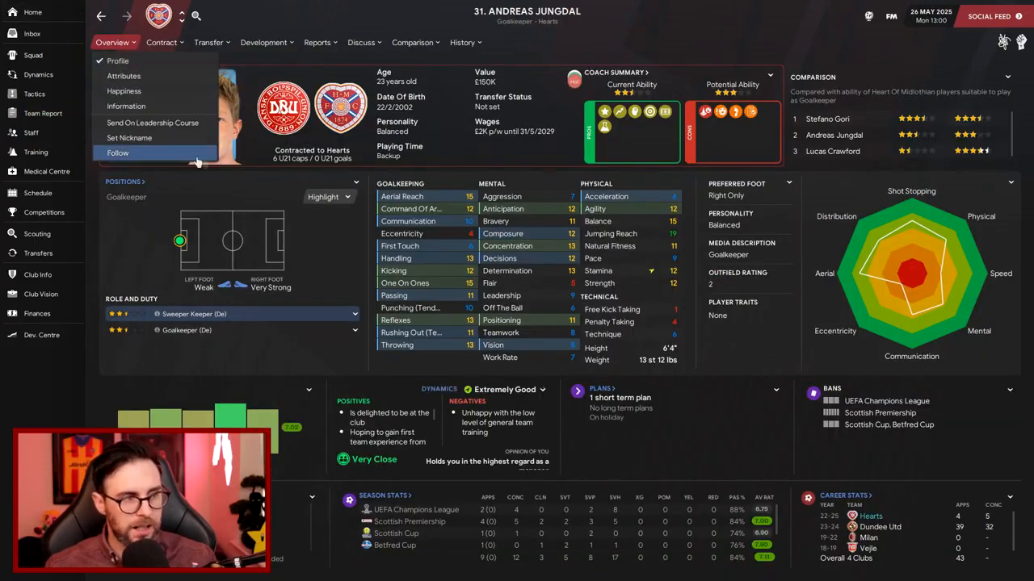
left_click(112, 42)
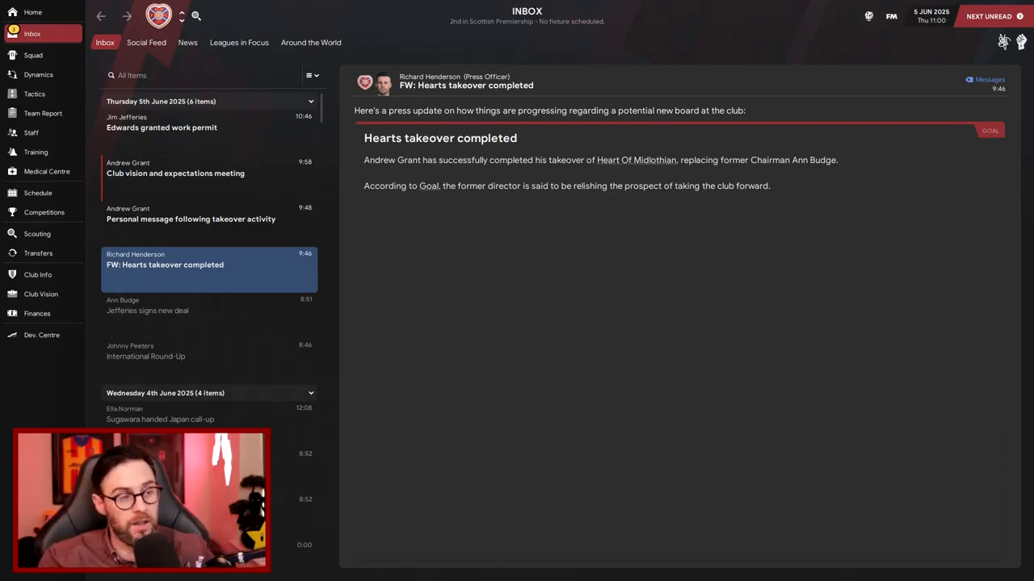
mouse_move(158, 231)
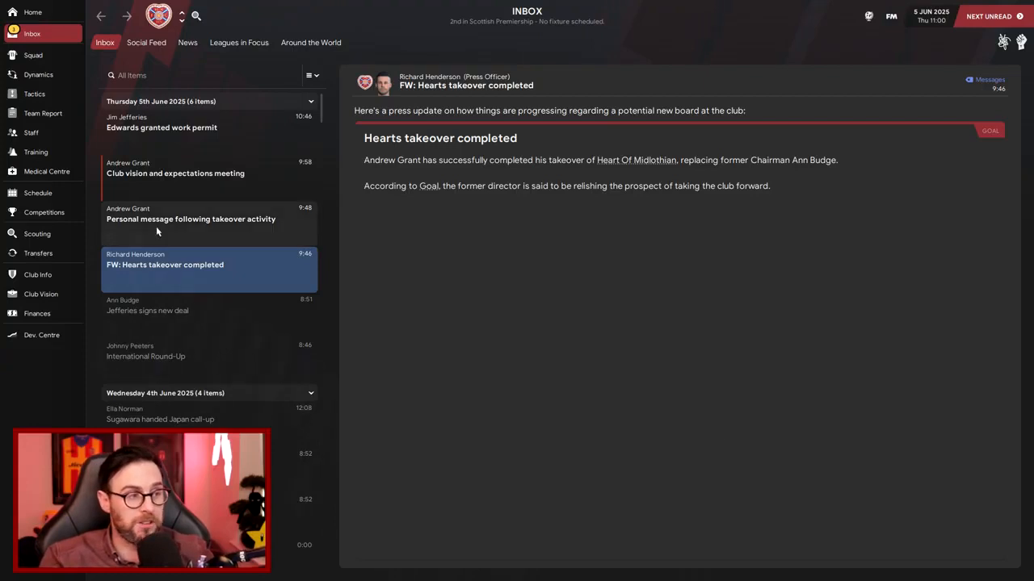
Read the takeover messages, attend Grant's club vision meeting and accept the current objectives
left_click(191, 219)
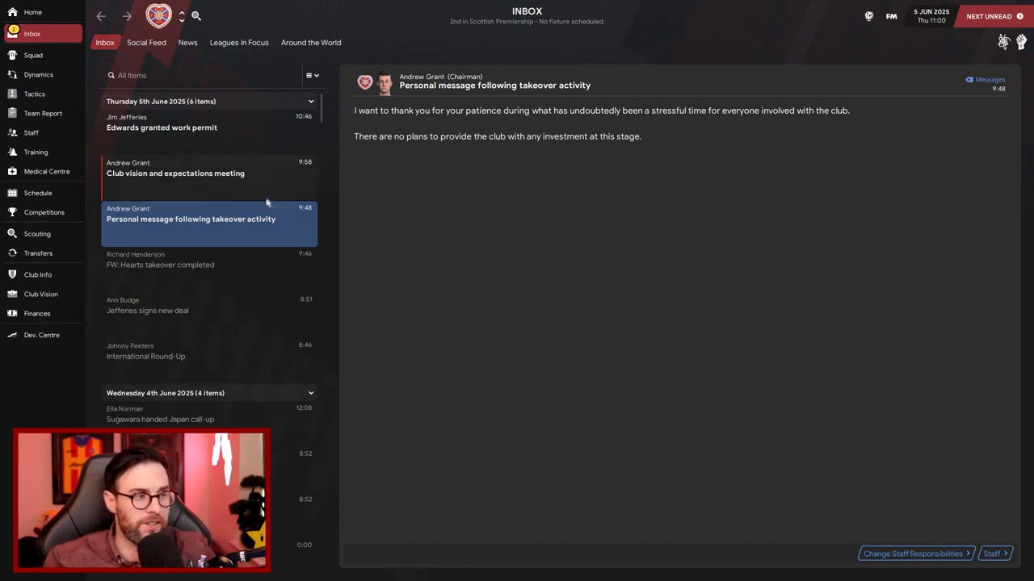
left_click(175, 167)
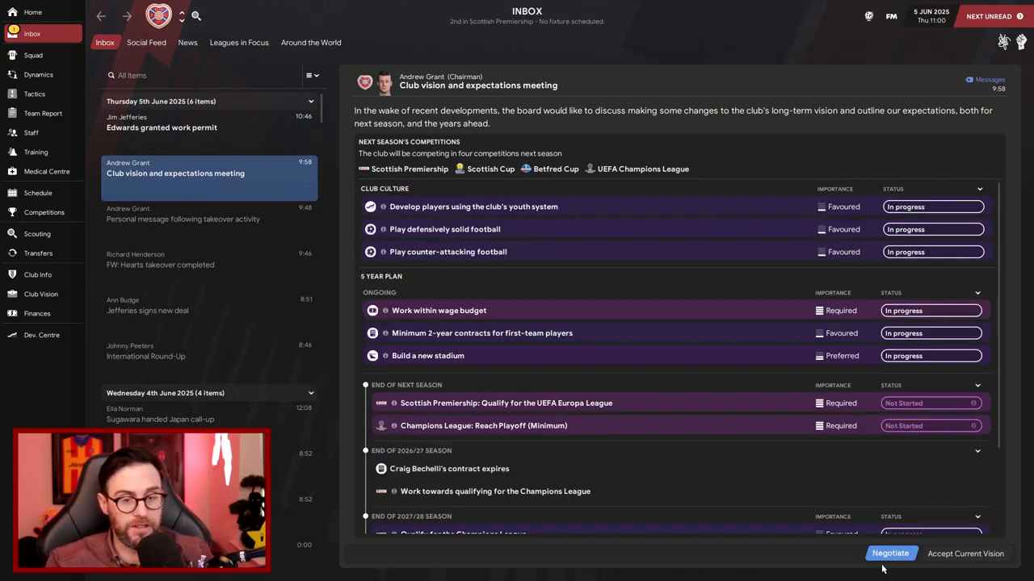
left_click(890, 553)
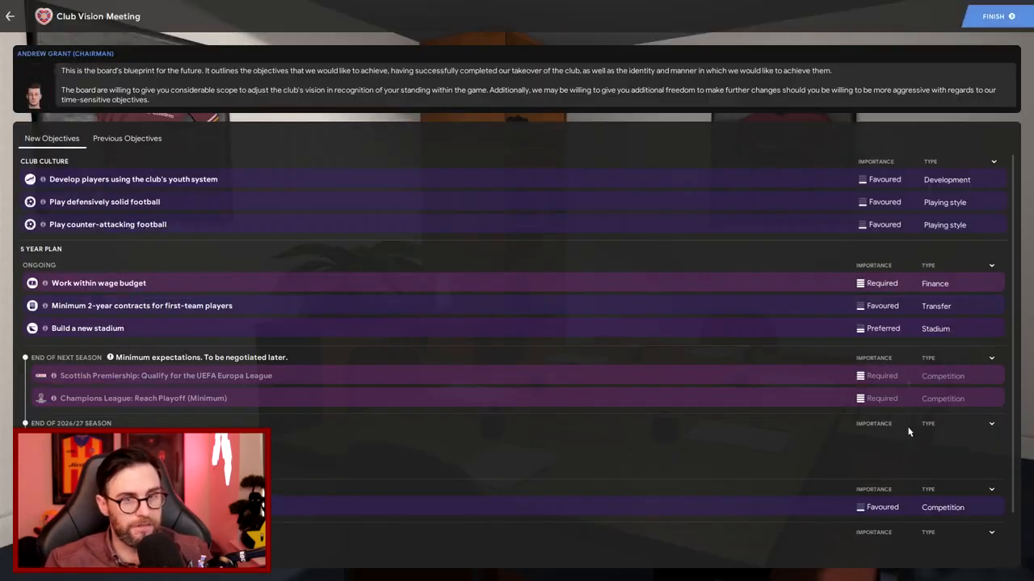
left_click(993, 16)
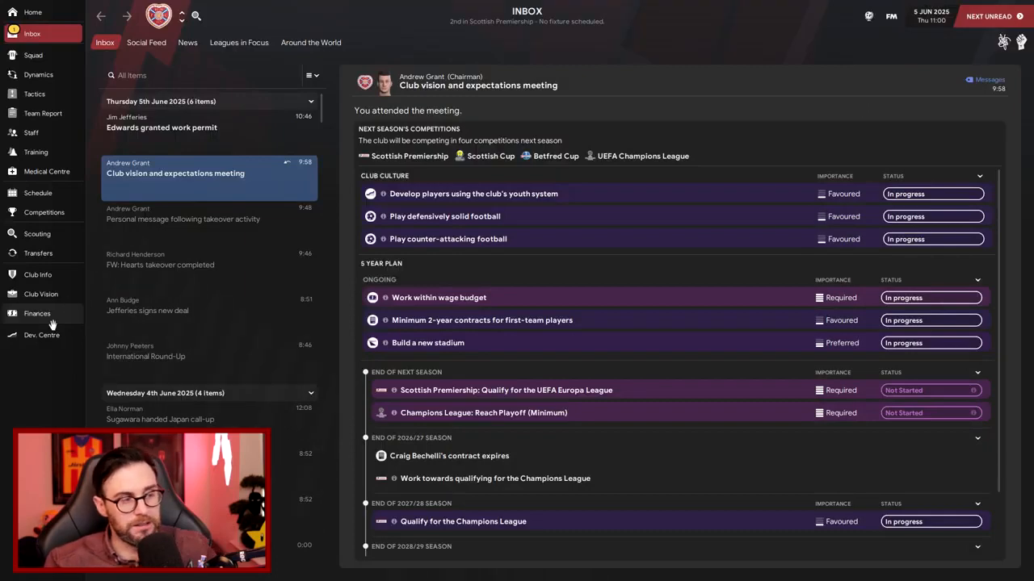
Check the club finances summary, then return to the club vision message
left_click(37, 313)
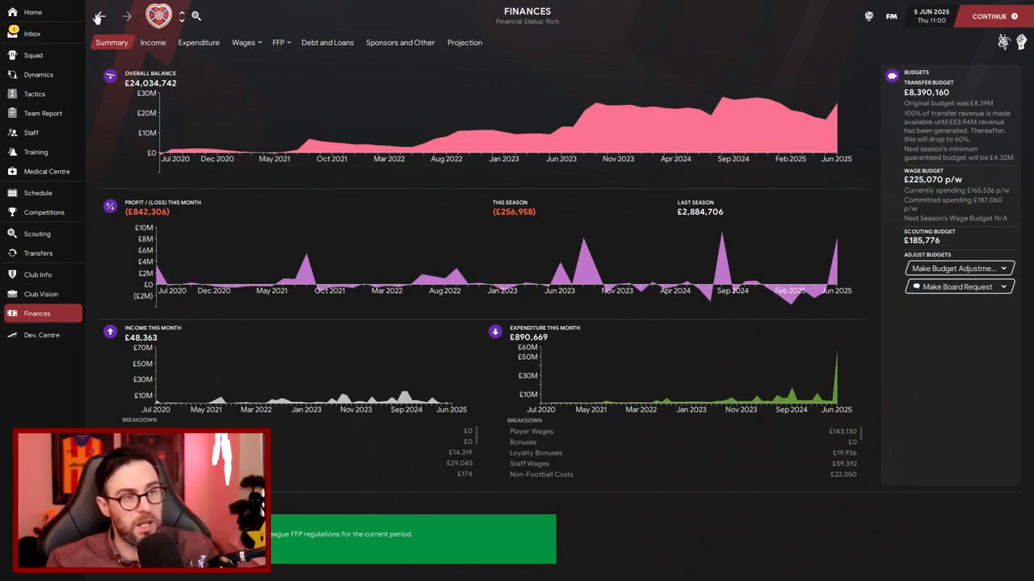
left_click(31, 33)
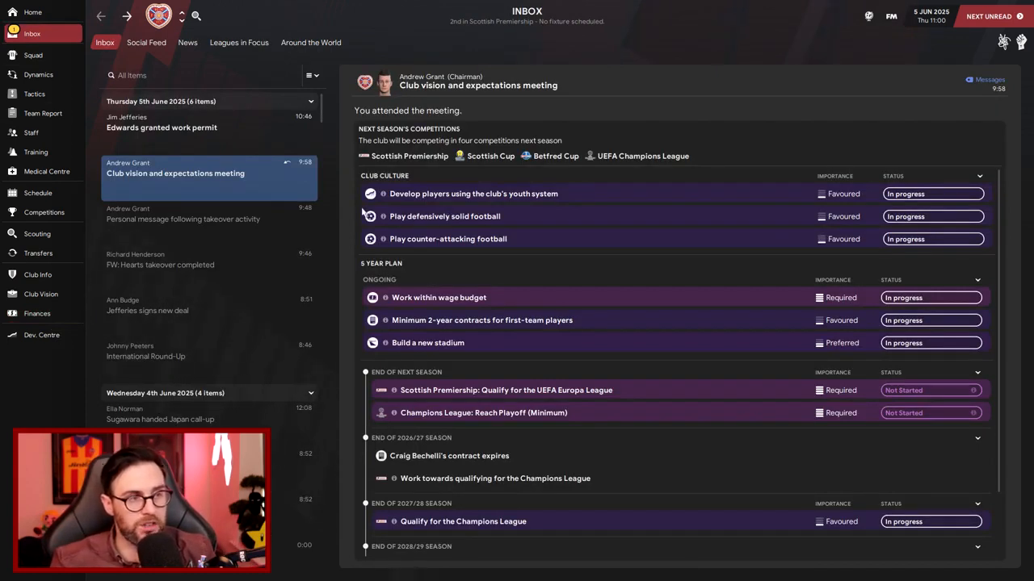
mouse_move(317, 228)
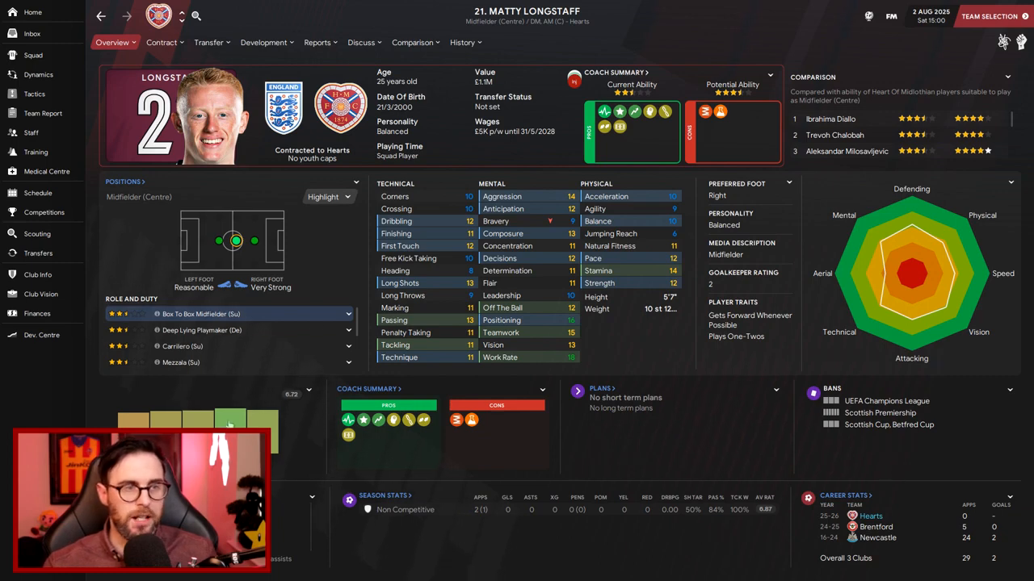
mouse_move(574, 103)
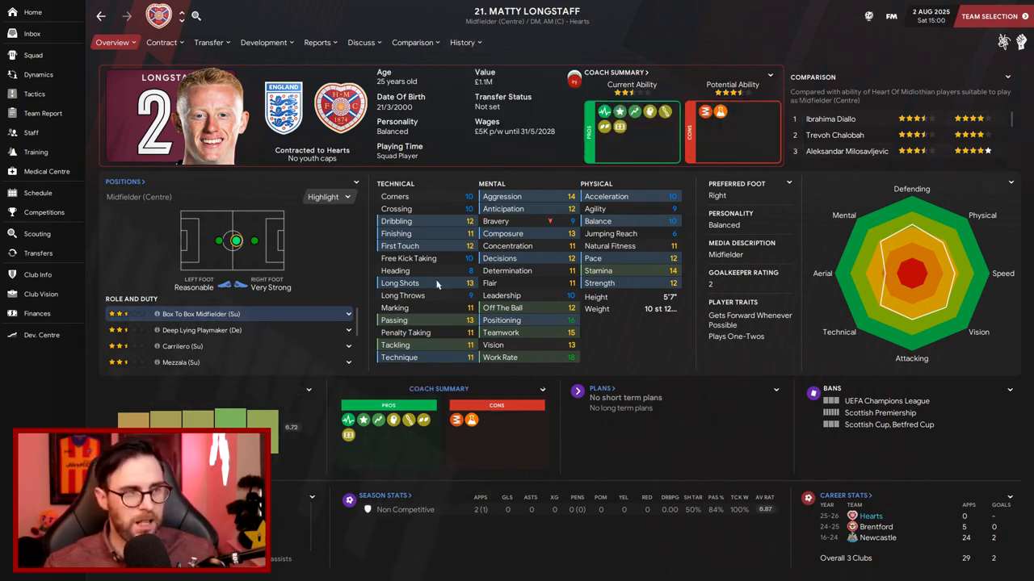
mouse_move(723, 335)
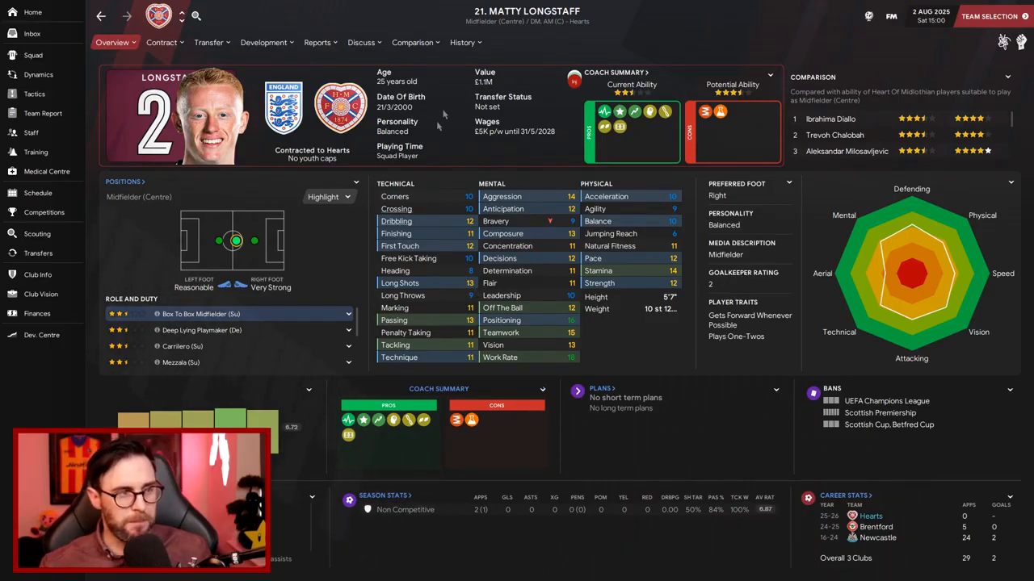
View Matty Longstaff's career stats history, then return to his profile overview
left_click(462, 42)
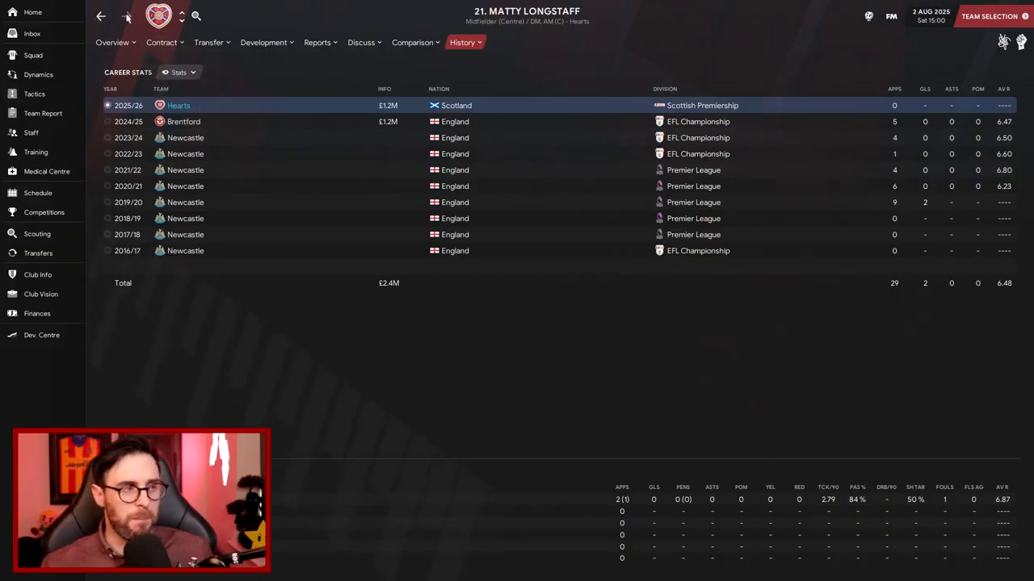
left_click(112, 42)
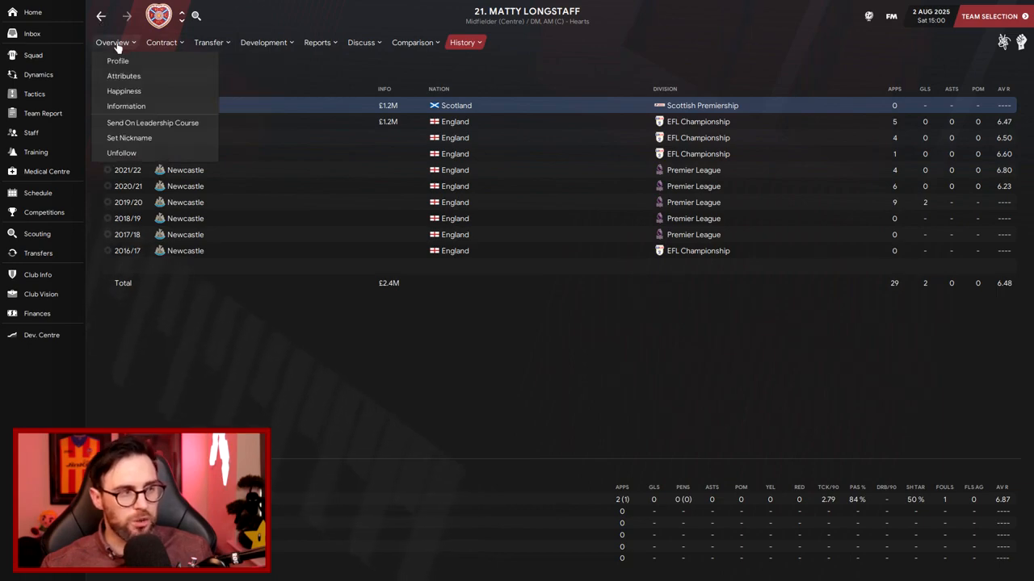
left_click(118, 60)
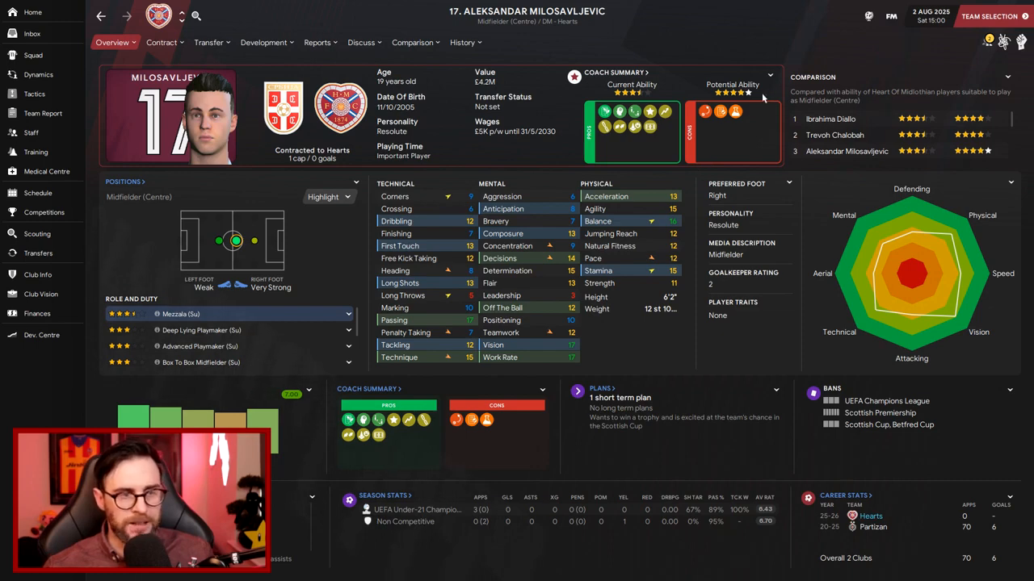
mouse_move(508, 46)
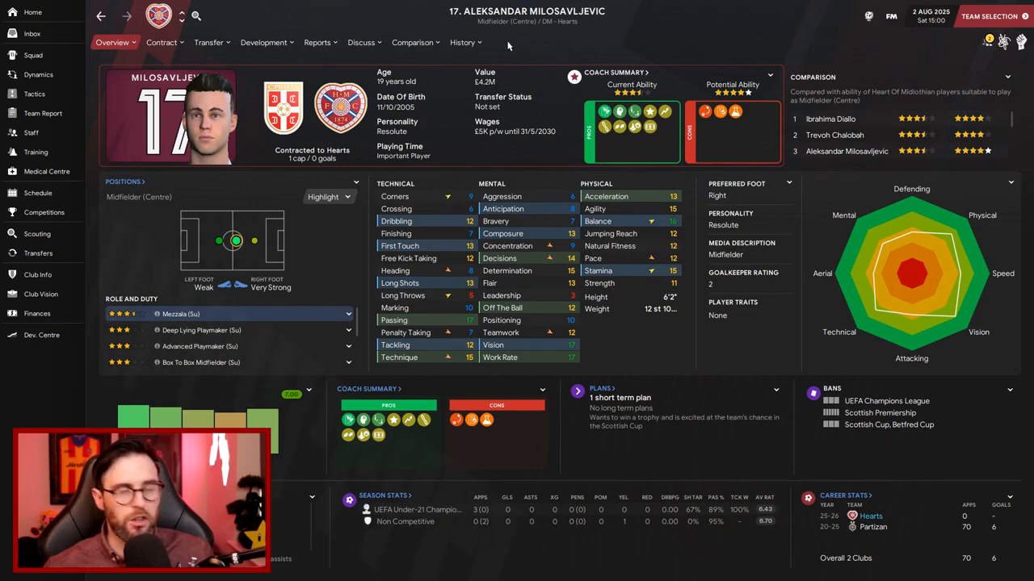
View Milosavljevic's career stats, five seasons at Partizan, then return to his profile overview
left_click(462, 42)
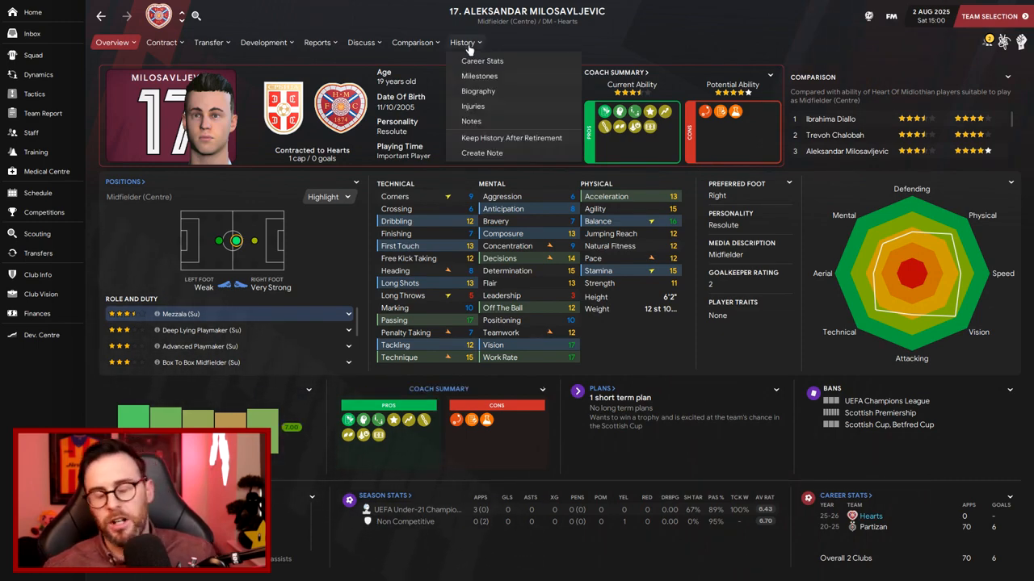
left_click(481, 60)
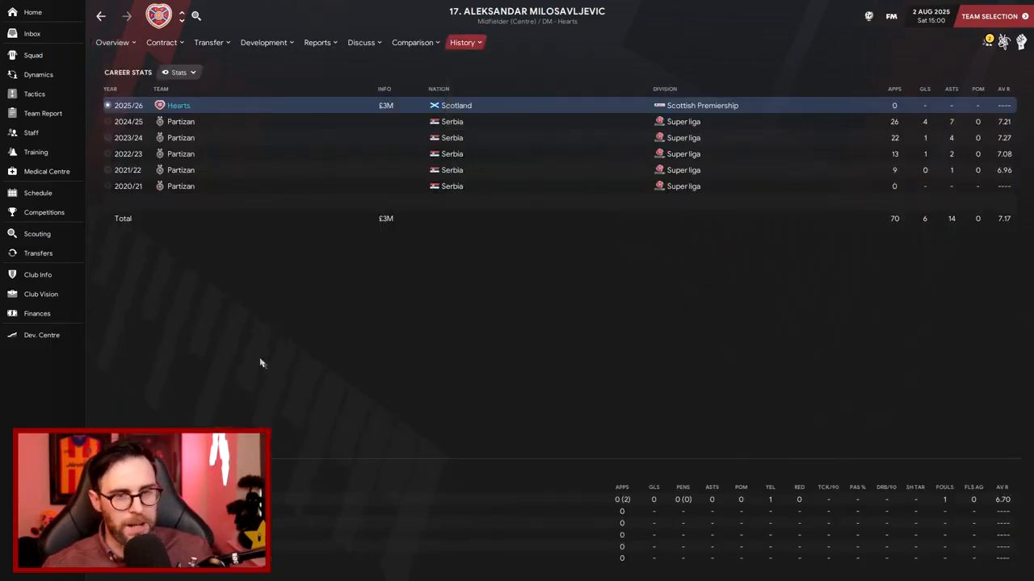
left_click(112, 42)
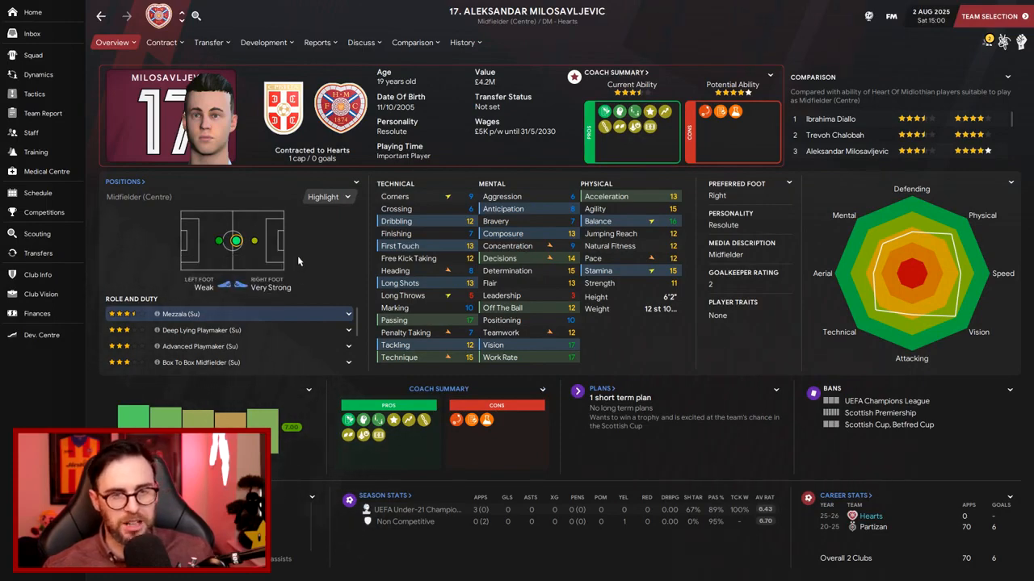
mouse_move(321, 275)
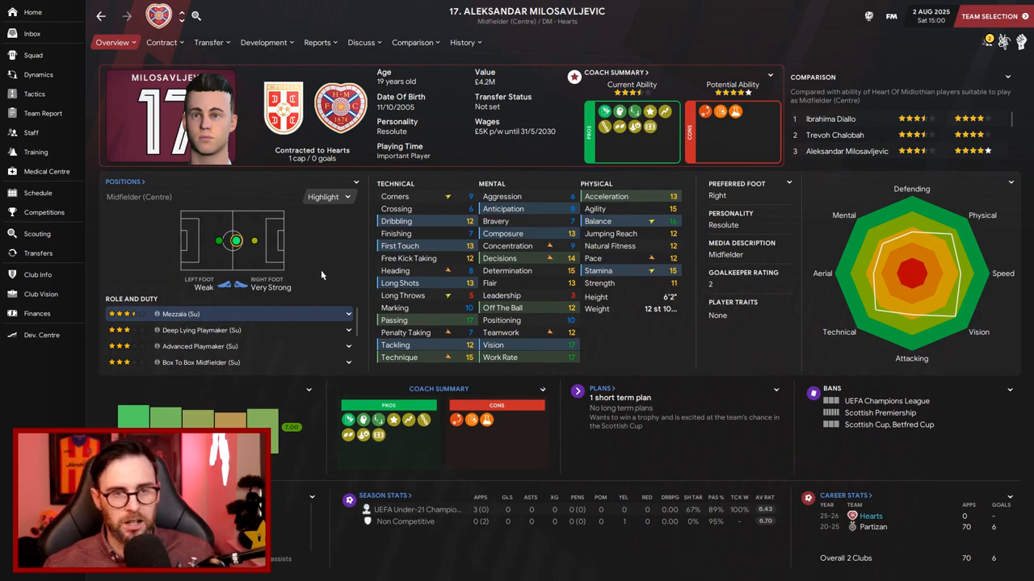
mouse_move(998, 137)
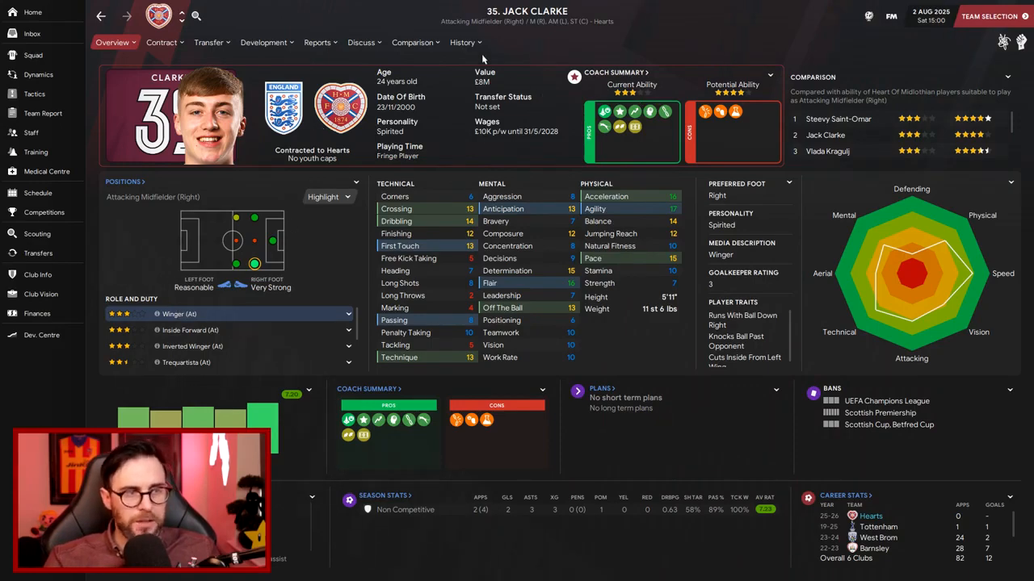
View Jack Clarke's career history, return to his overview and study his positions and attributes
left_click(462, 42)
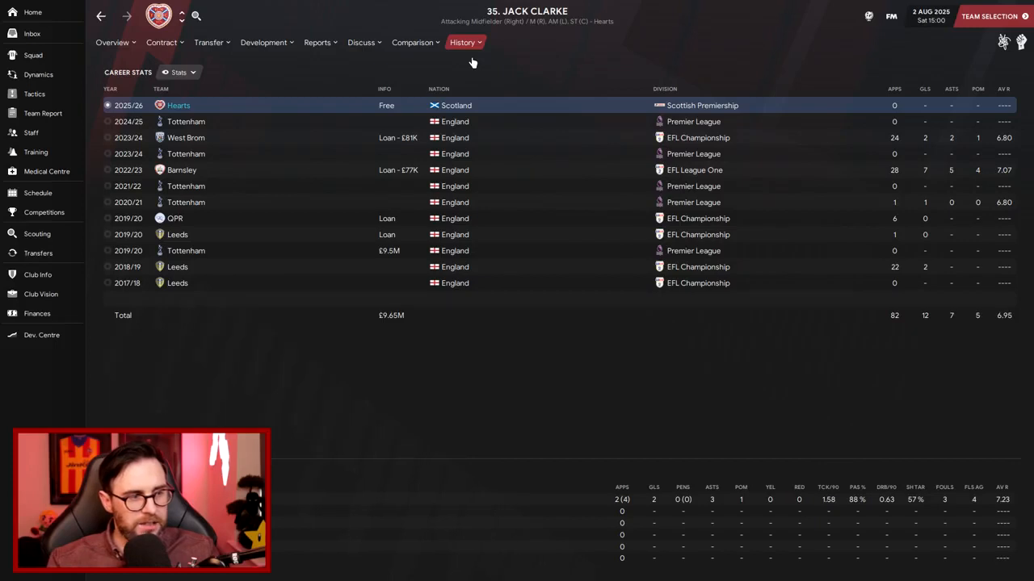
mouse_move(388, 267)
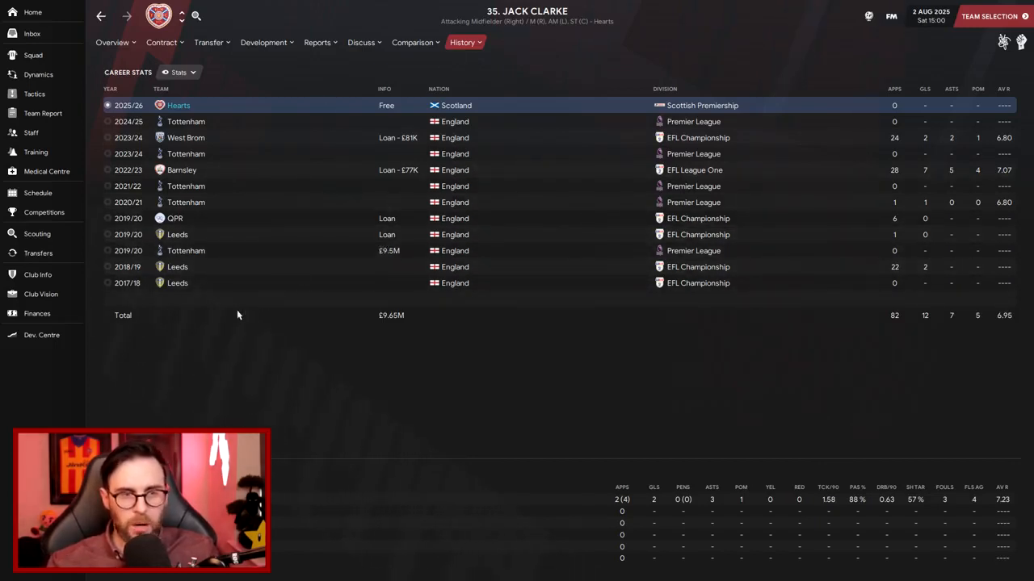
left_click(111, 42)
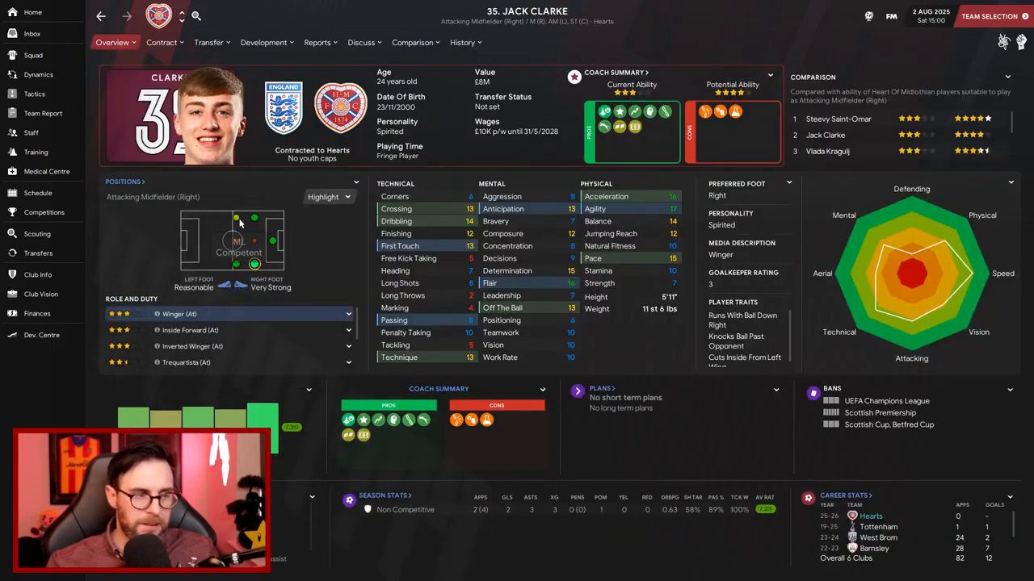
mouse_move(450, 214)
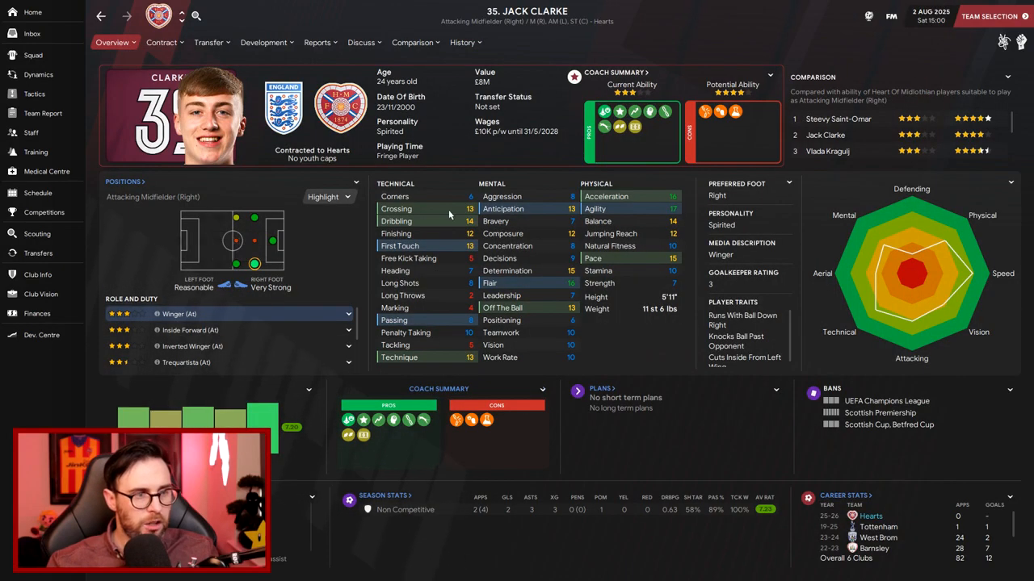
mouse_move(658, 285)
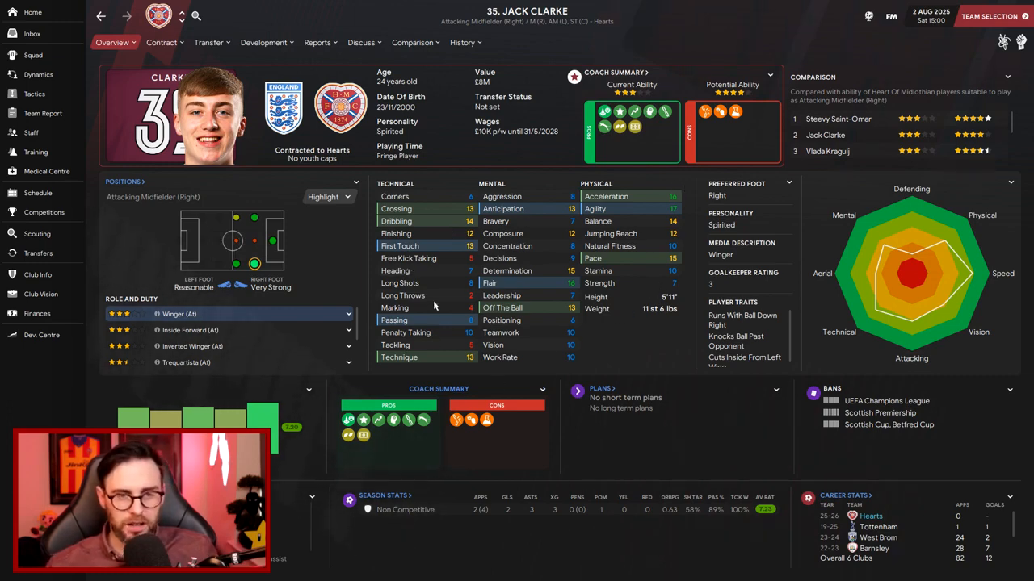
mouse_move(403, 294)
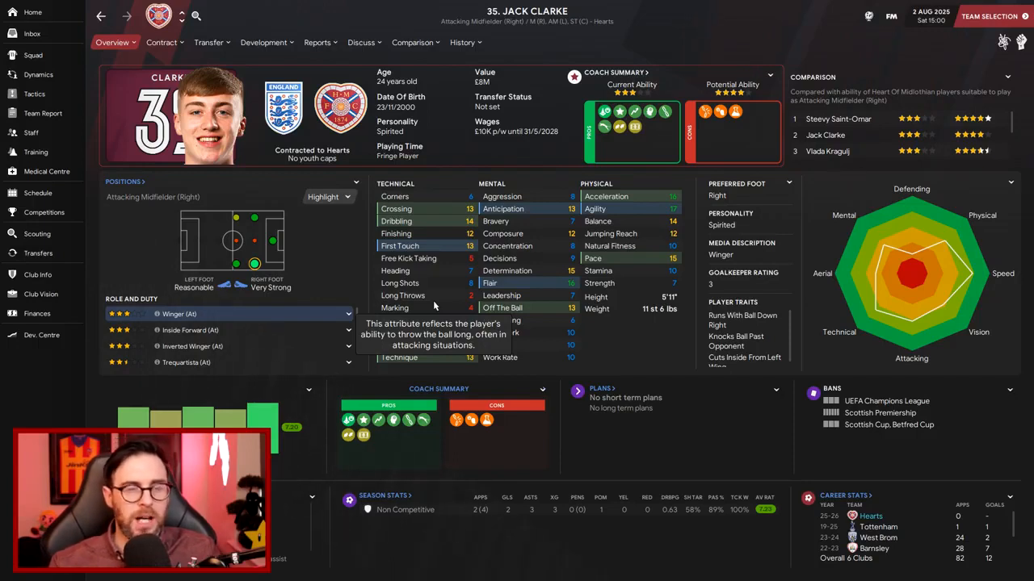
mouse_move(475, 260)
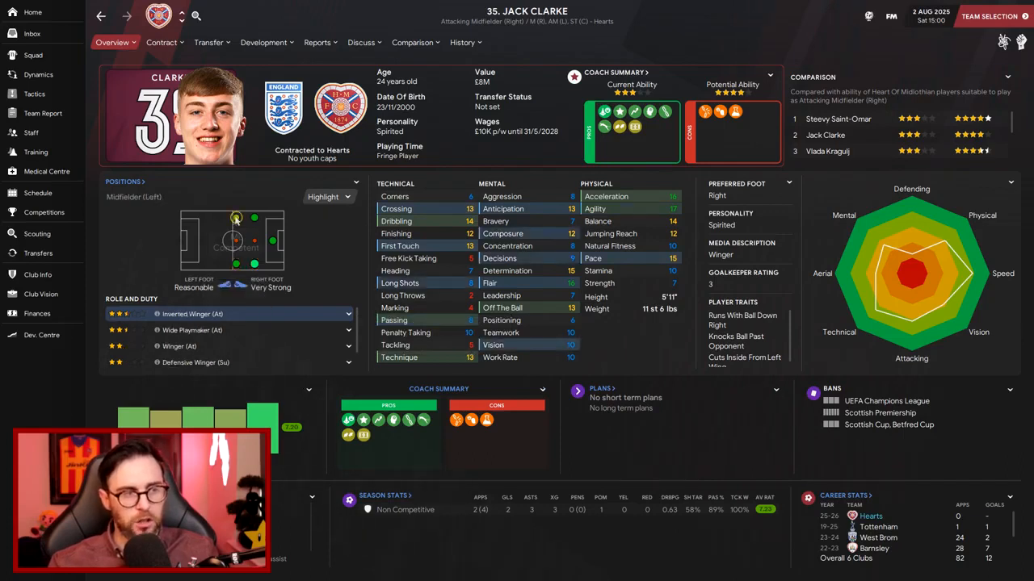
left_click(827, 151)
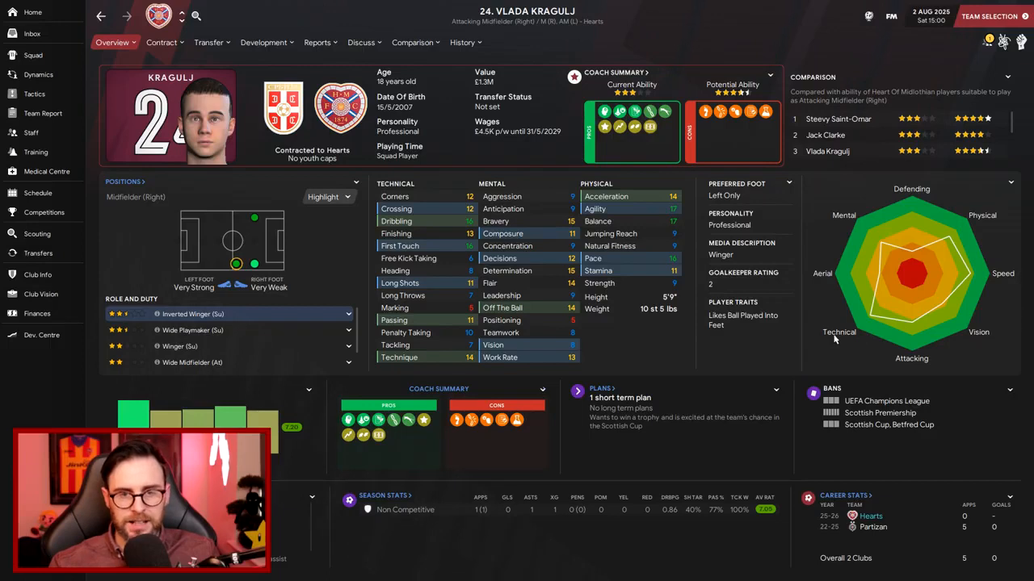
View Vlada Kragulj's career history, then bring up the finances summary with the £5,765,746 transfer budget
left_click(462, 42)
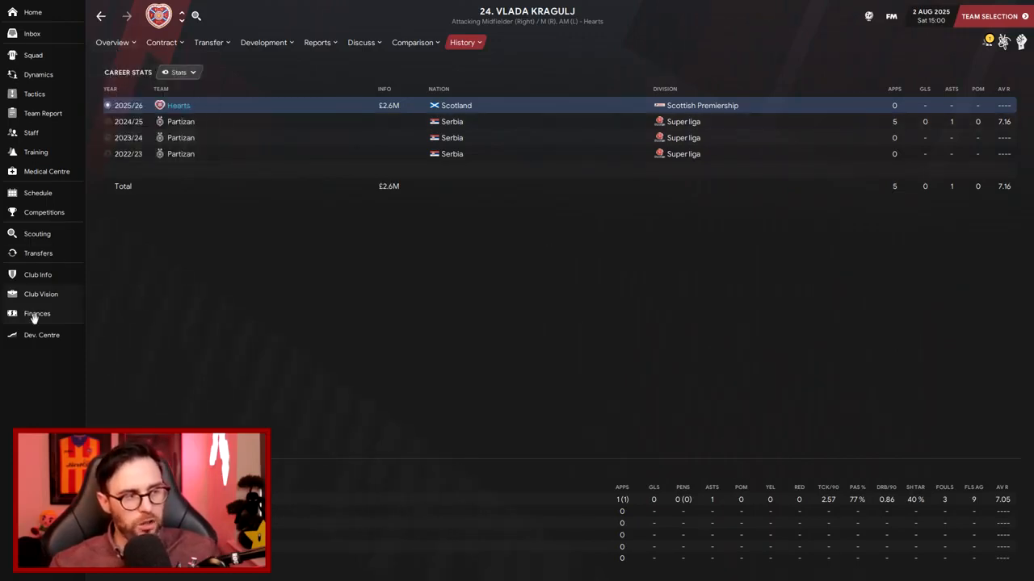
left_click(38, 313)
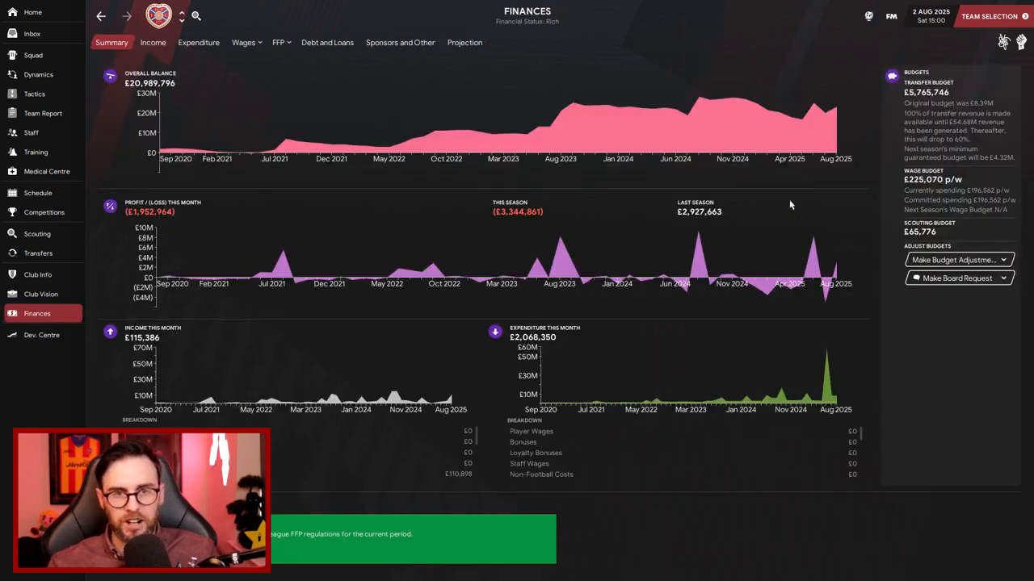
mouse_move(169, 298)
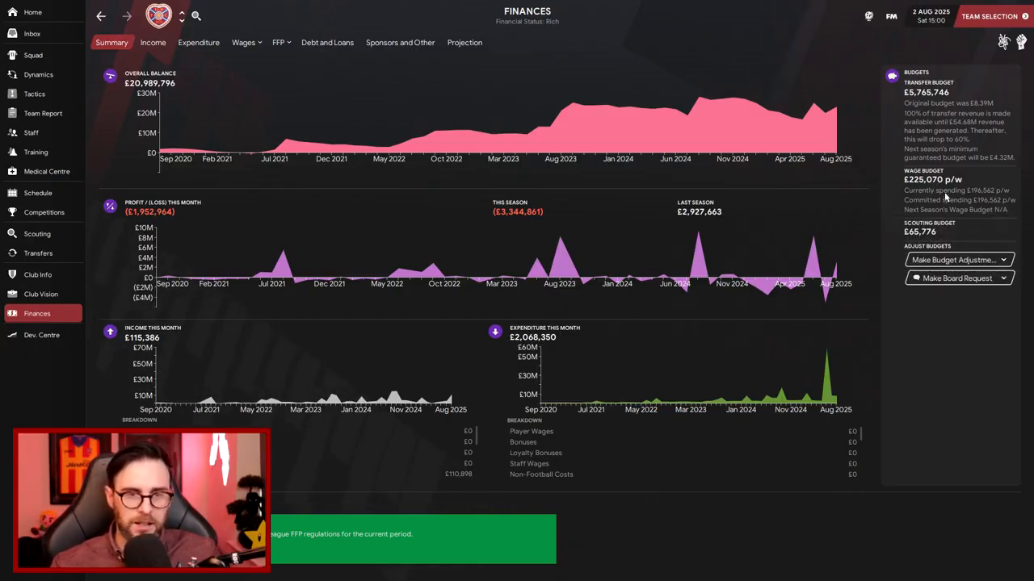
mouse_move(32, 12)
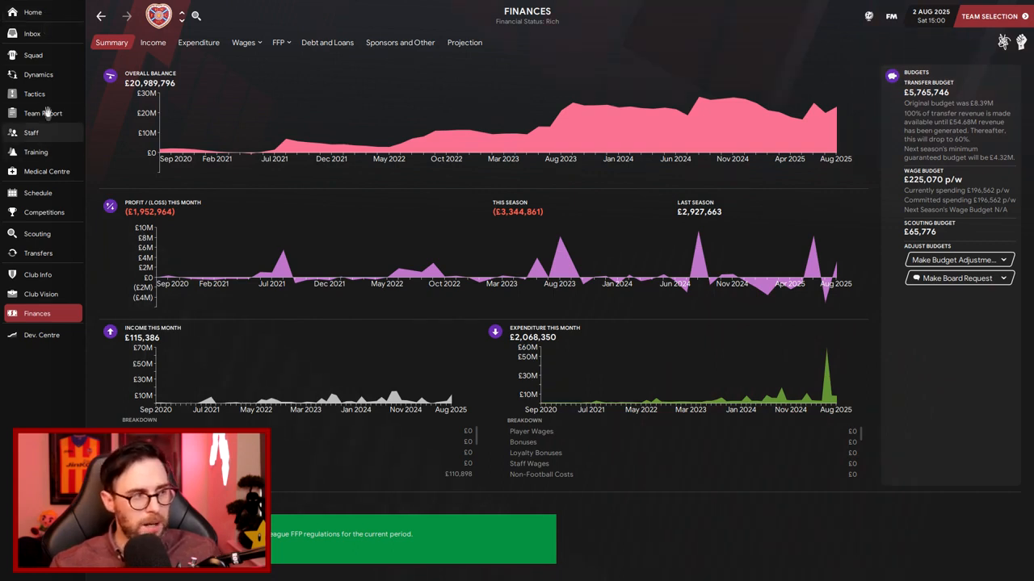
left_click(38, 74)
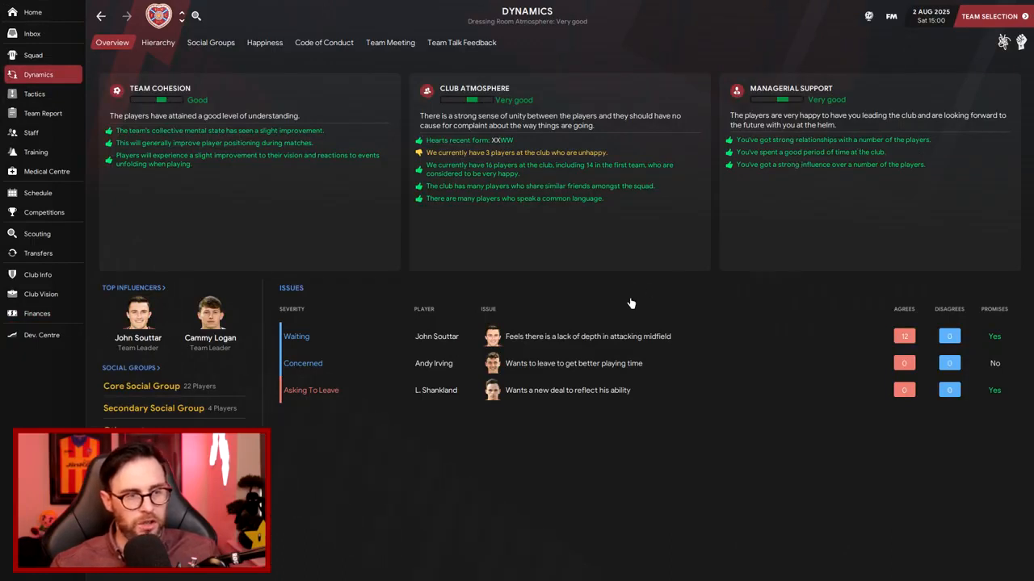
mouse_move(582, 356)
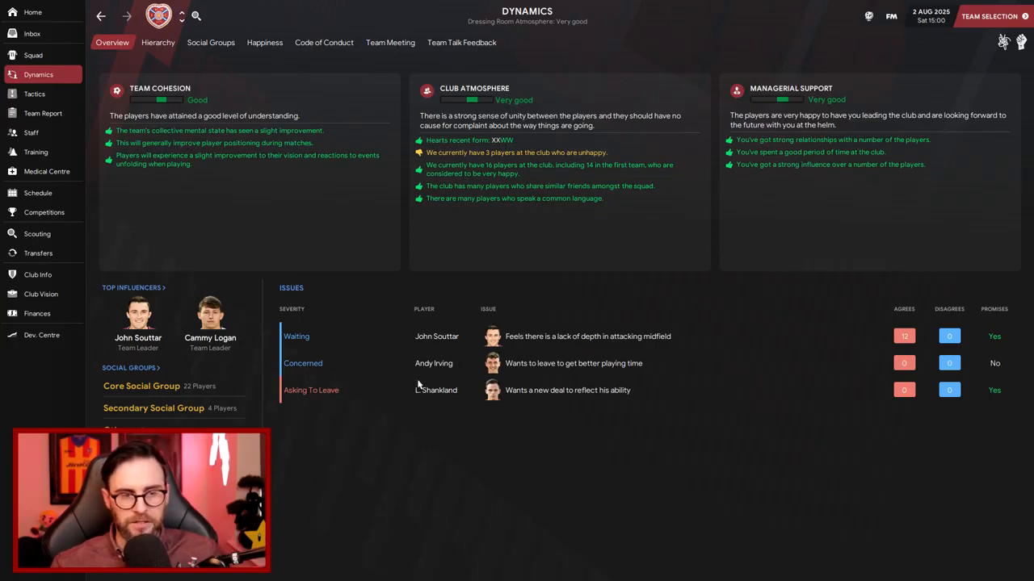
Show the Dynamics hierarchy with the manager's supporters panel: 15 supporting, one opposing
left_click(434, 362)
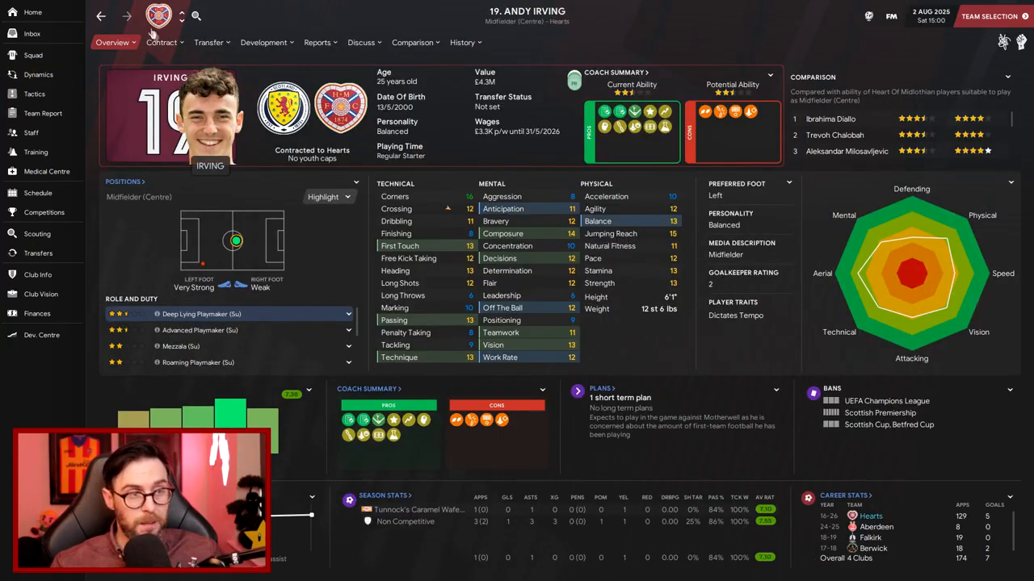
left_click(38, 75)
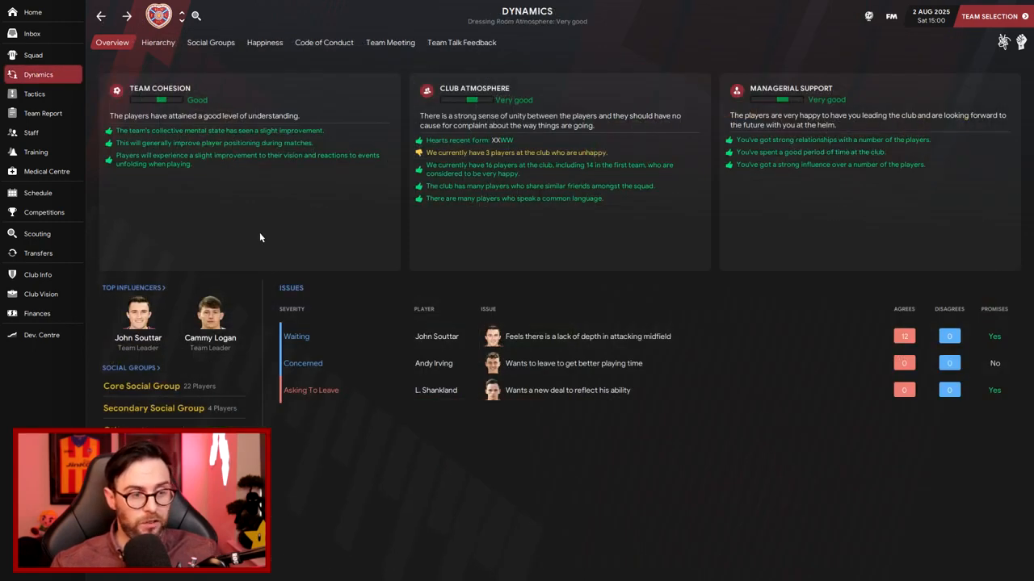
mouse_move(427, 418)
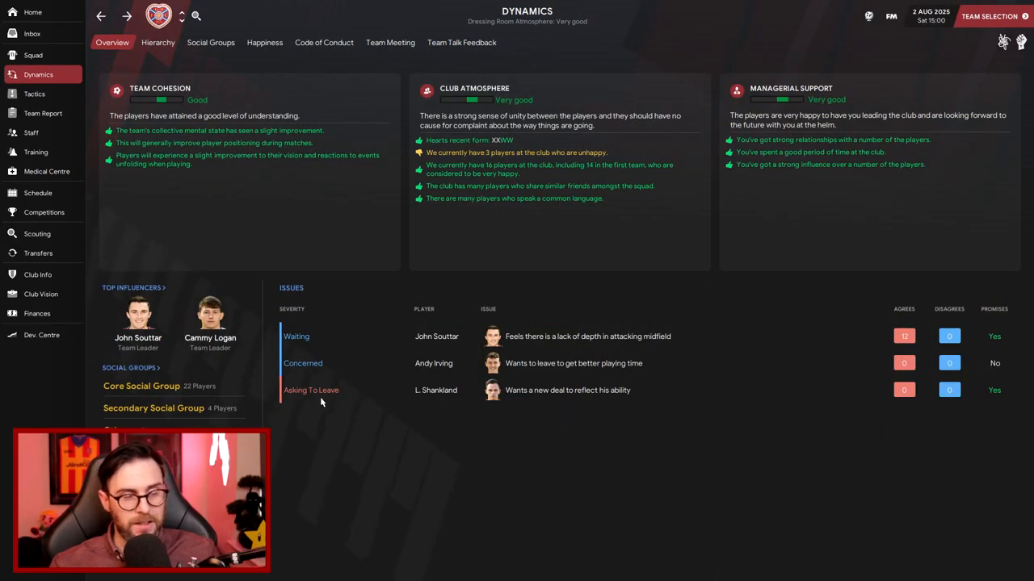
left_click(157, 42)
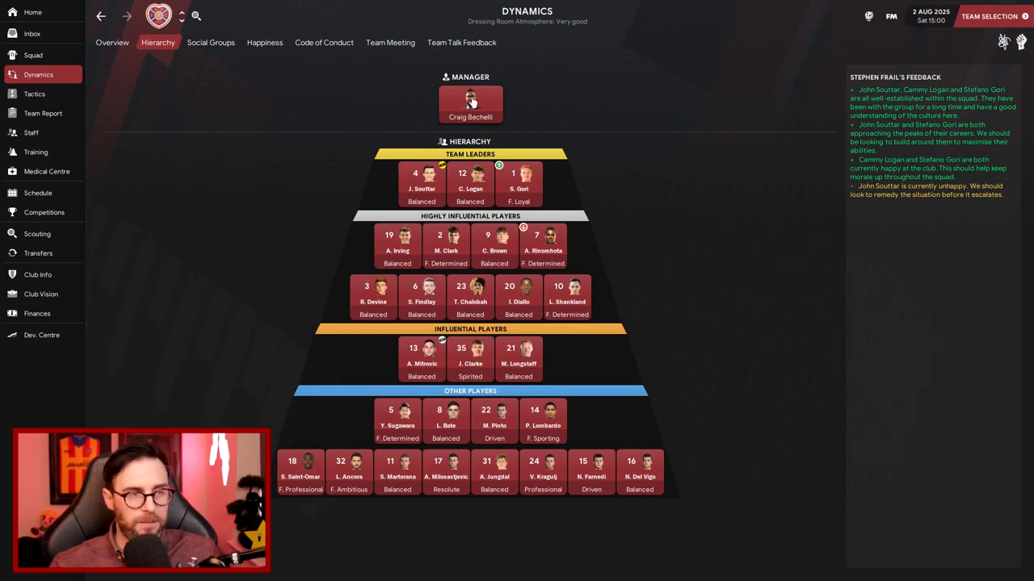
left_click(470, 104)
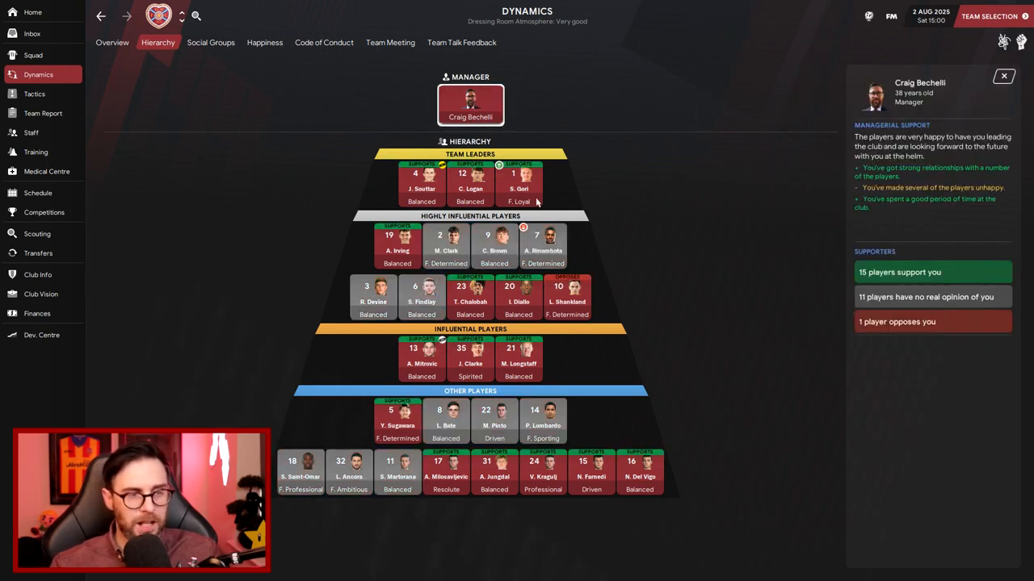
mouse_move(578, 321)
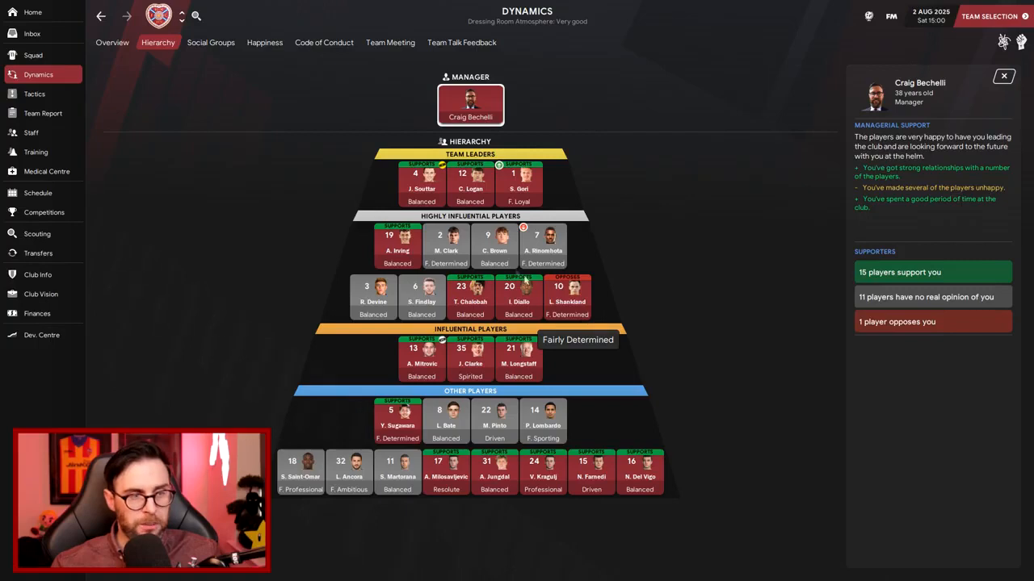
mouse_move(290, 172)
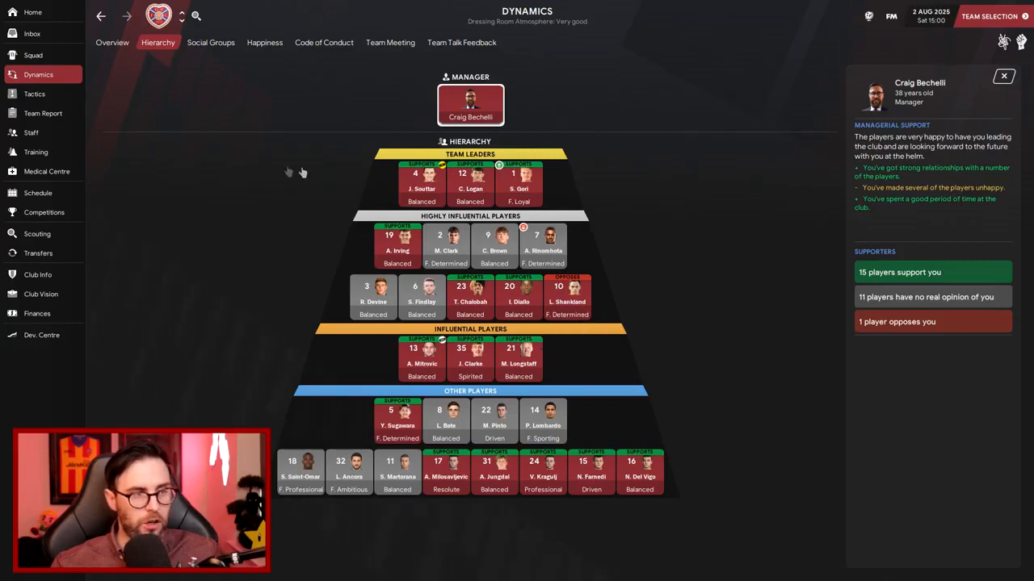
mouse_move(527, 273)
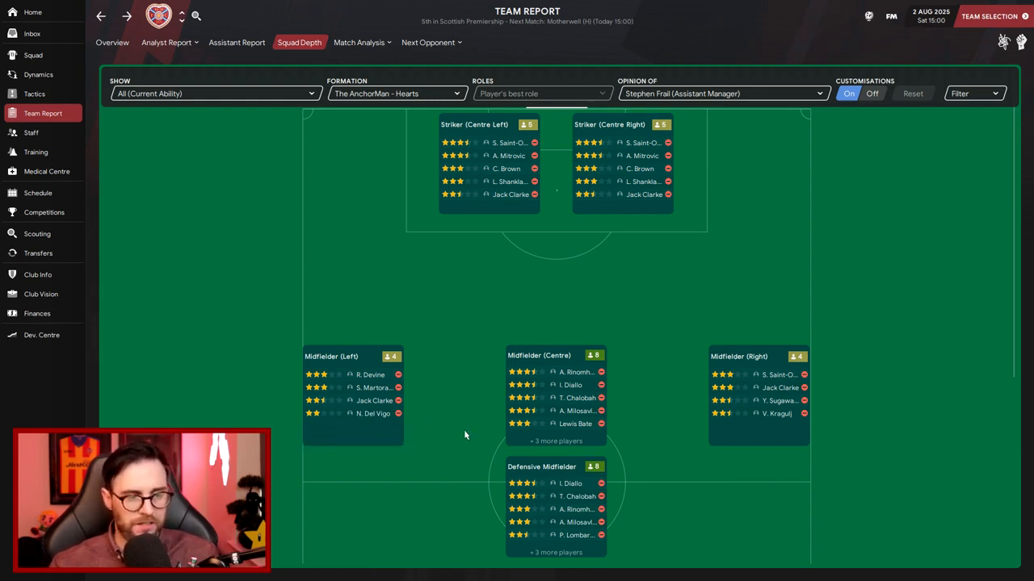
mouse_move(650, 328)
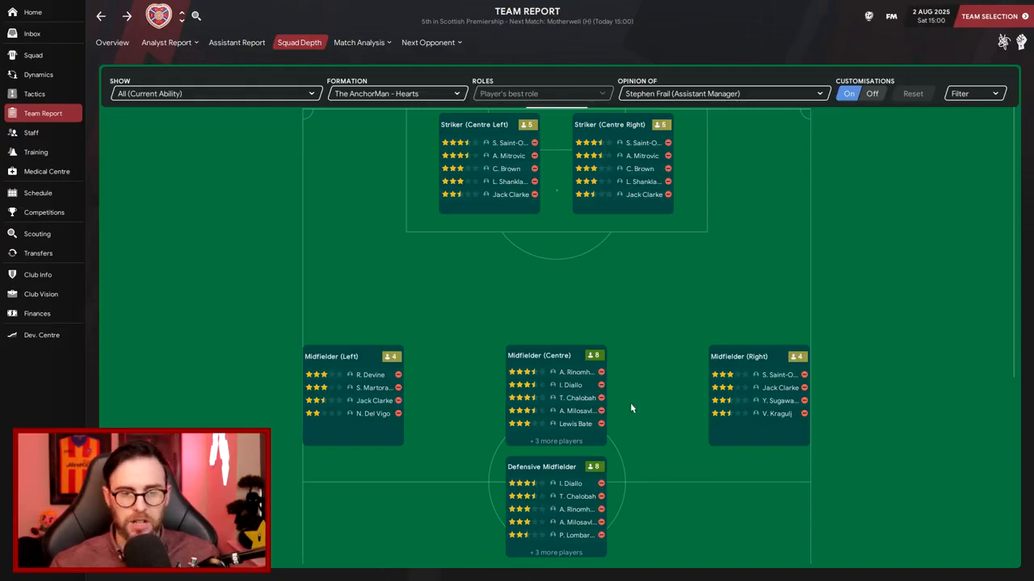
mouse_move(596, 379)
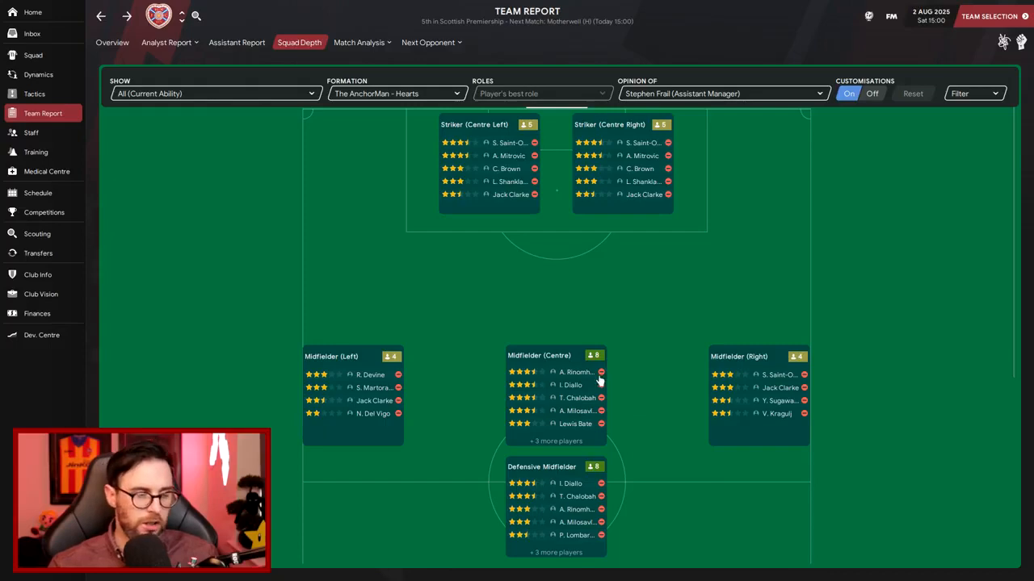
Scroll the squad depth pitch view from the strikers down to goalkeepers Gori and Jungdal
scroll("down", 3)
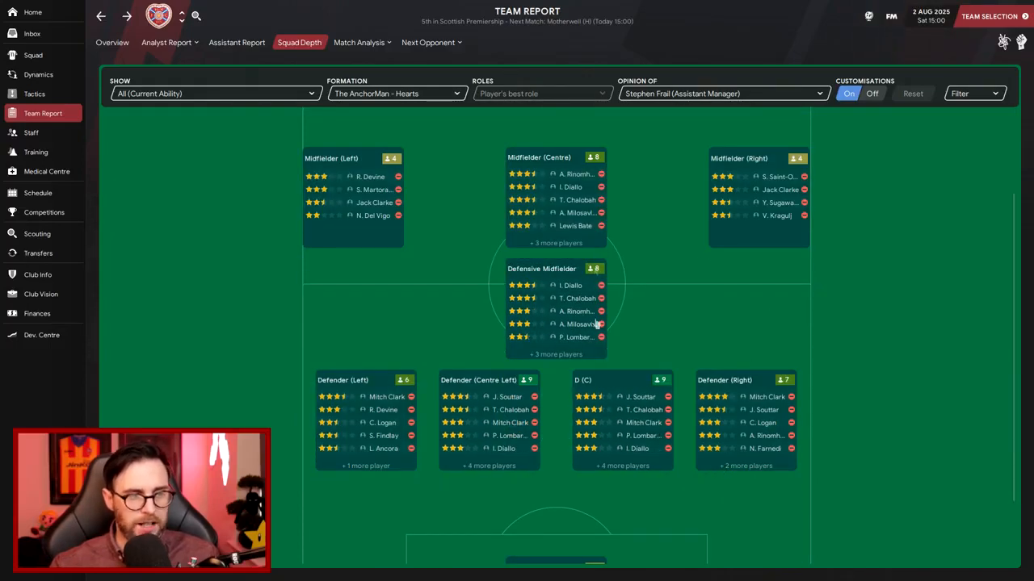
mouse_move(700, 307)
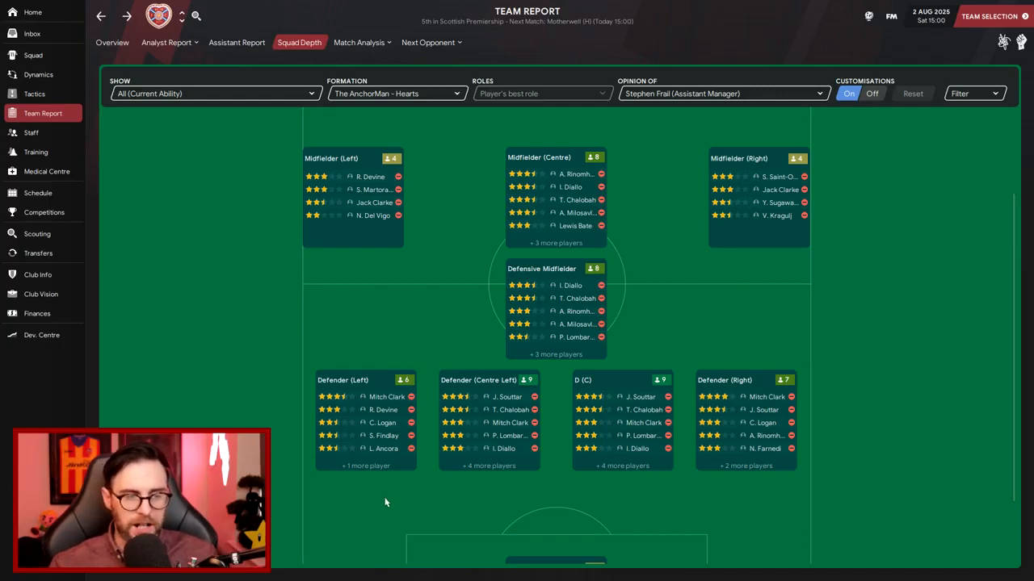
mouse_move(379, 506)
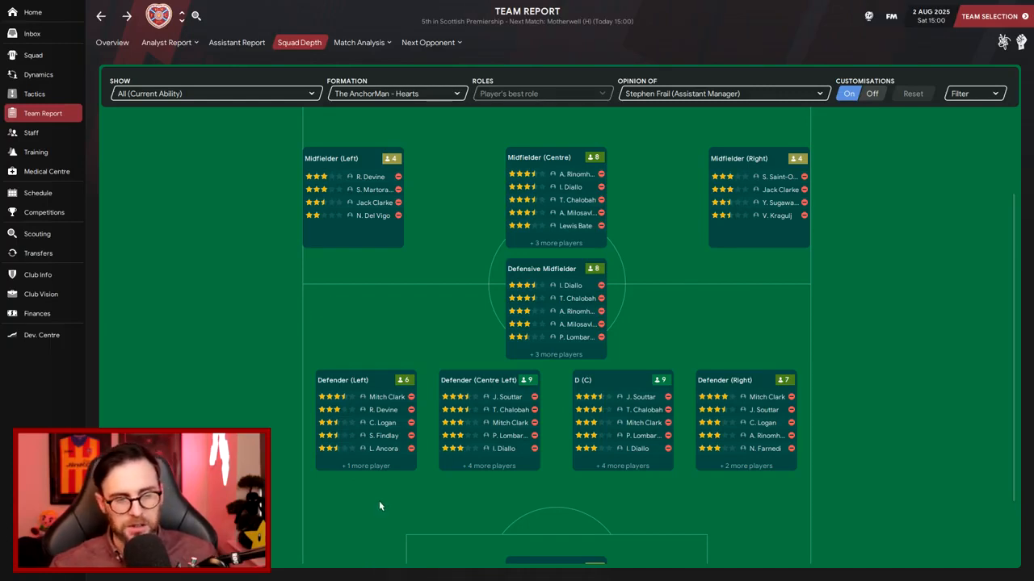
mouse_move(601, 484)
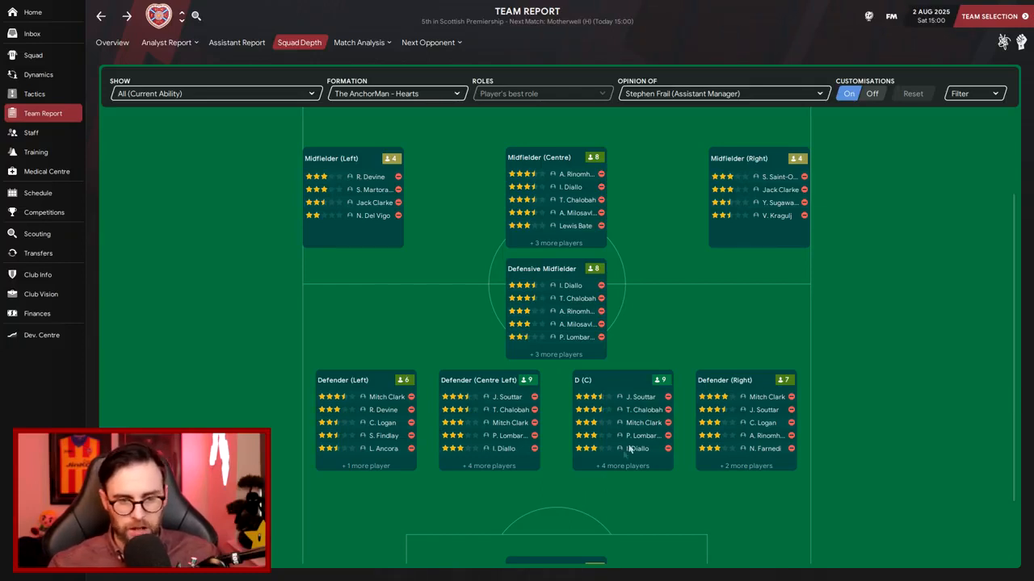
mouse_move(779, 460)
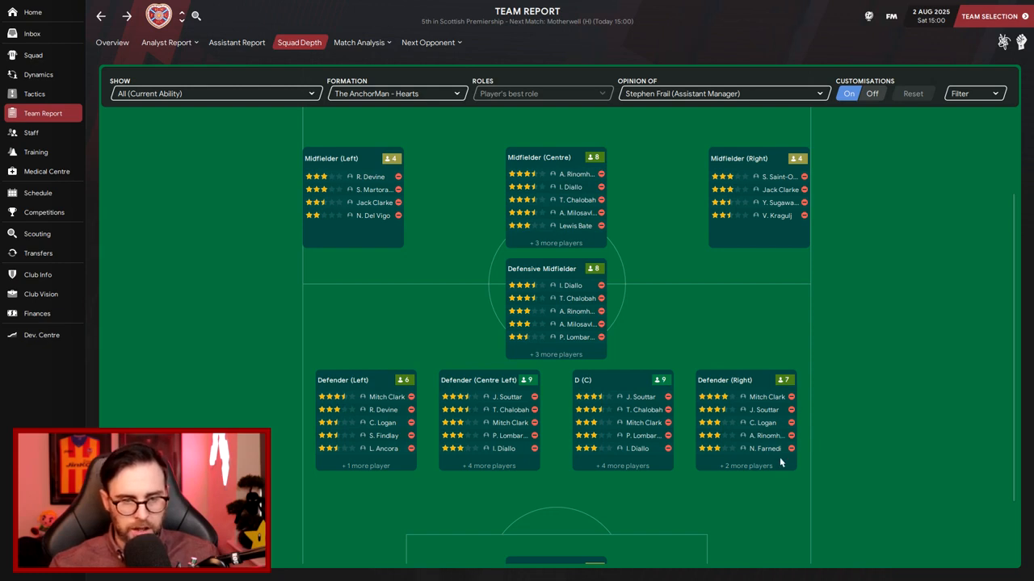
scroll("down", 3)
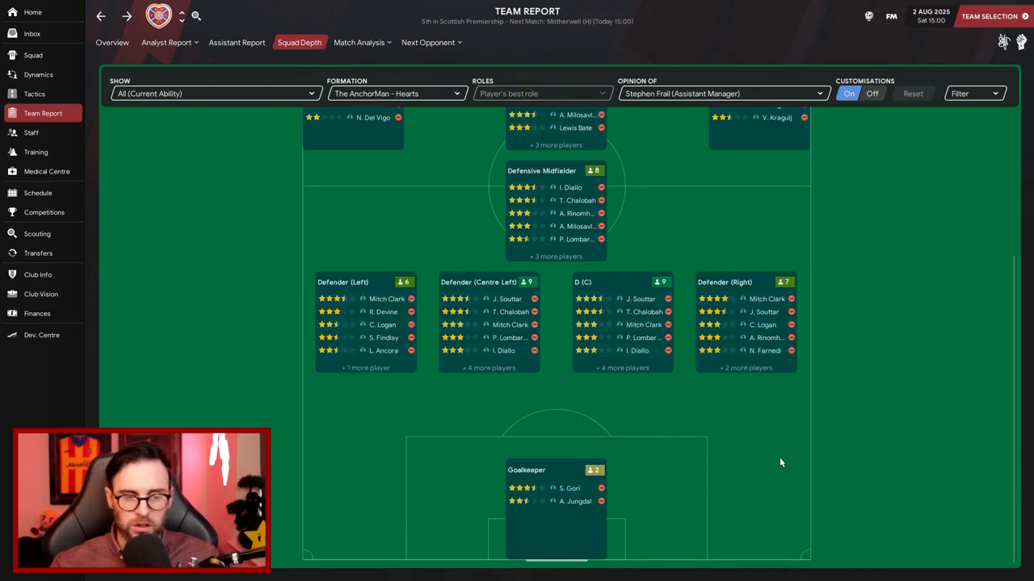
mouse_move(723, 495)
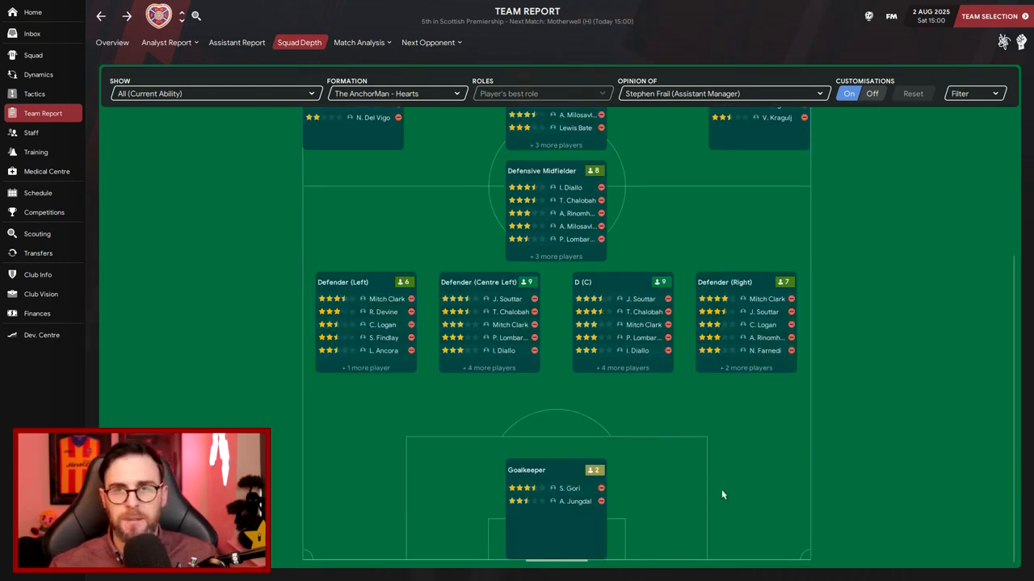
mouse_move(710, 491)
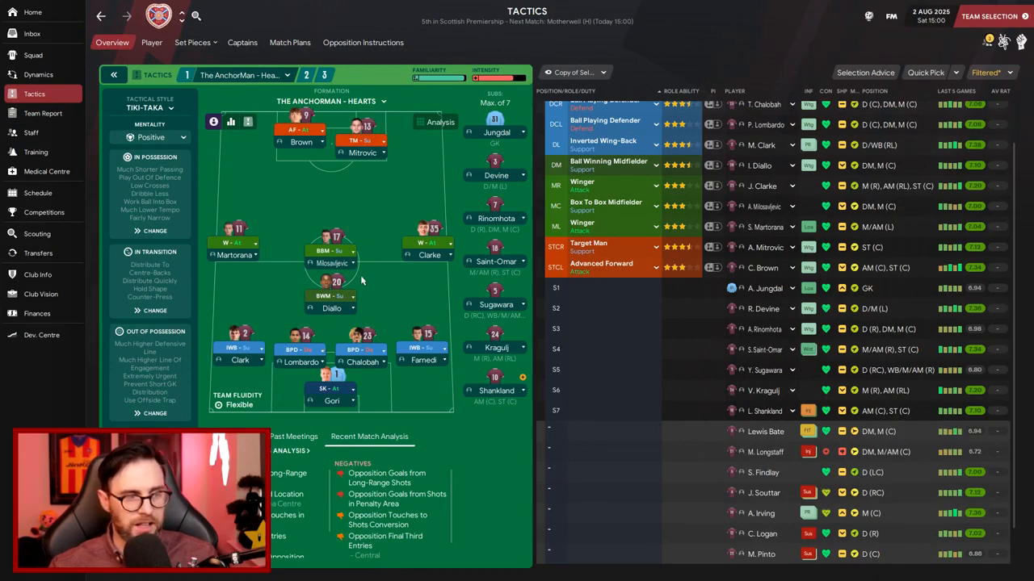
mouse_move(431, 273)
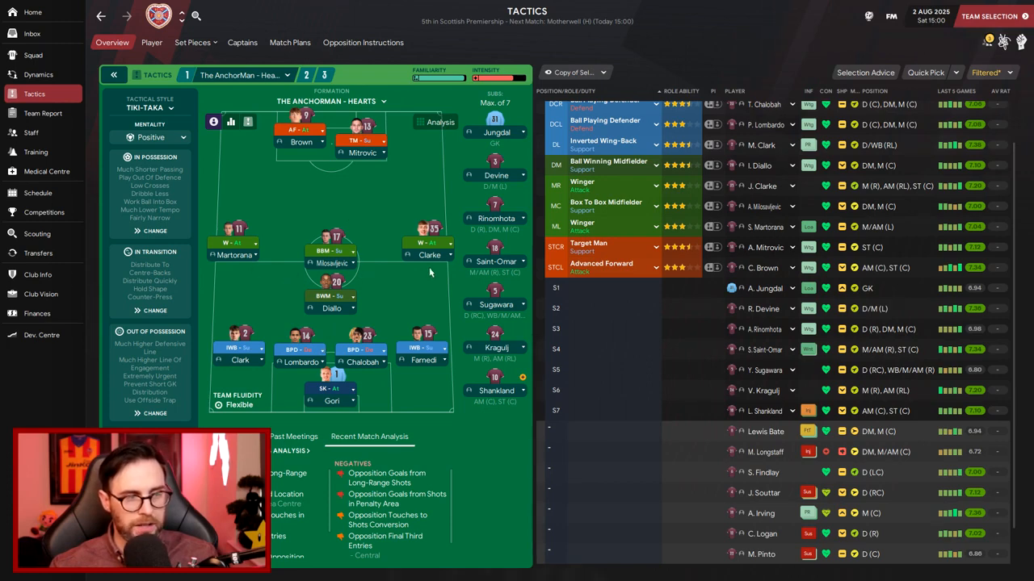
mouse_move(433, 297)
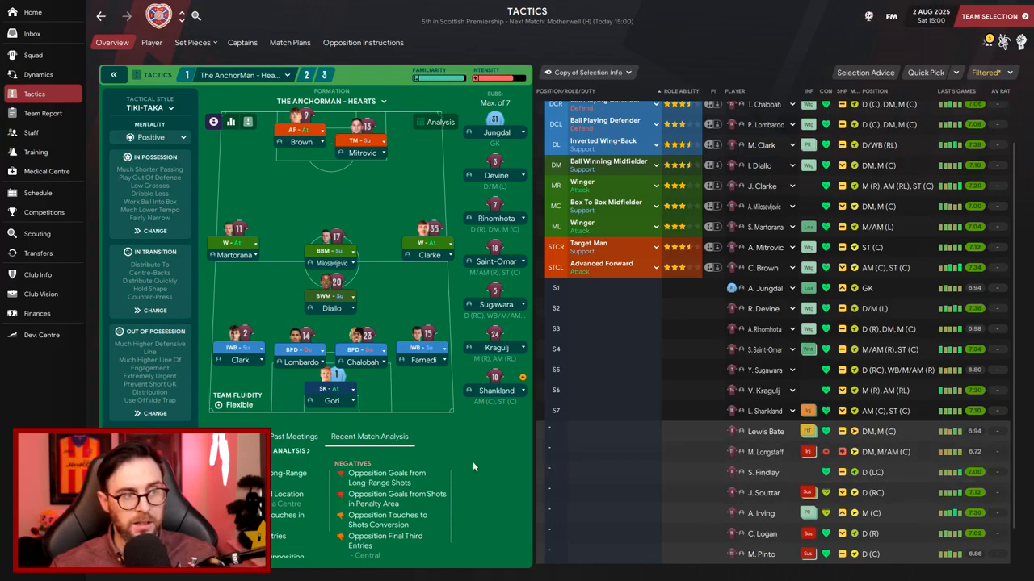
mouse_move(452, 452)
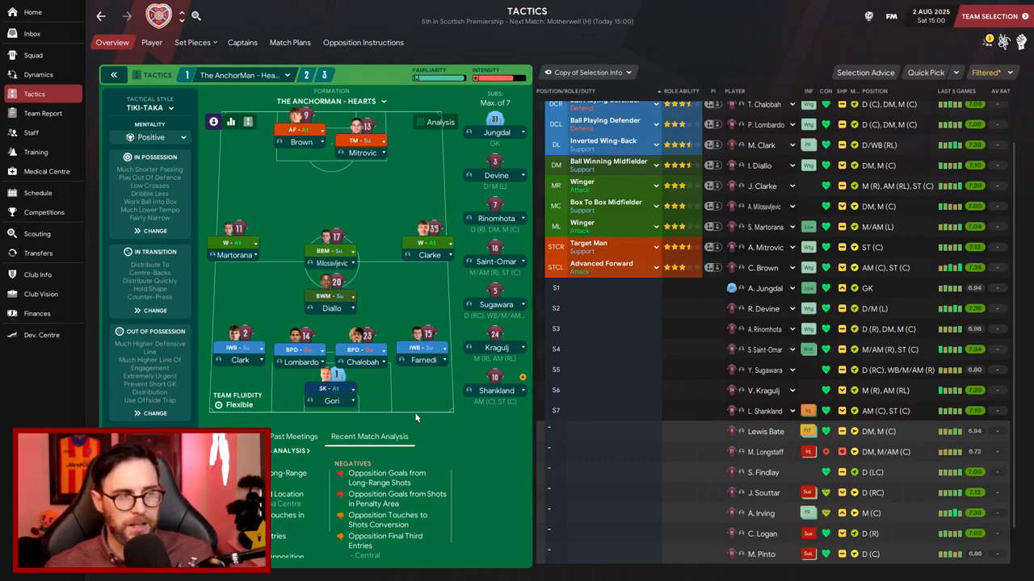
Leave the tactics overview for the club's fixture schedule, with Motherwell up next
left_click(37, 192)
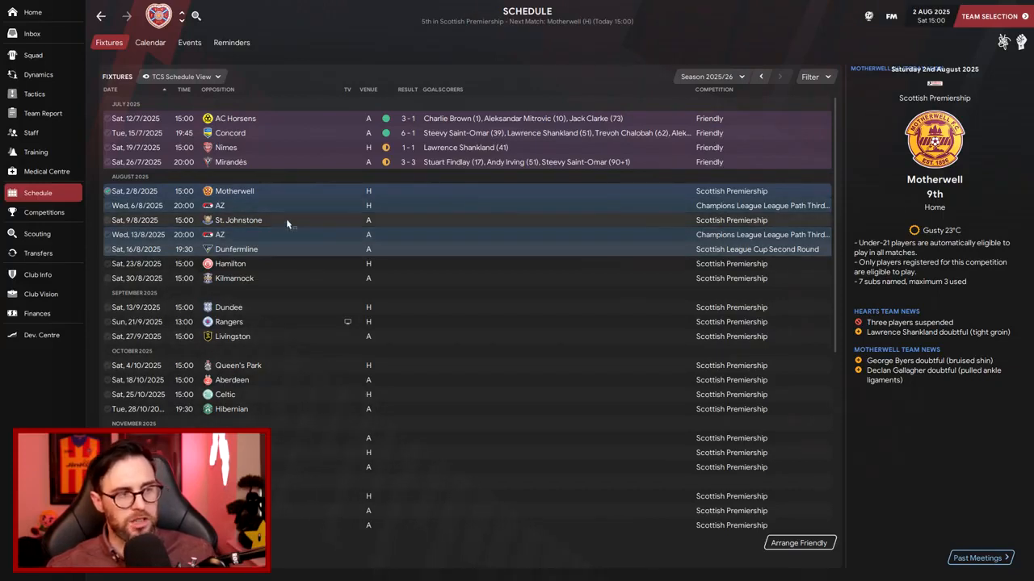
mouse_move(757, 249)
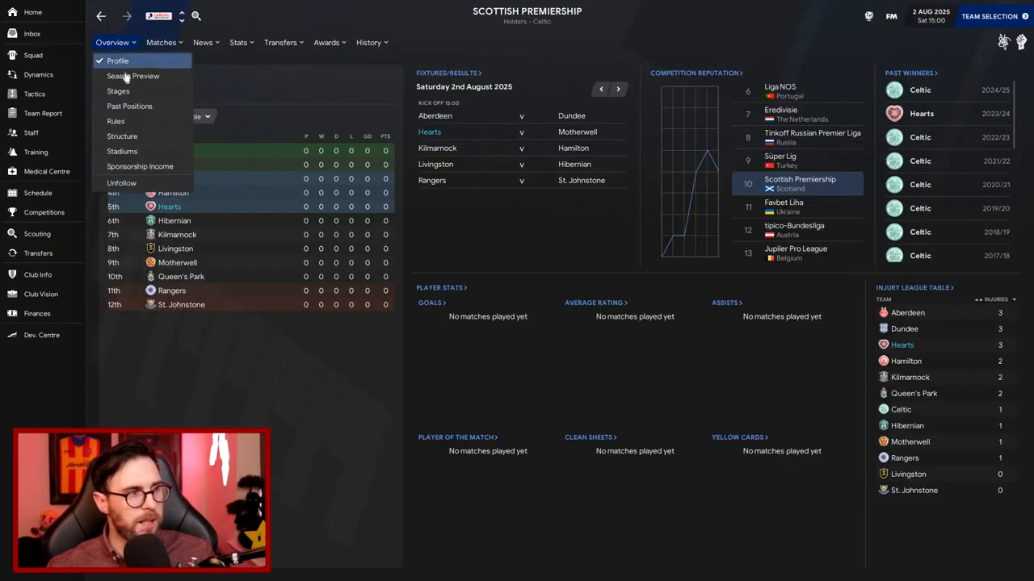
left_click(133, 75)
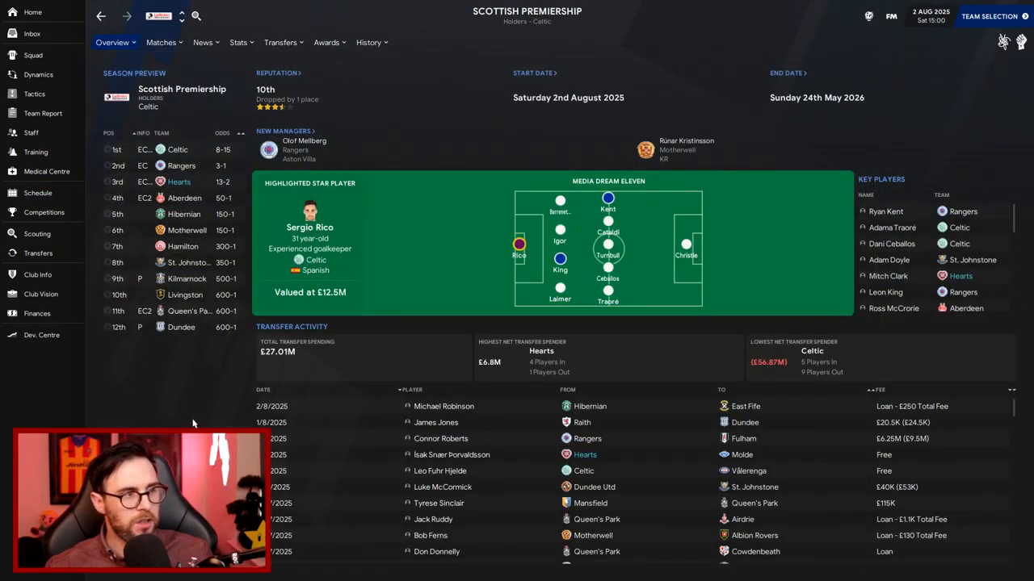
mouse_move(134, 377)
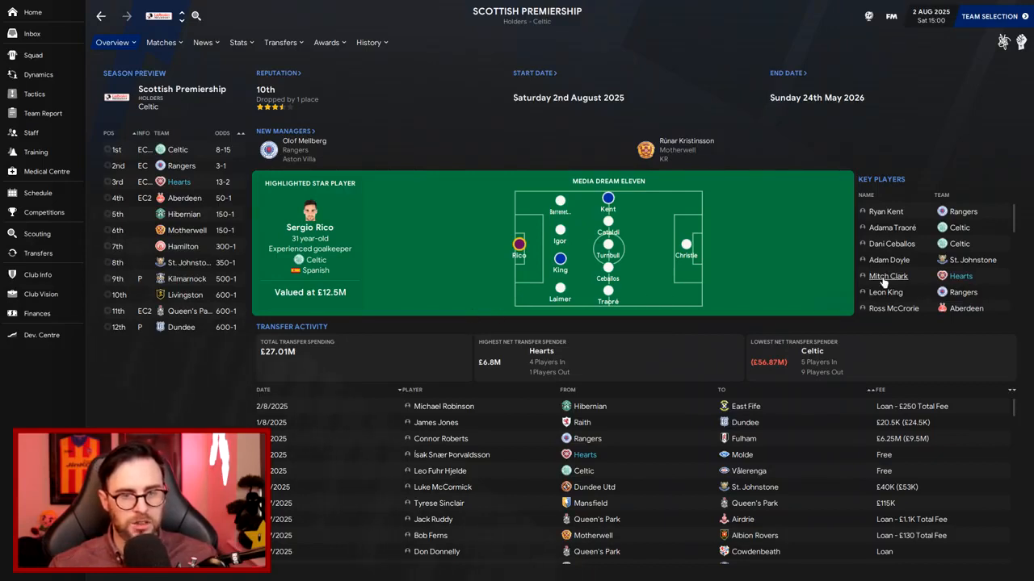
mouse_move(437, 249)
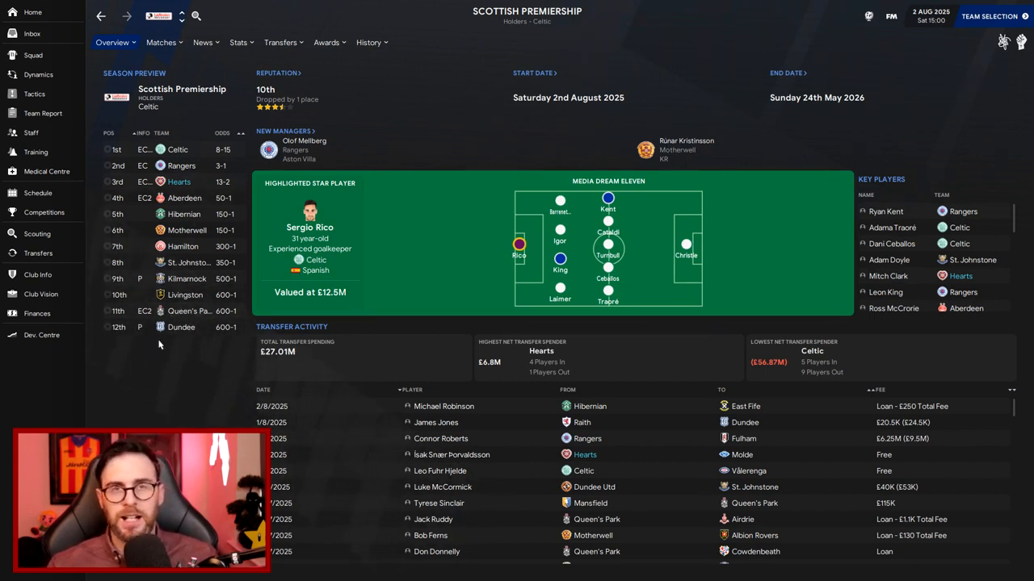
left_click(37, 192)
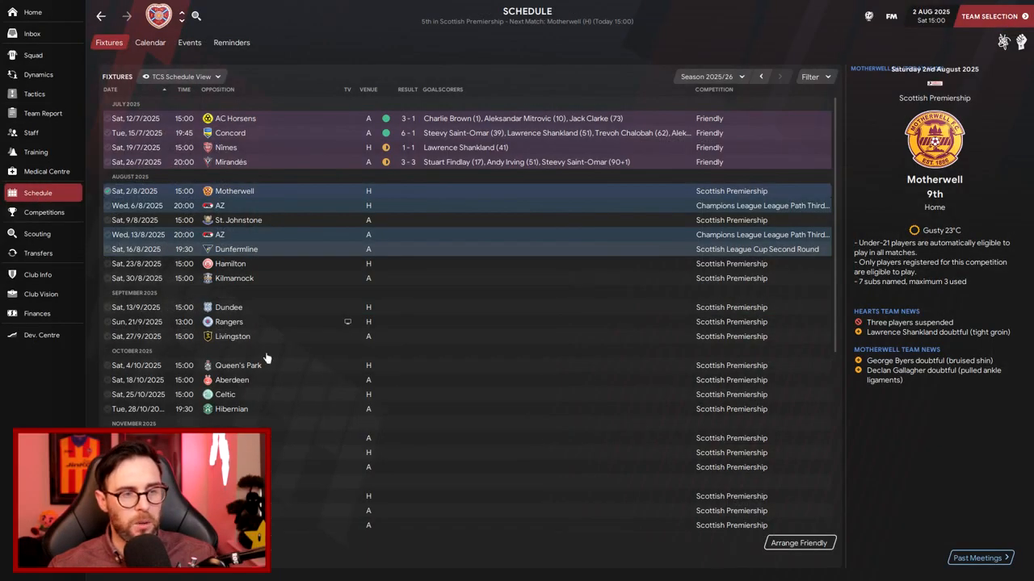
mouse_move(287, 242)
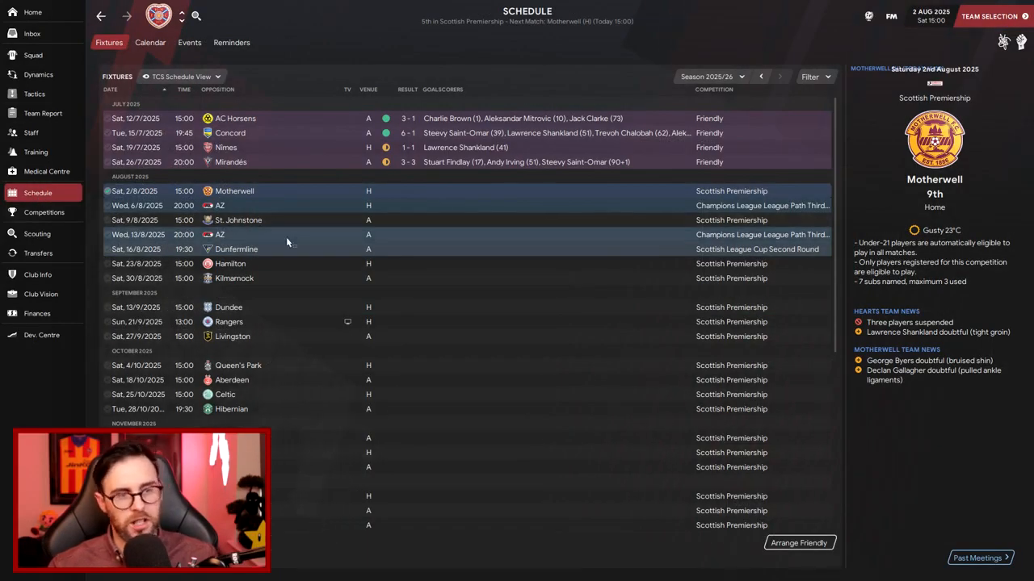